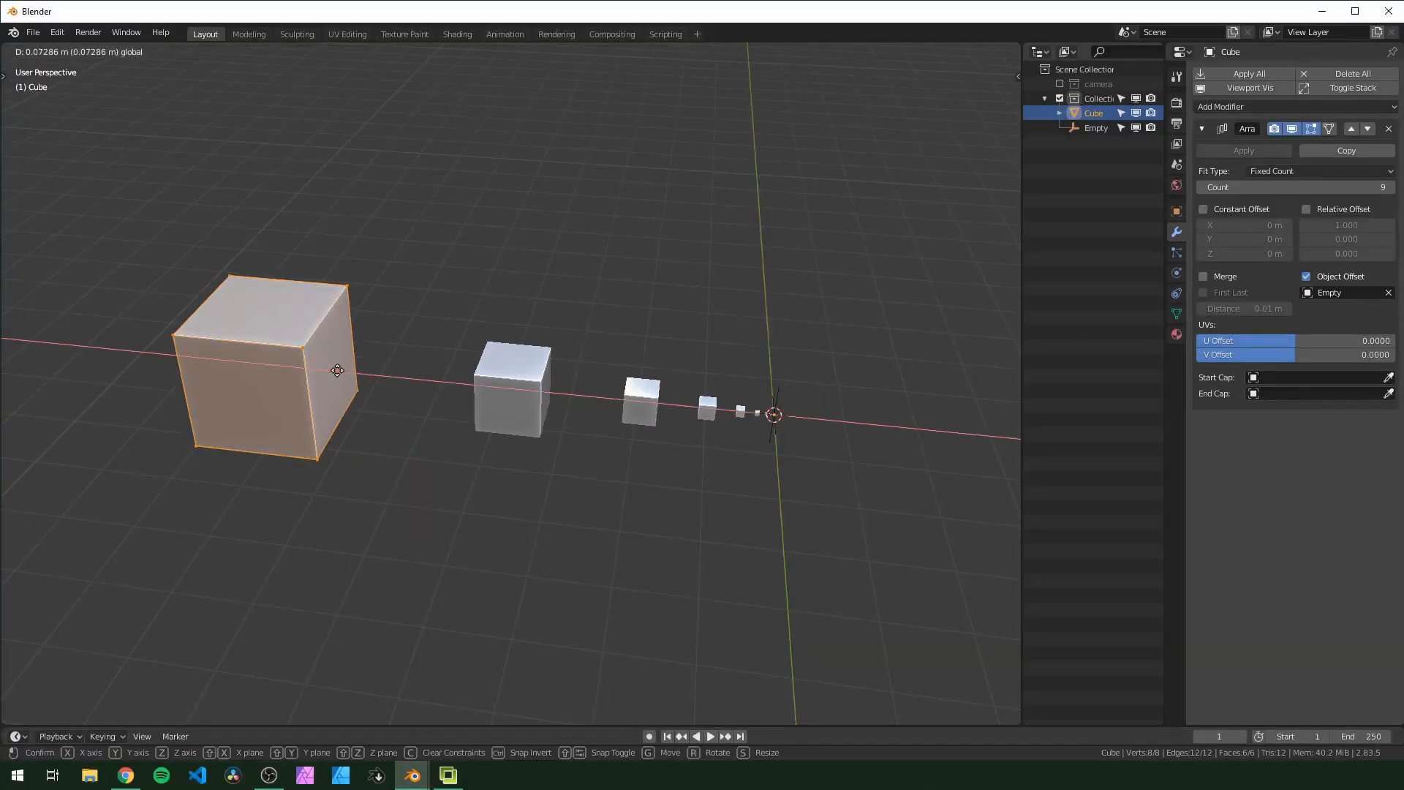
{"action": "mouse_move", "coordinate": [320, 395]}
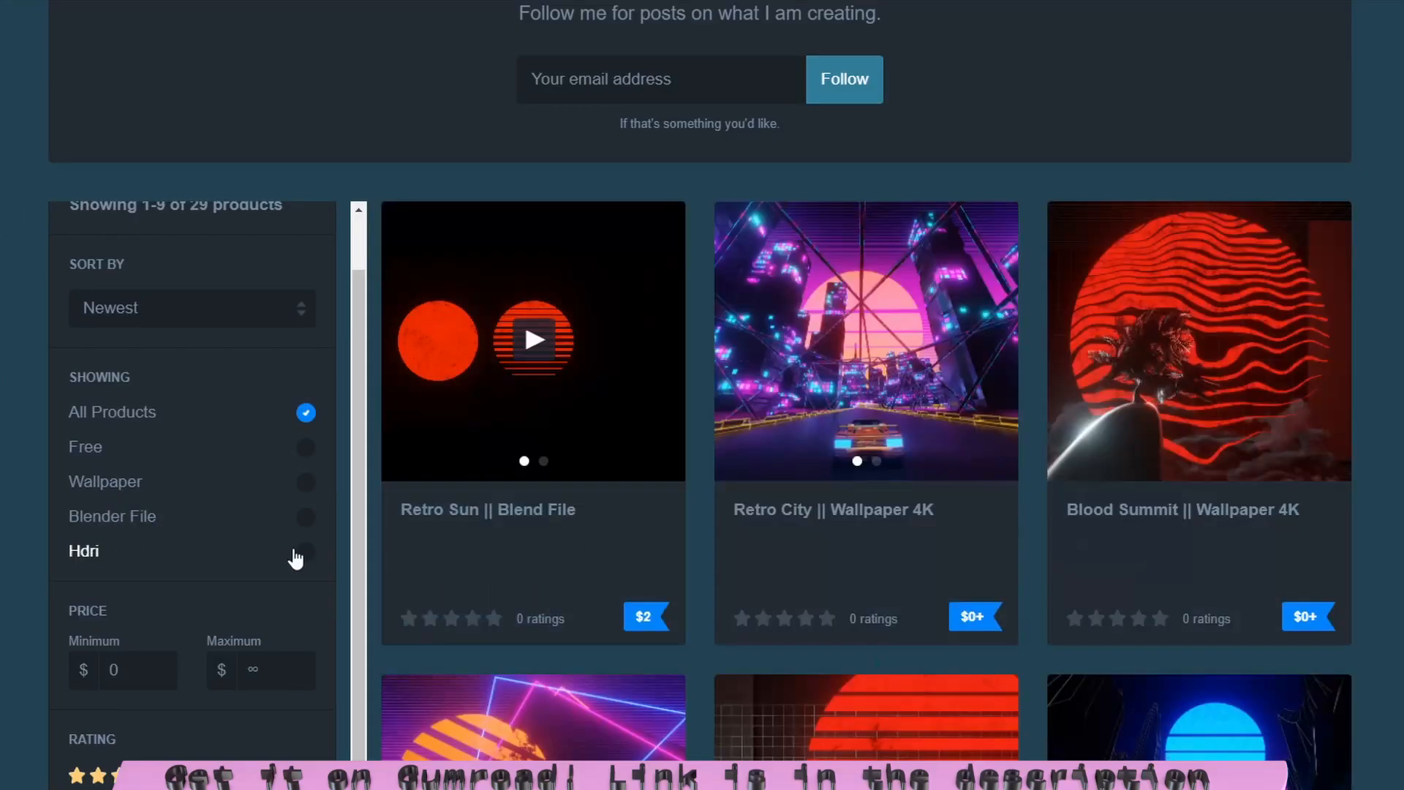
Filter the Gumroad grid by Blender File, HDRI and Free, then scroll the results.
{"action": "left_click", "coordinate": [304, 516]}
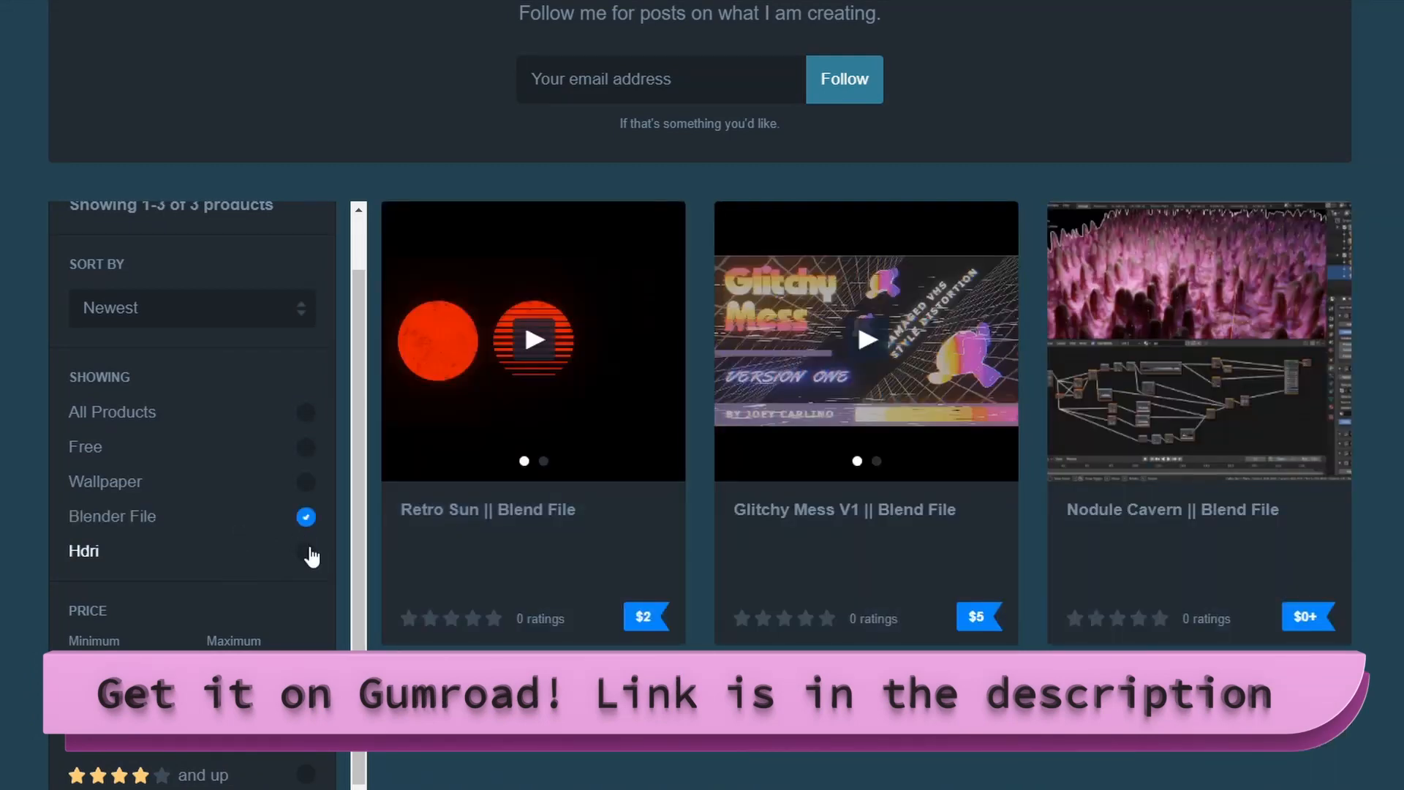
{"action": "left_click", "coordinate": [306, 551]}
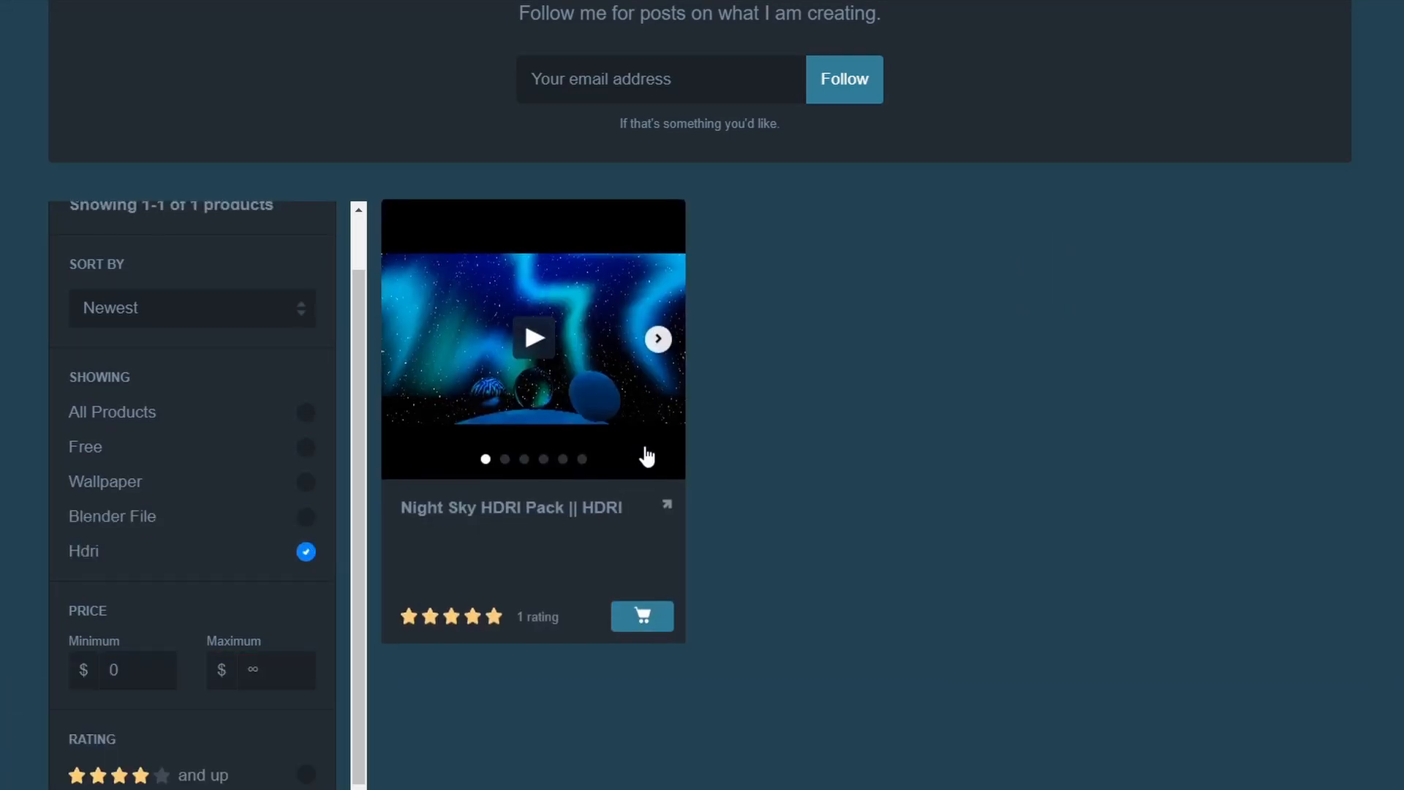
{"action": "left_click", "coordinate": [306, 447]}
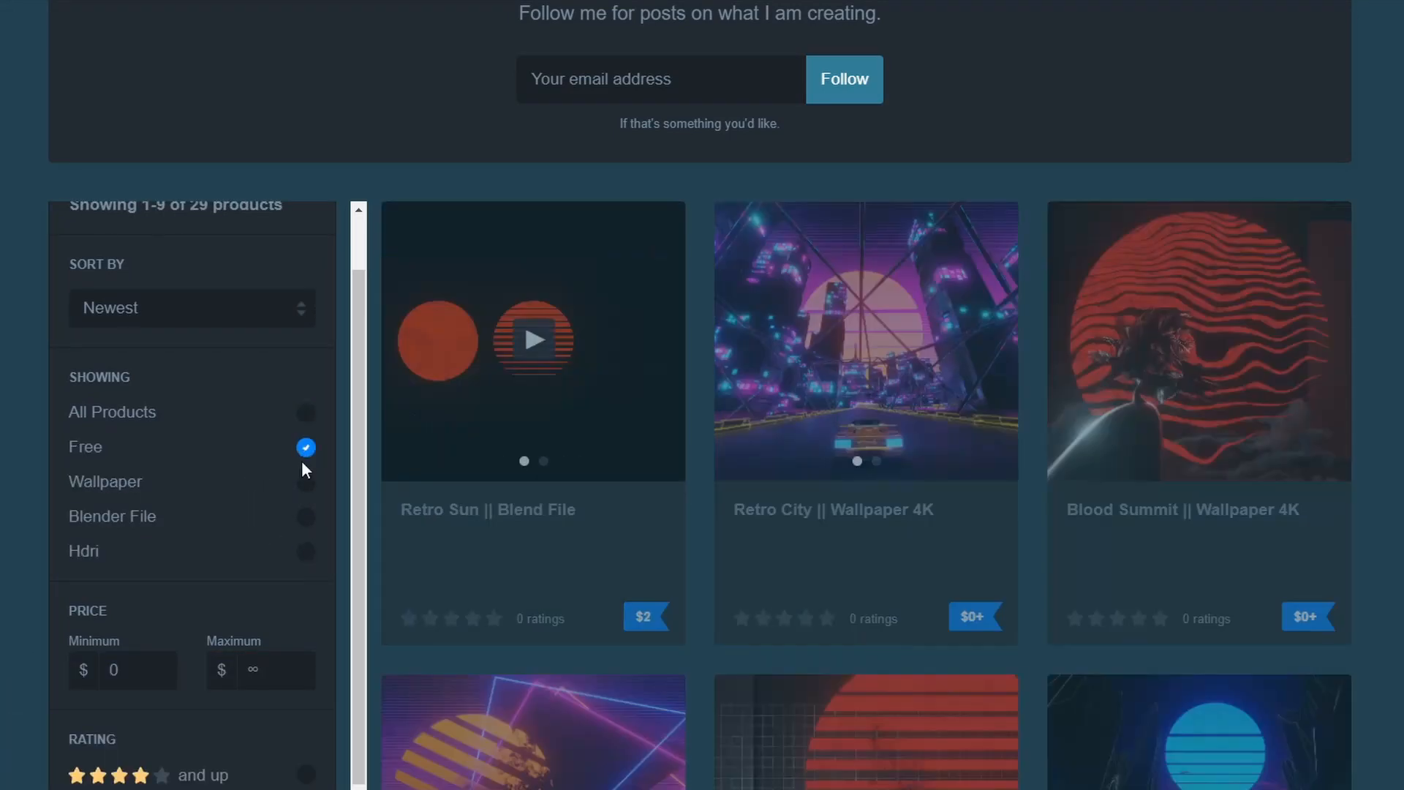
{"action": "scroll", "scroll_direction": "down", "scroll_amount": 3}
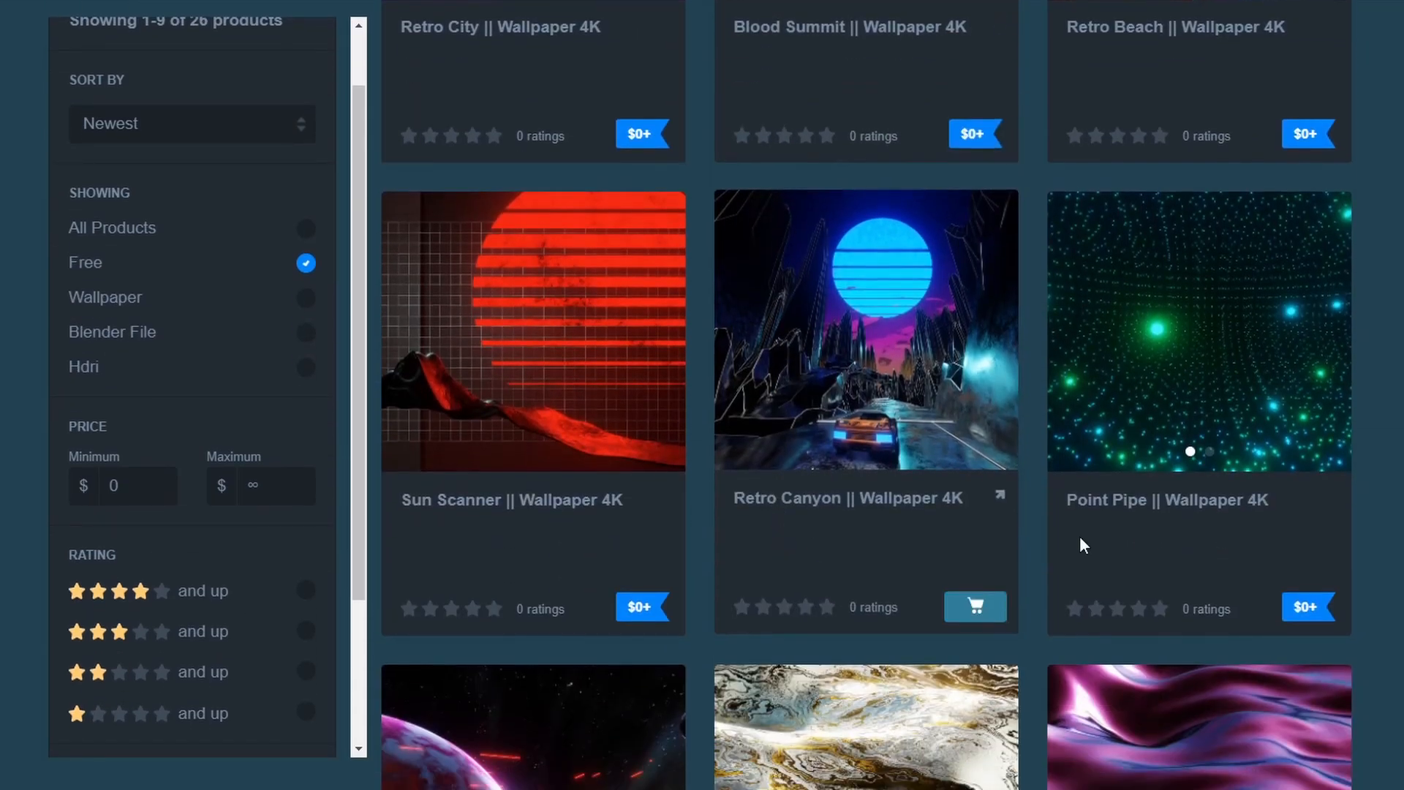
{"action": "scroll", "scroll_direction": "down", "scroll_amount": 3}
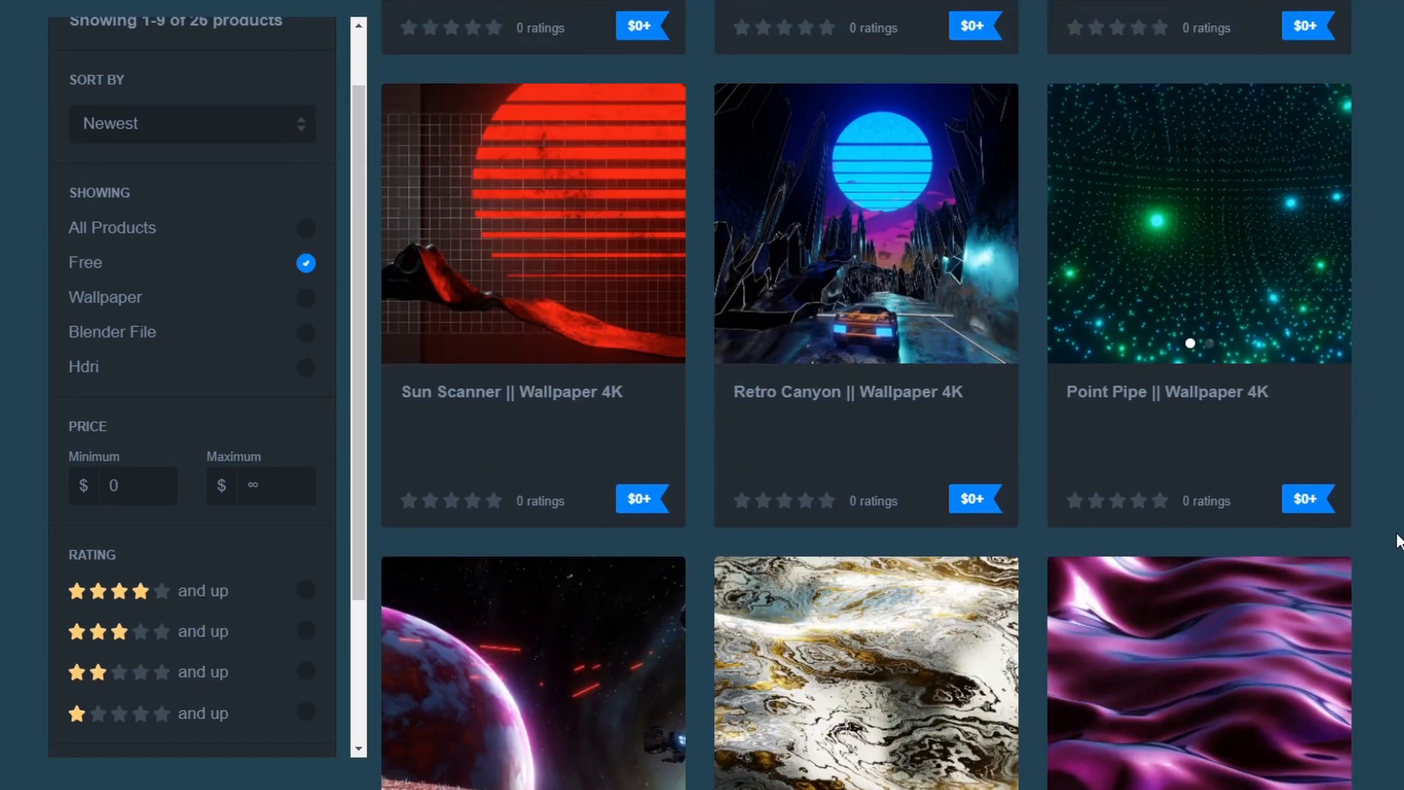
Switch to Blender and make Collection 2 the active collection.
{"action": "left_click", "coordinate": [411, 773]}
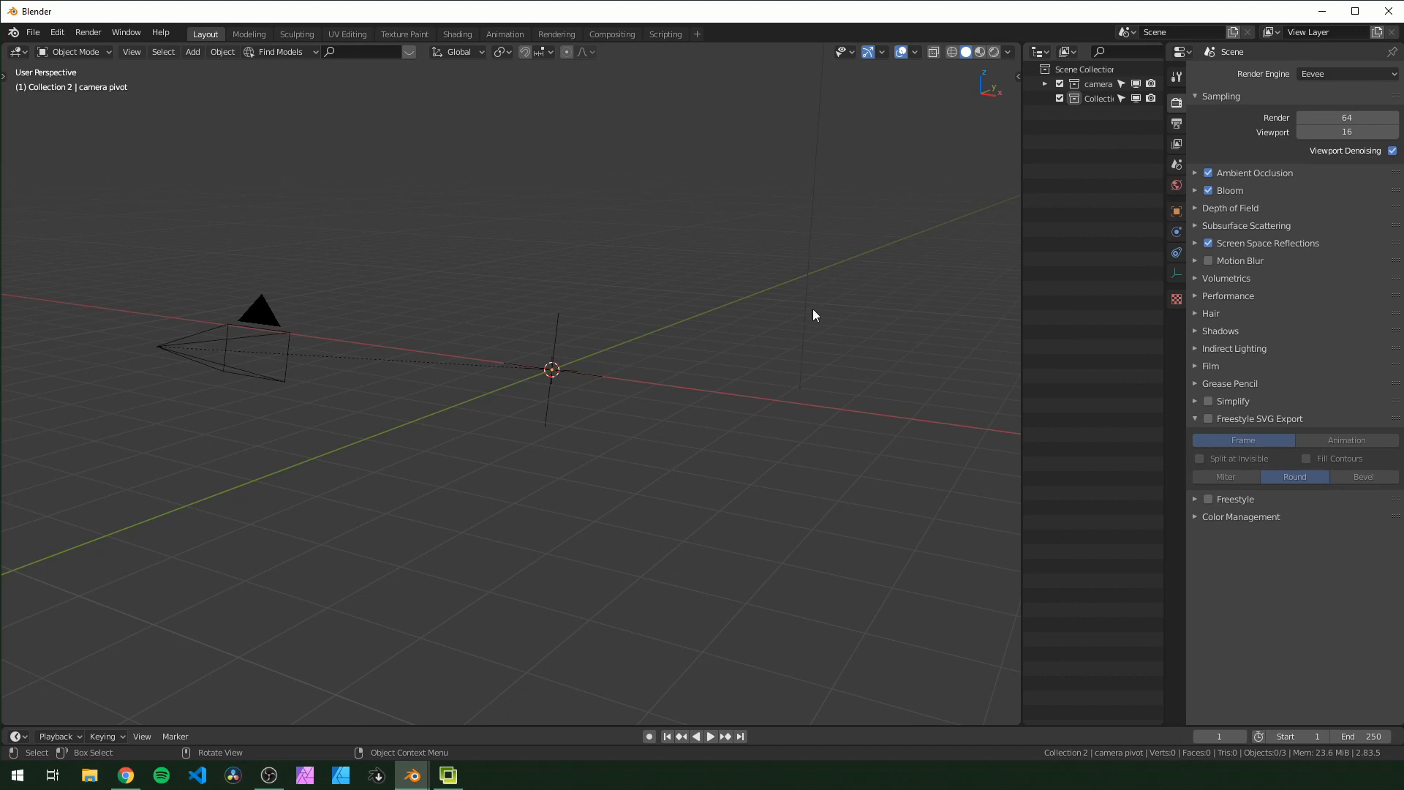
{"action": "scroll", "scroll_direction": "down", "scroll_amount": 3}
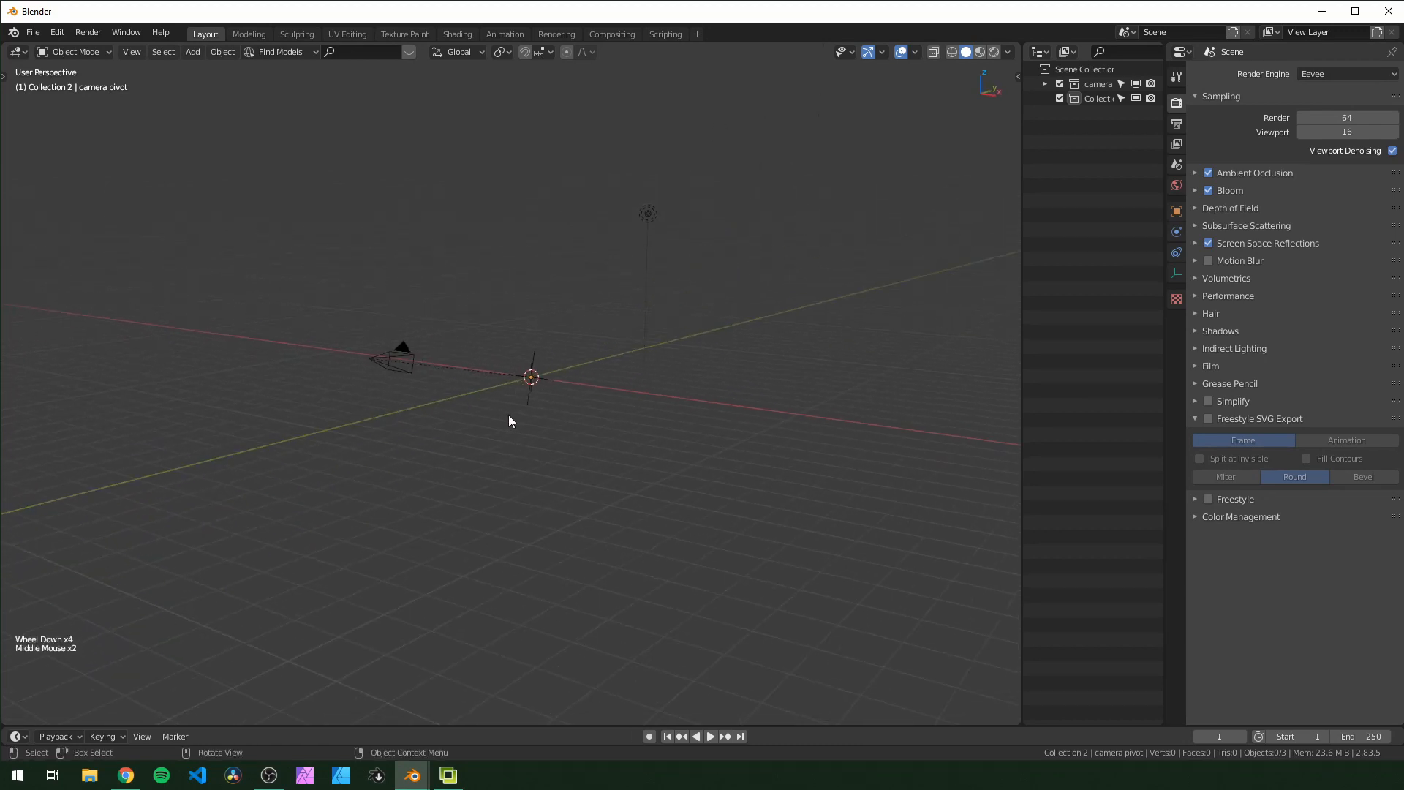
{"action": "left_click", "coordinate": [528, 376]}
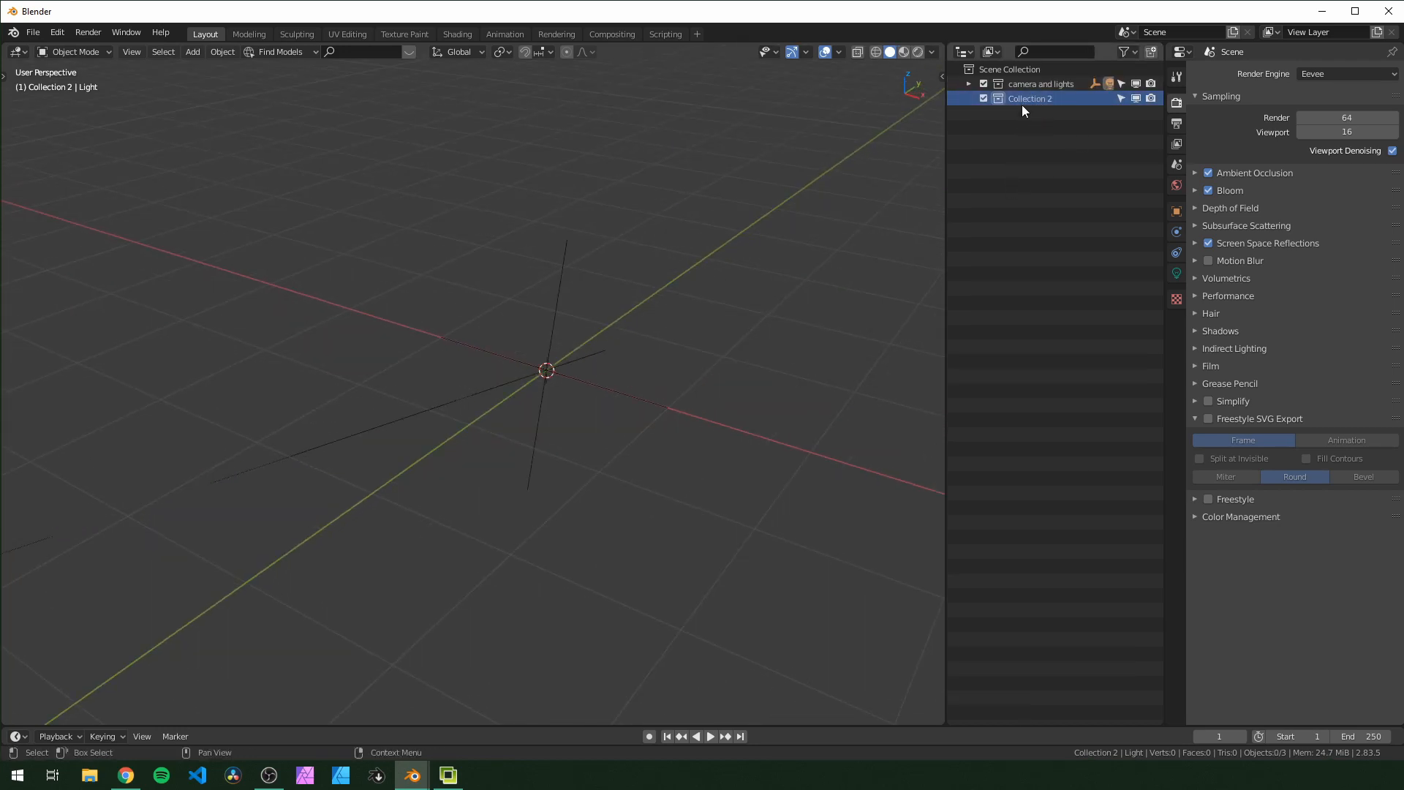
{"action": "left_click", "coordinate": [968, 83]}
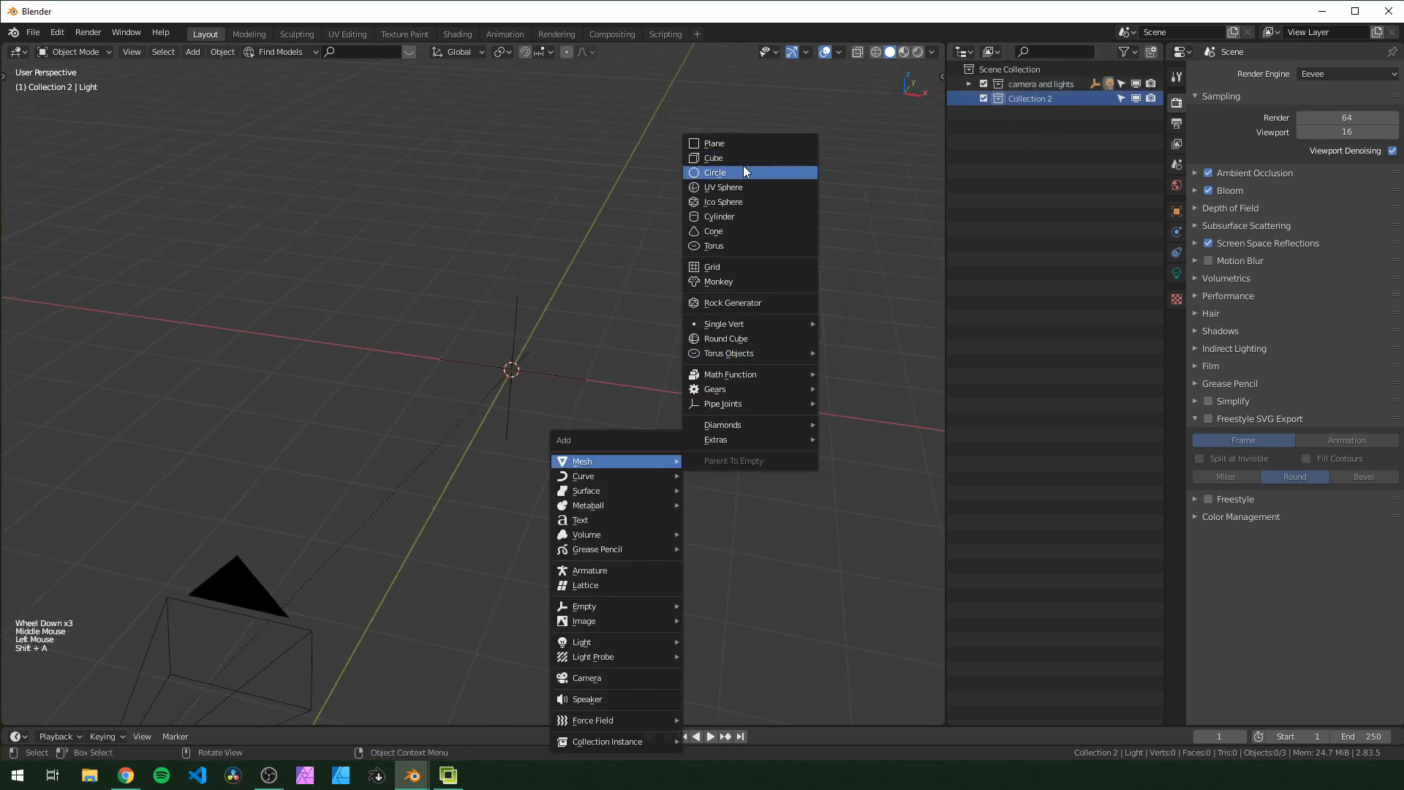
Add a circle with a Skin modifier and shrink its skin radius into a thin ring.
{"action": "left_click", "coordinate": [714, 172]}
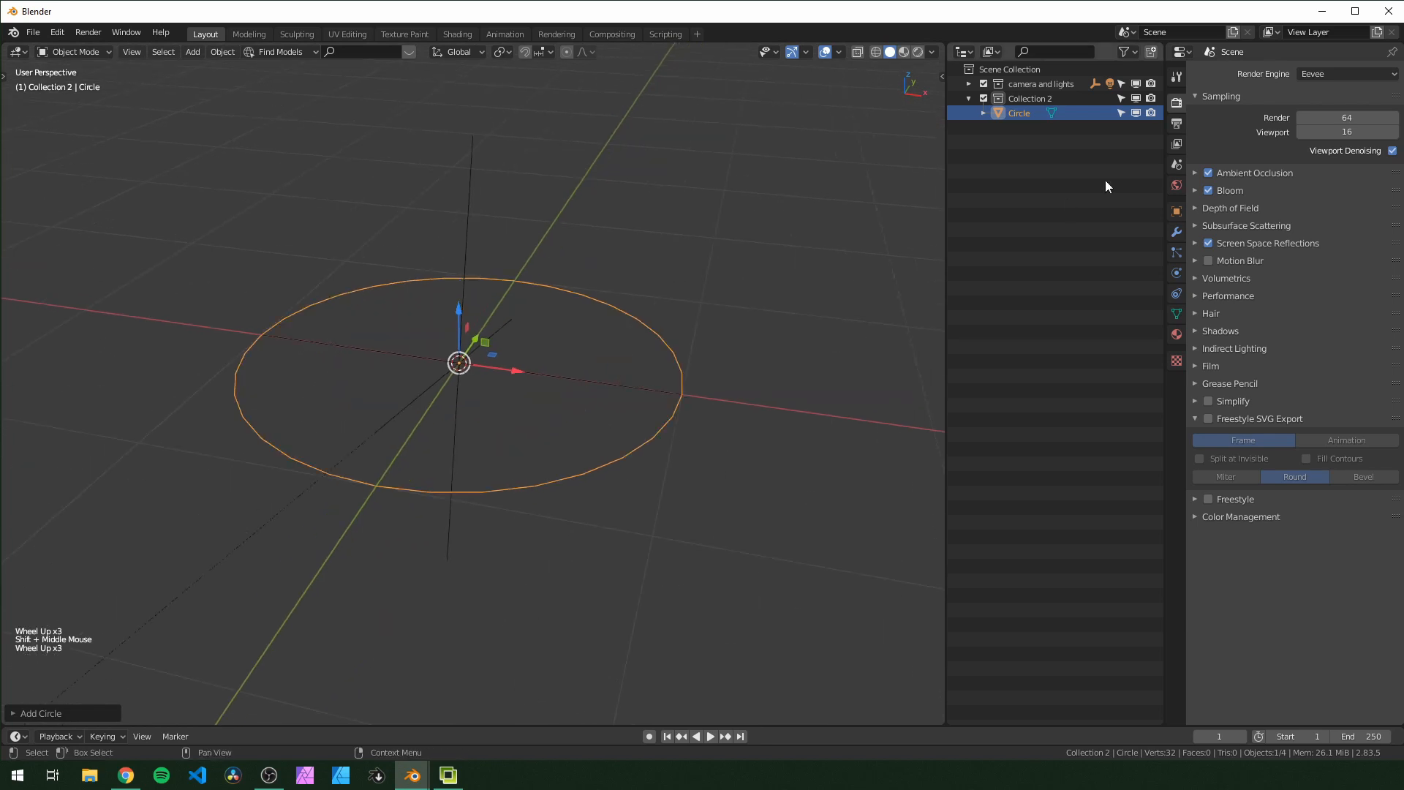
{"action": "left_click", "coordinate": [1245, 73]}
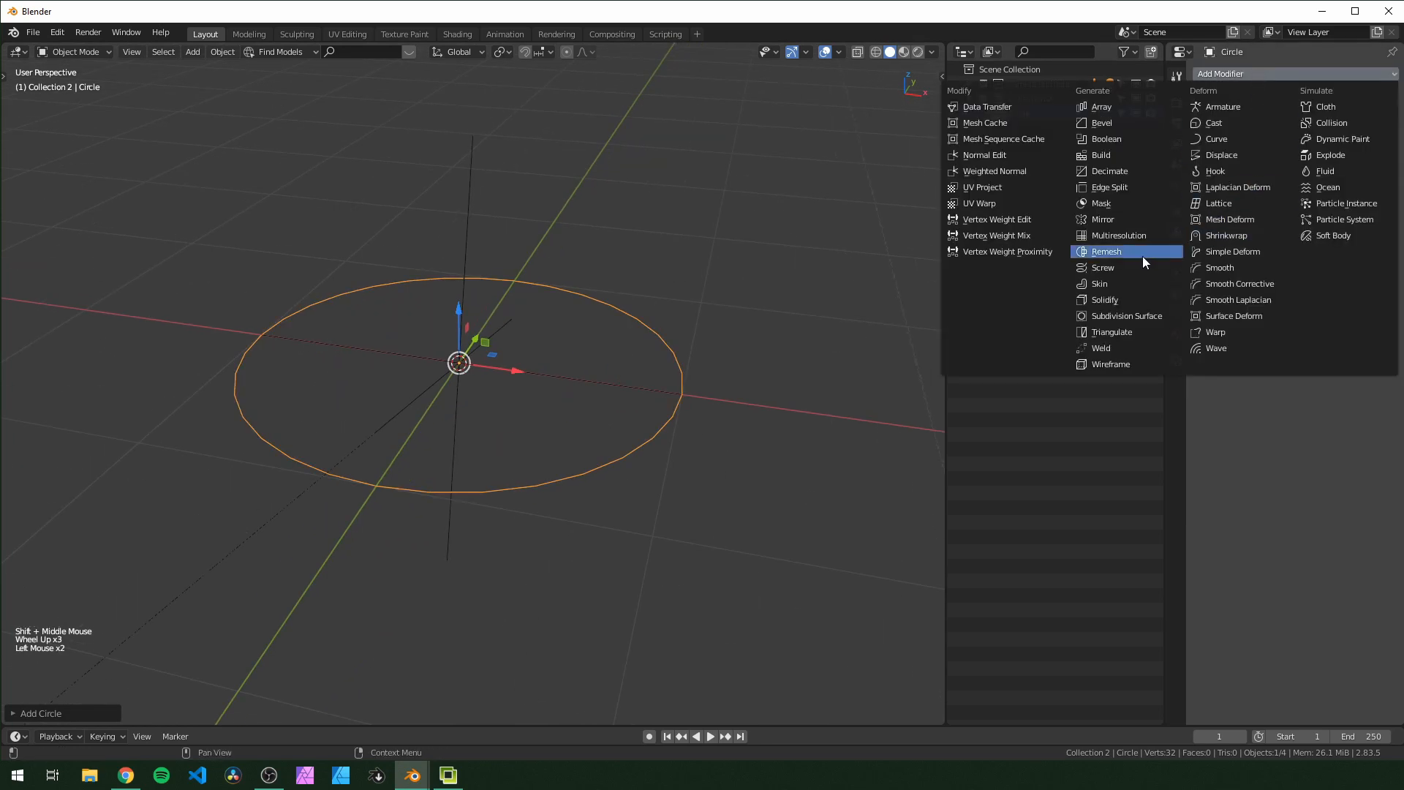
{"action": "left_click", "coordinate": [1100, 283]}
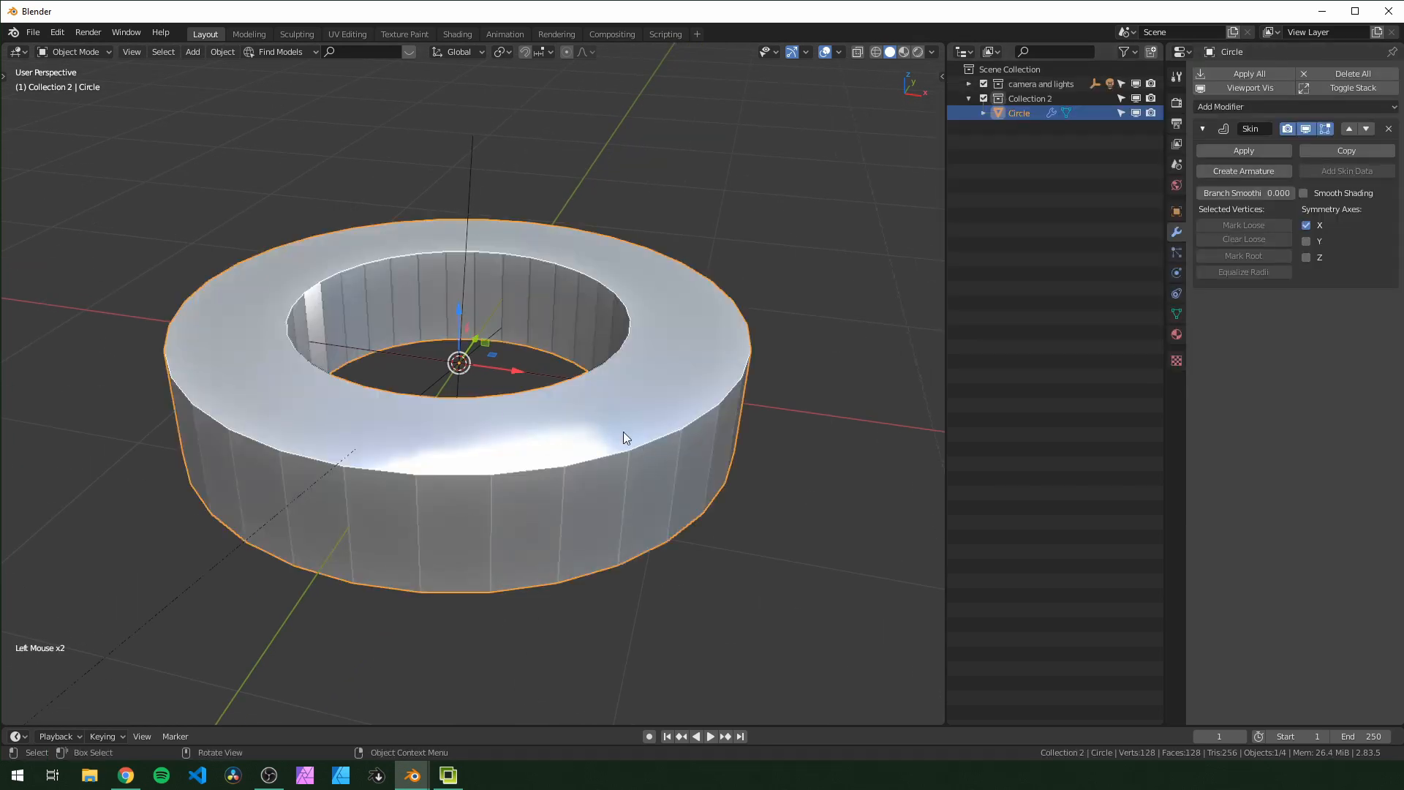
{"action": "key", "text": "Tab"}
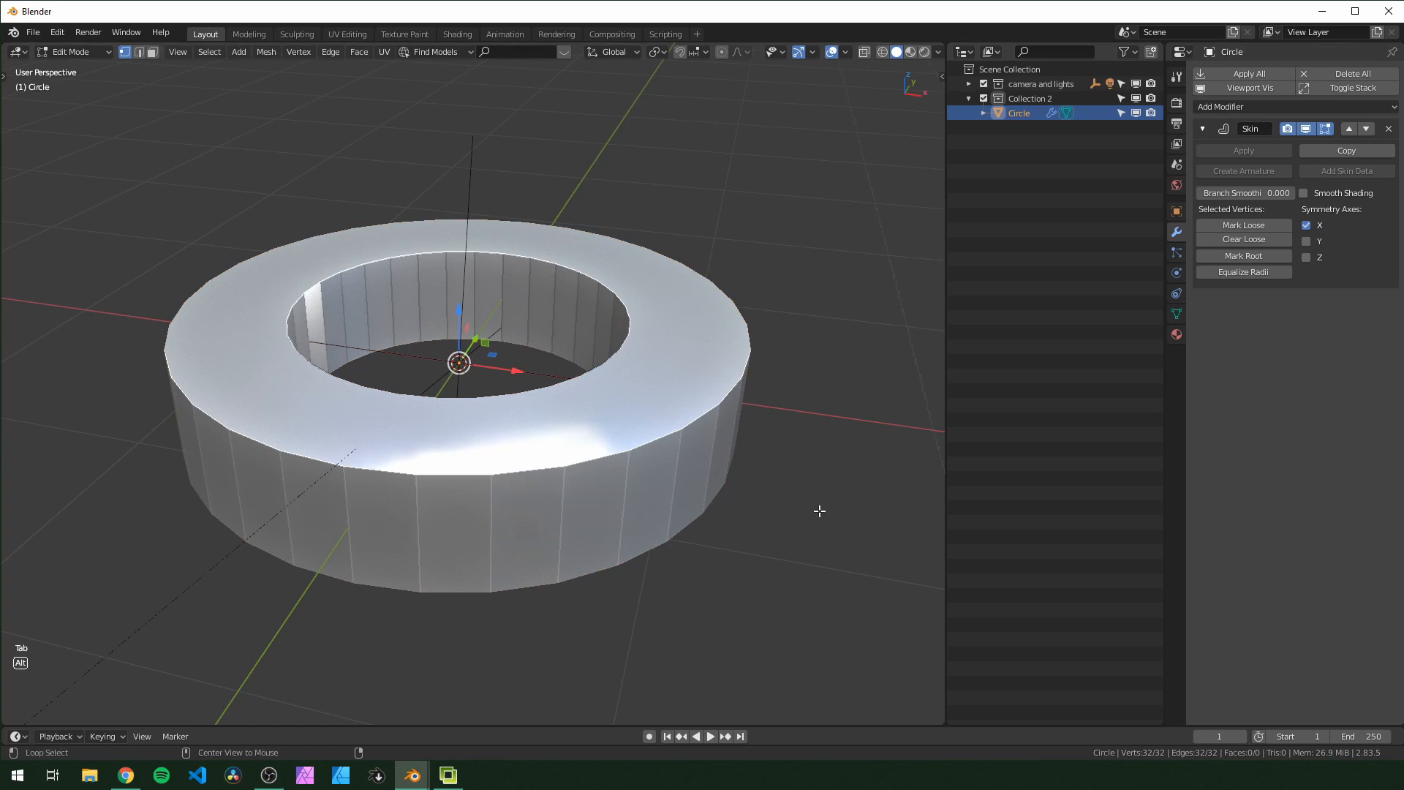
{"action": "key", "text": "s"}
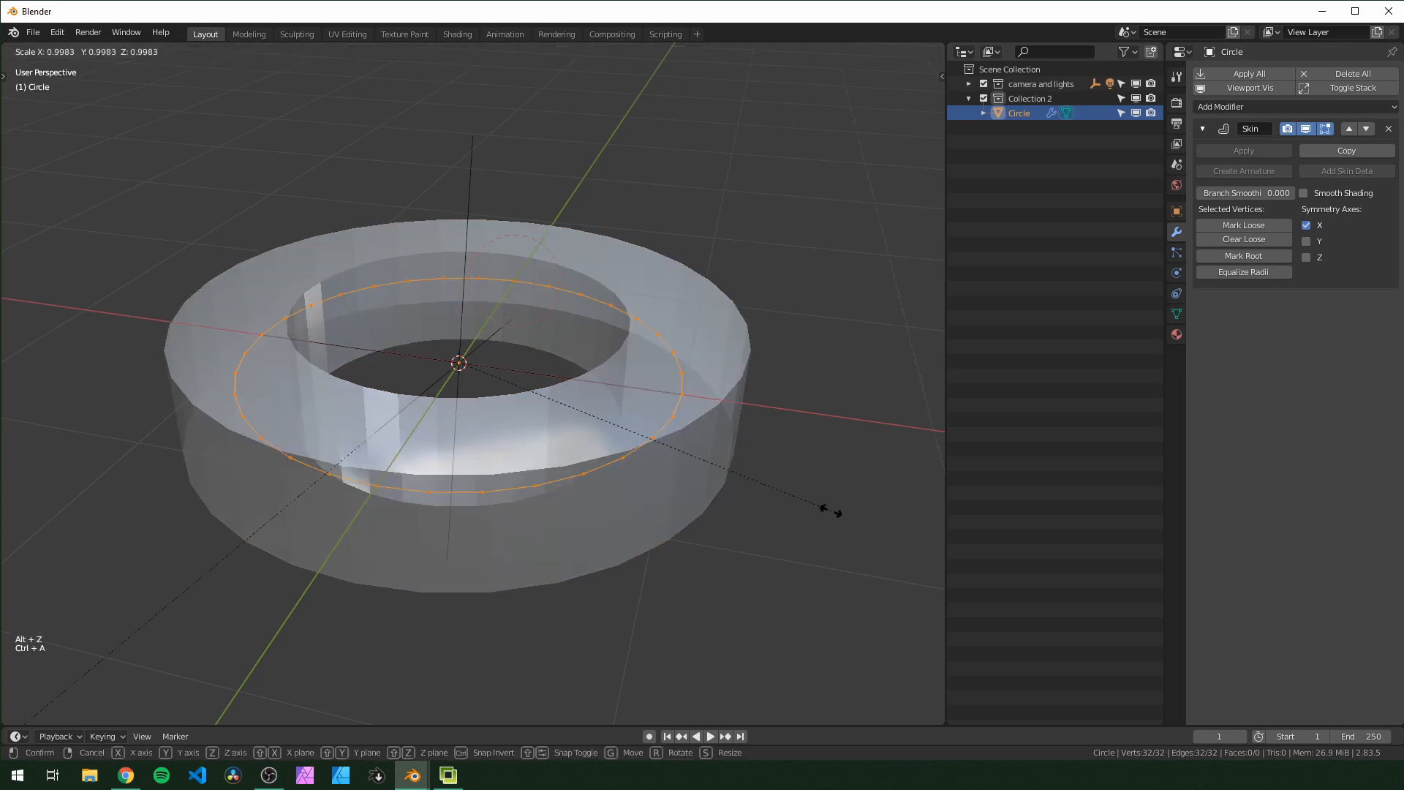
{"action": "mouse_move", "coordinate": [531, 395]}
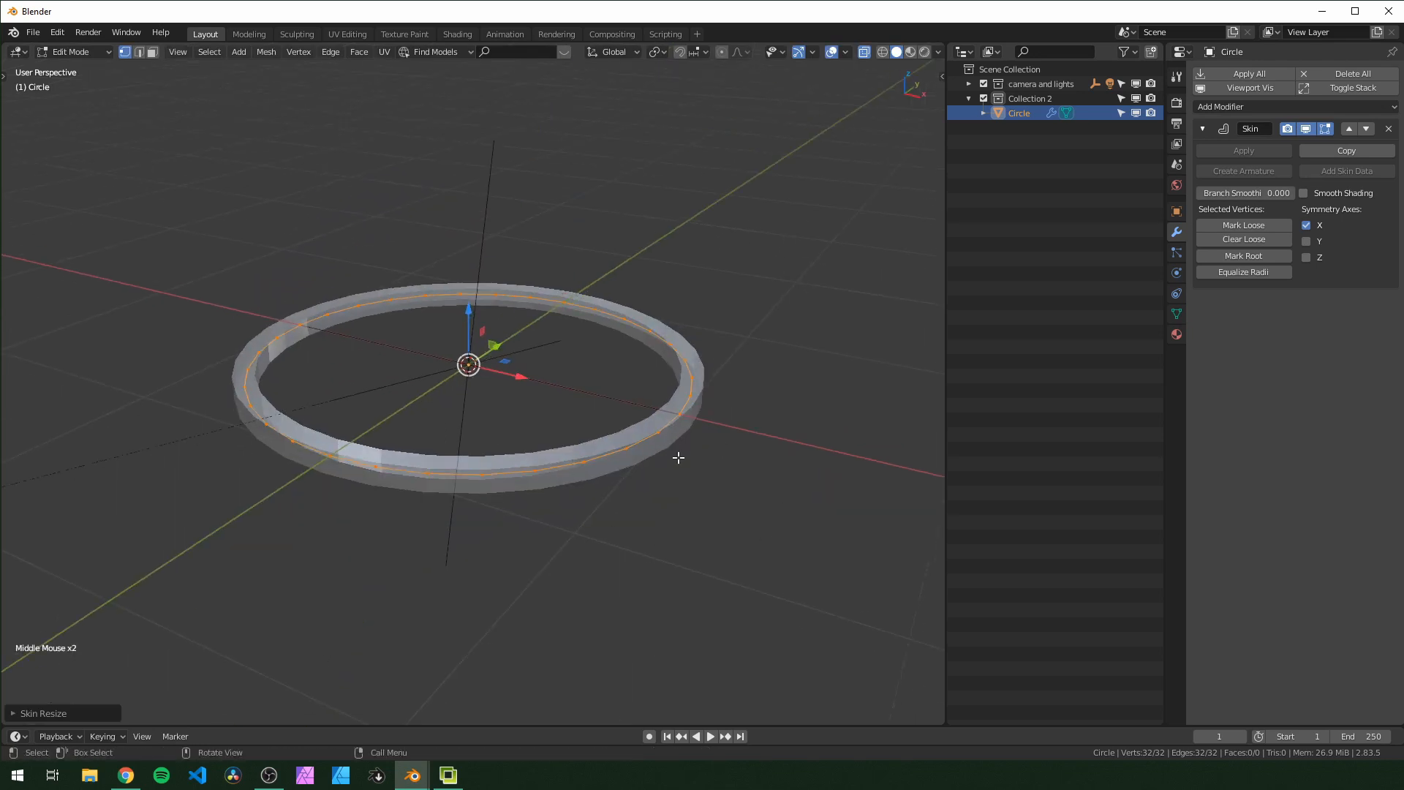
{"action": "key", "text": "ctrl+z"}
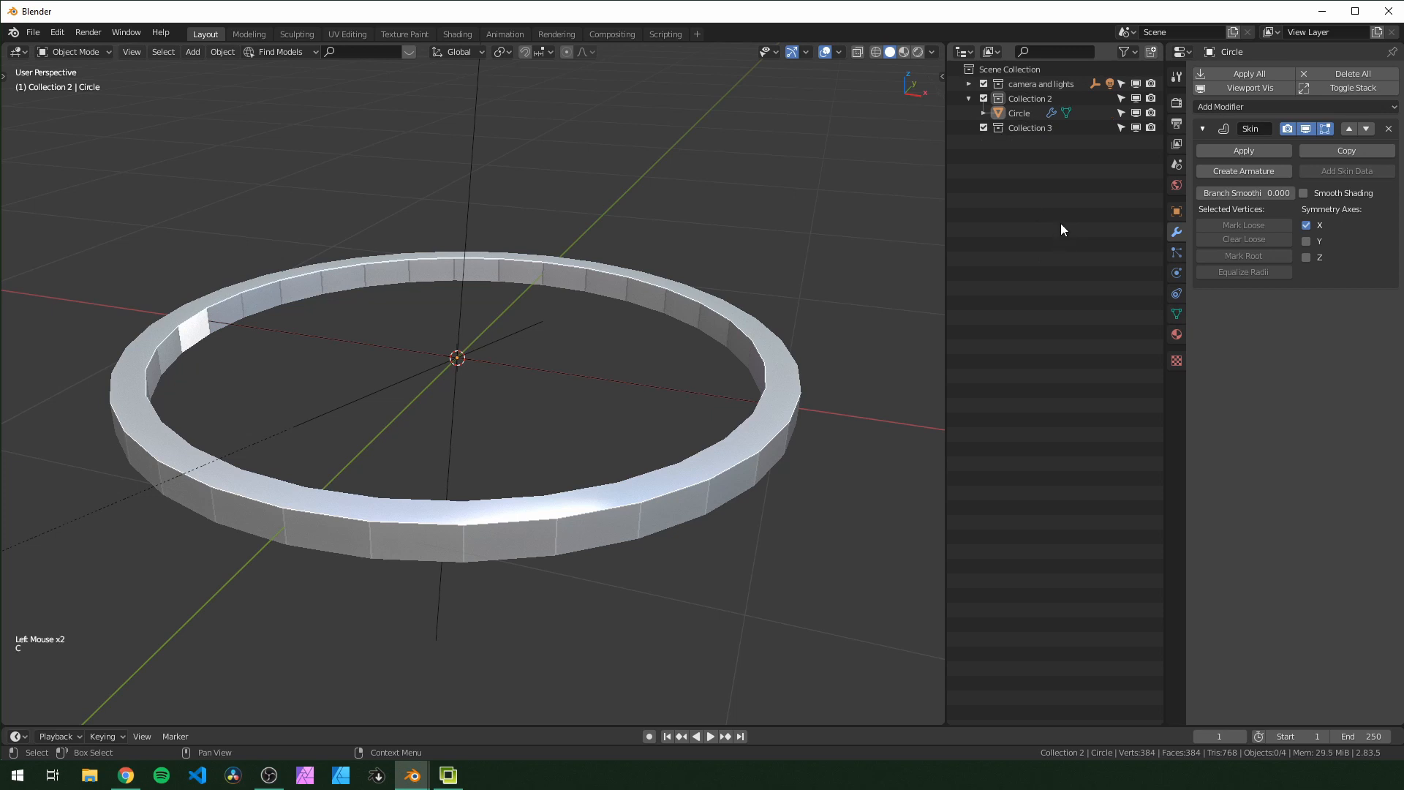
Rename the collections to og and inst and select Collection 2's objects.
{"action": "double_click", "coordinate": [1030, 127]}
{"action": "type", "text": "cg"}
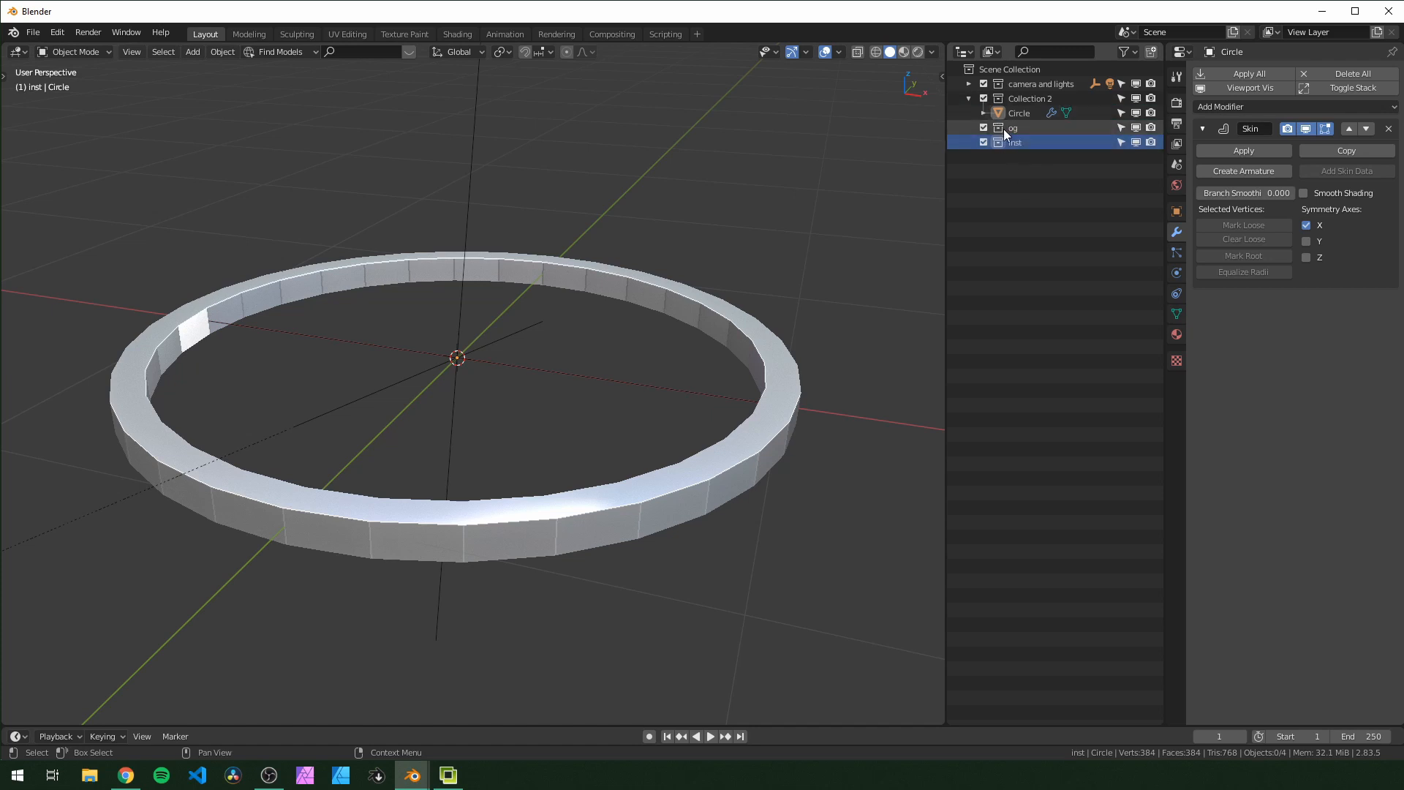
{"action": "left_click", "coordinate": [1030, 97]}
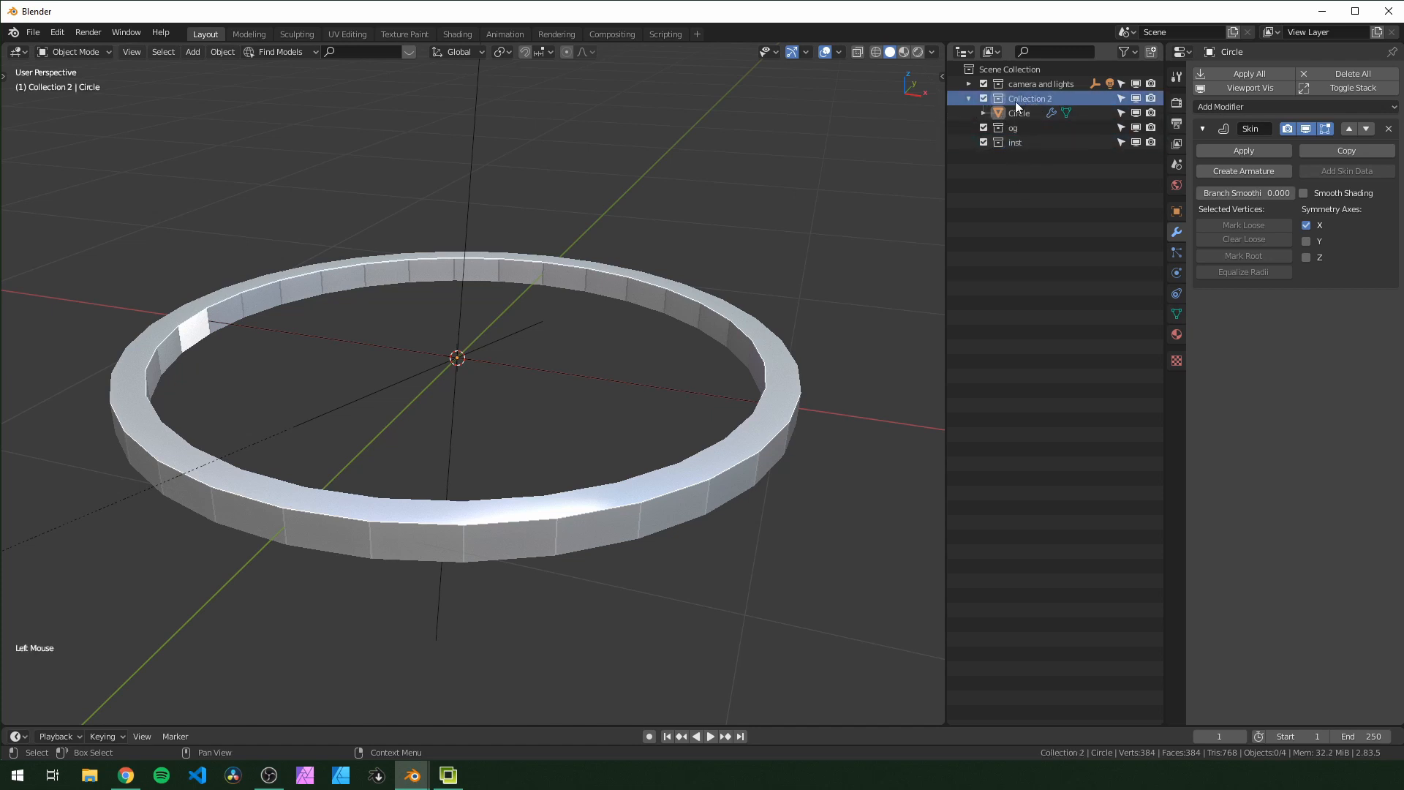
{"action": "right_click", "coordinate": [1029, 98]}
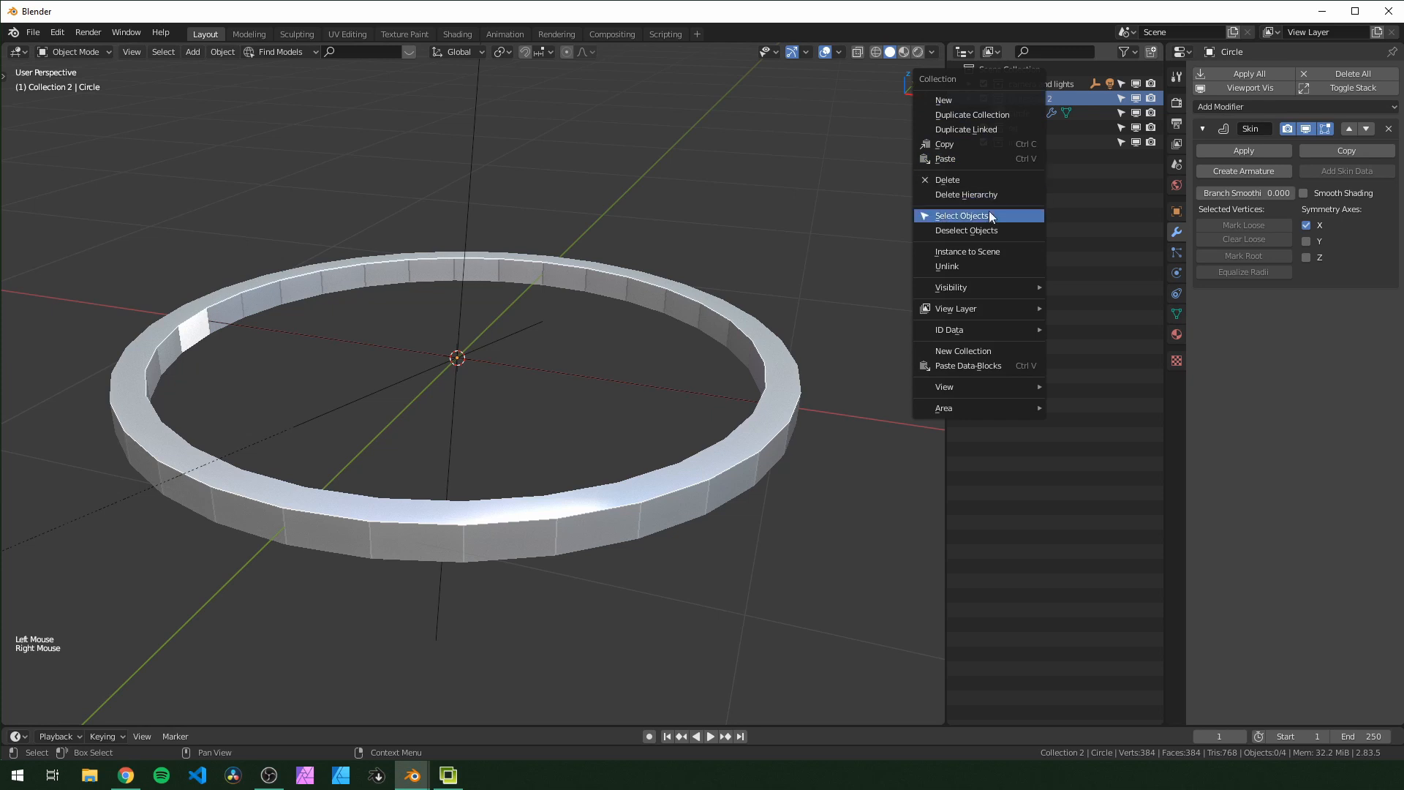
{"action": "left_click", "coordinate": [961, 215]}
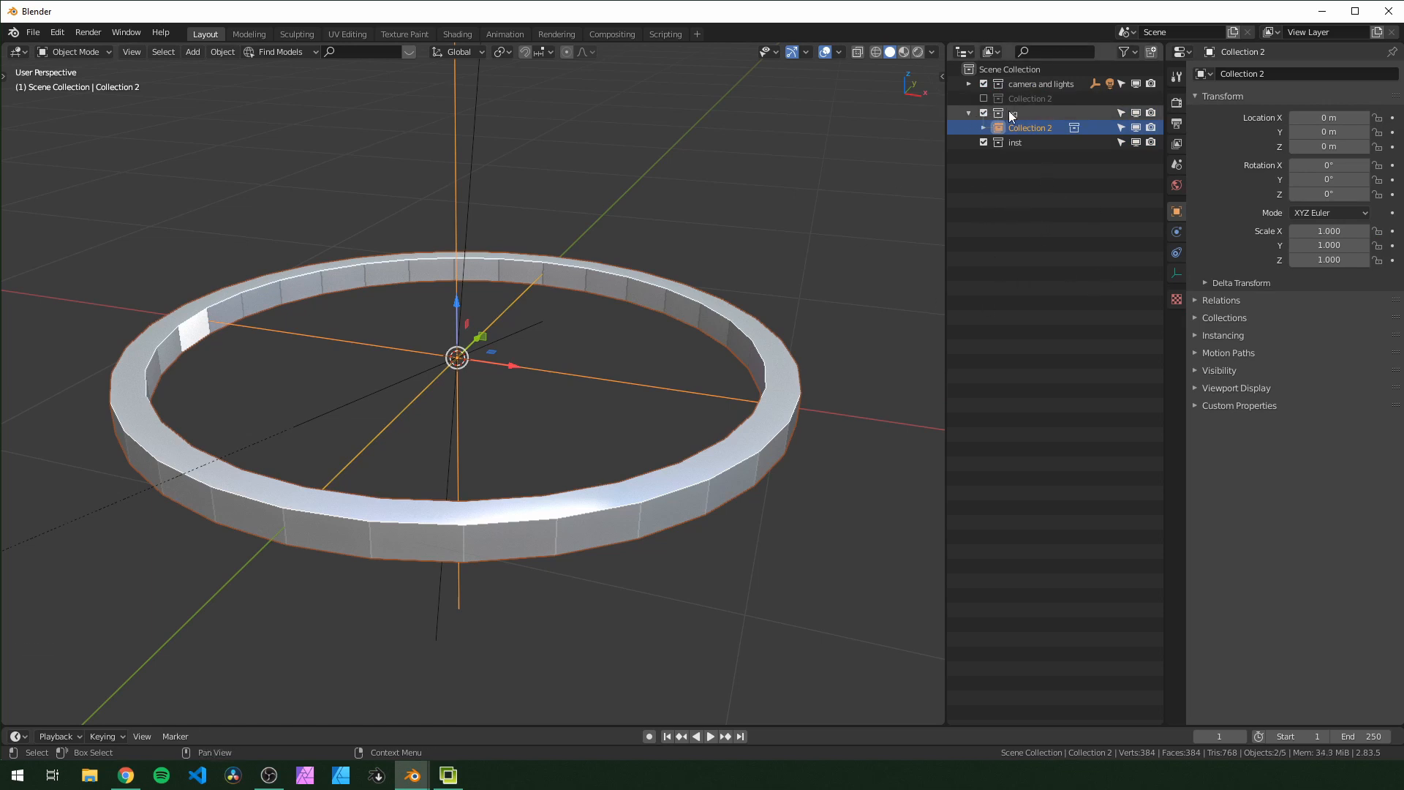
Instance the og collection into the scene and exclude the original og.
{"action": "right_click", "coordinate": [1029, 112]}
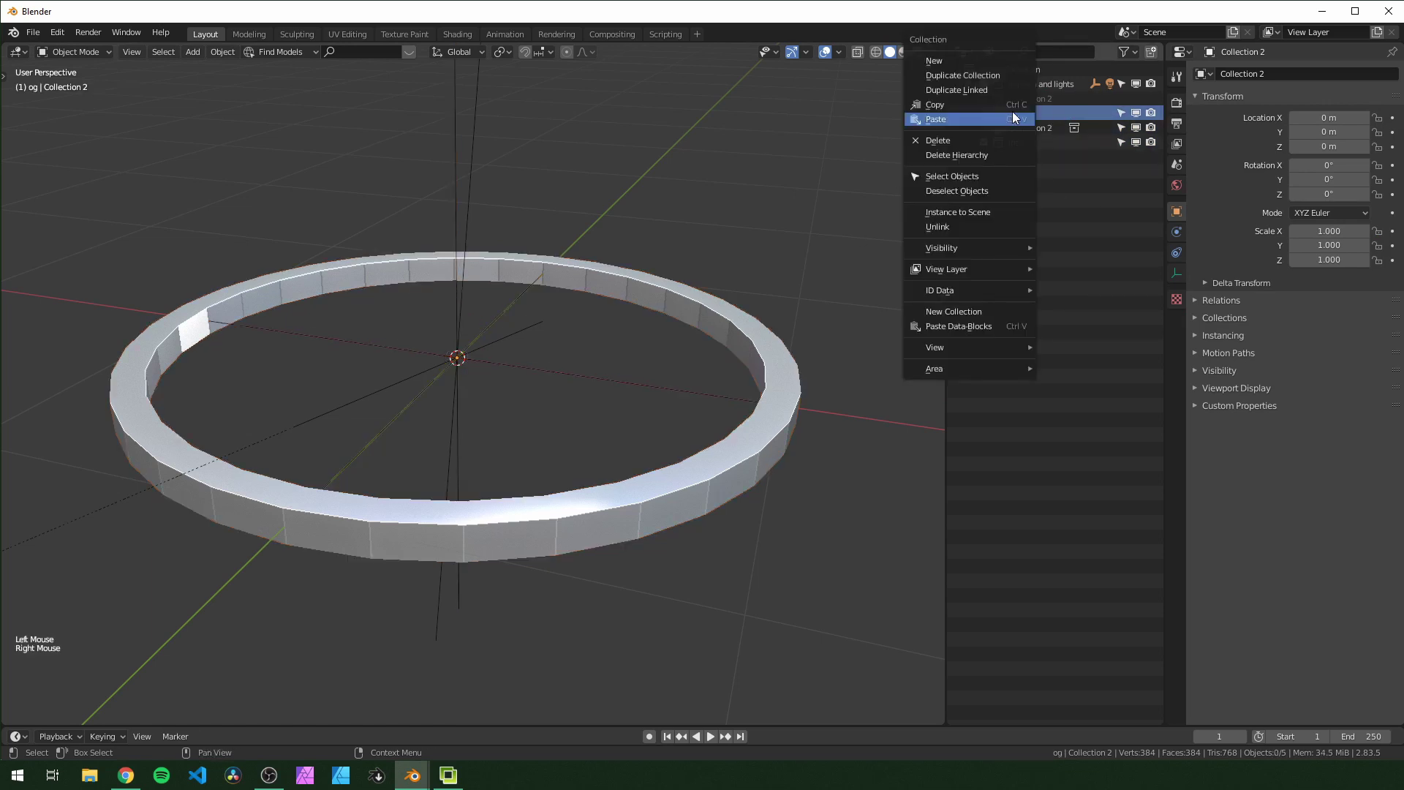
{"action": "mouse_move", "coordinate": [957, 212]}
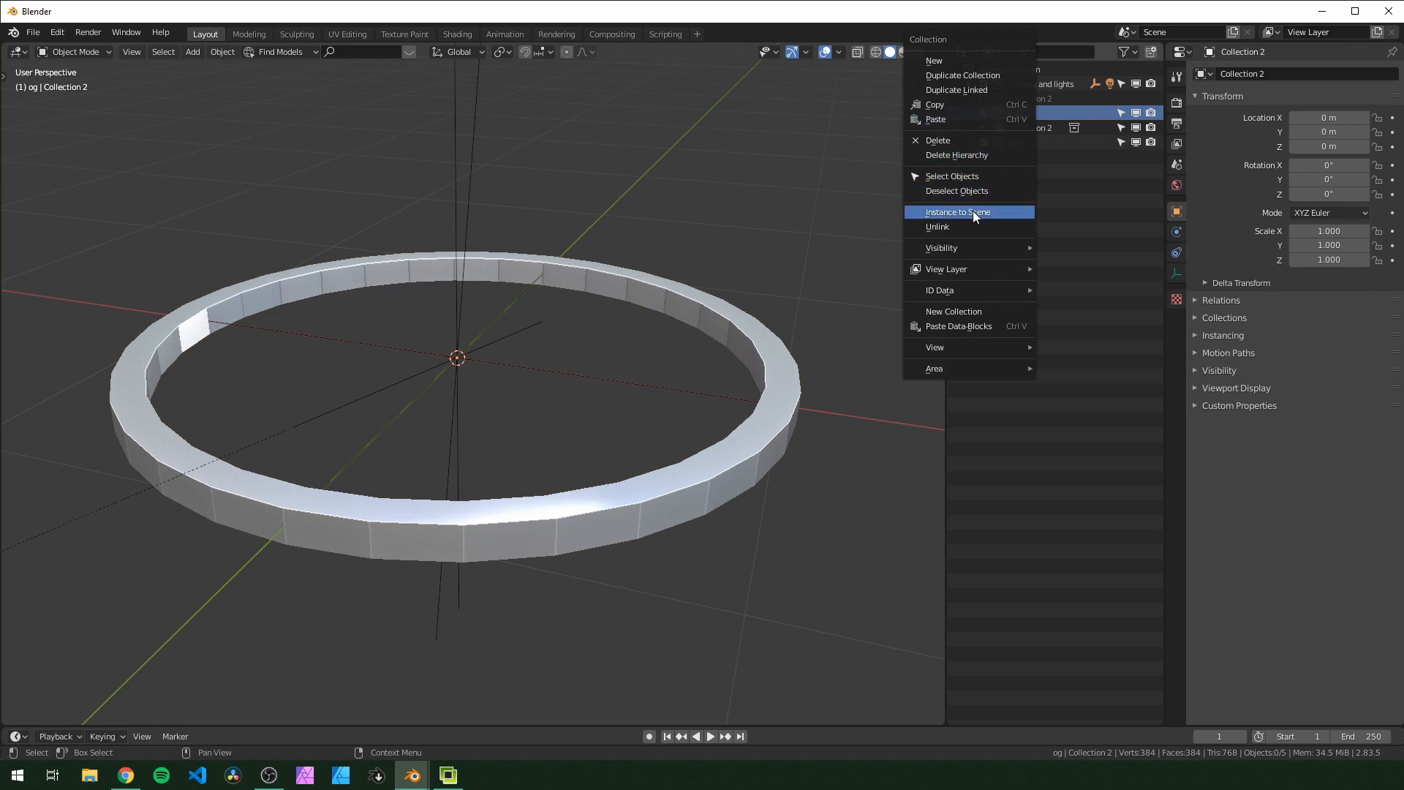
{"action": "left_click", "coordinate": [956, 212]}
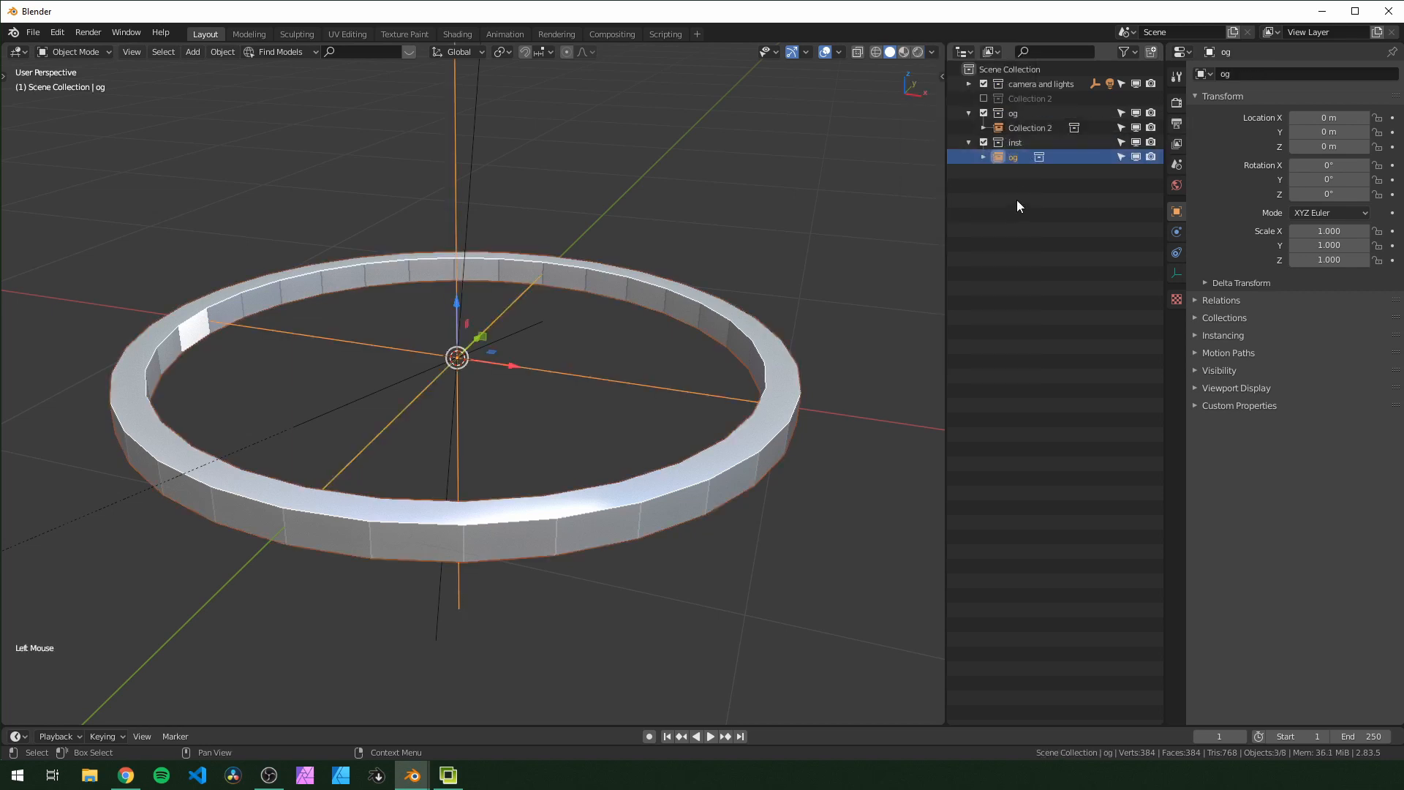
{"action": "left_click", "coordinate": [968, 113]}
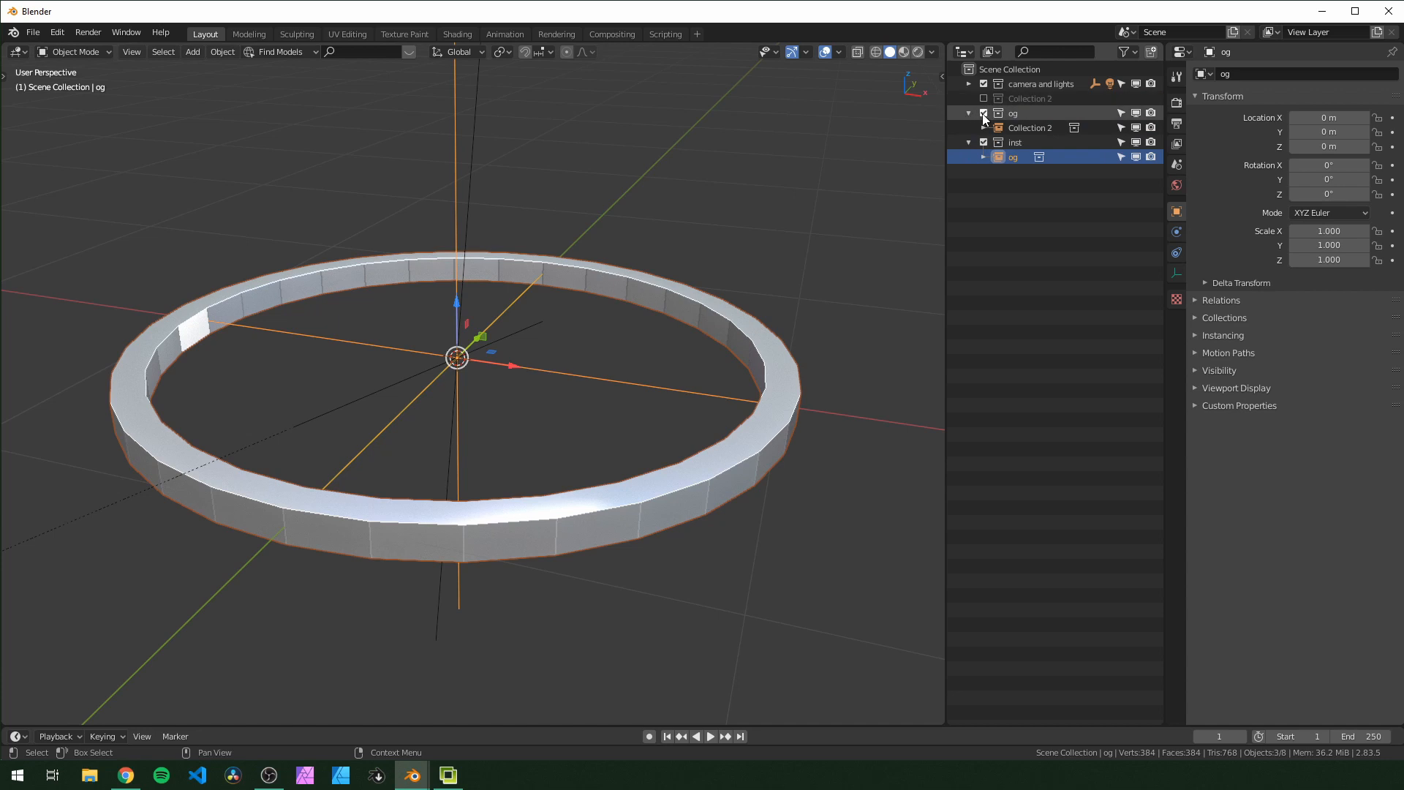
{"action": "left_click", "coordinate": [968, 112]}
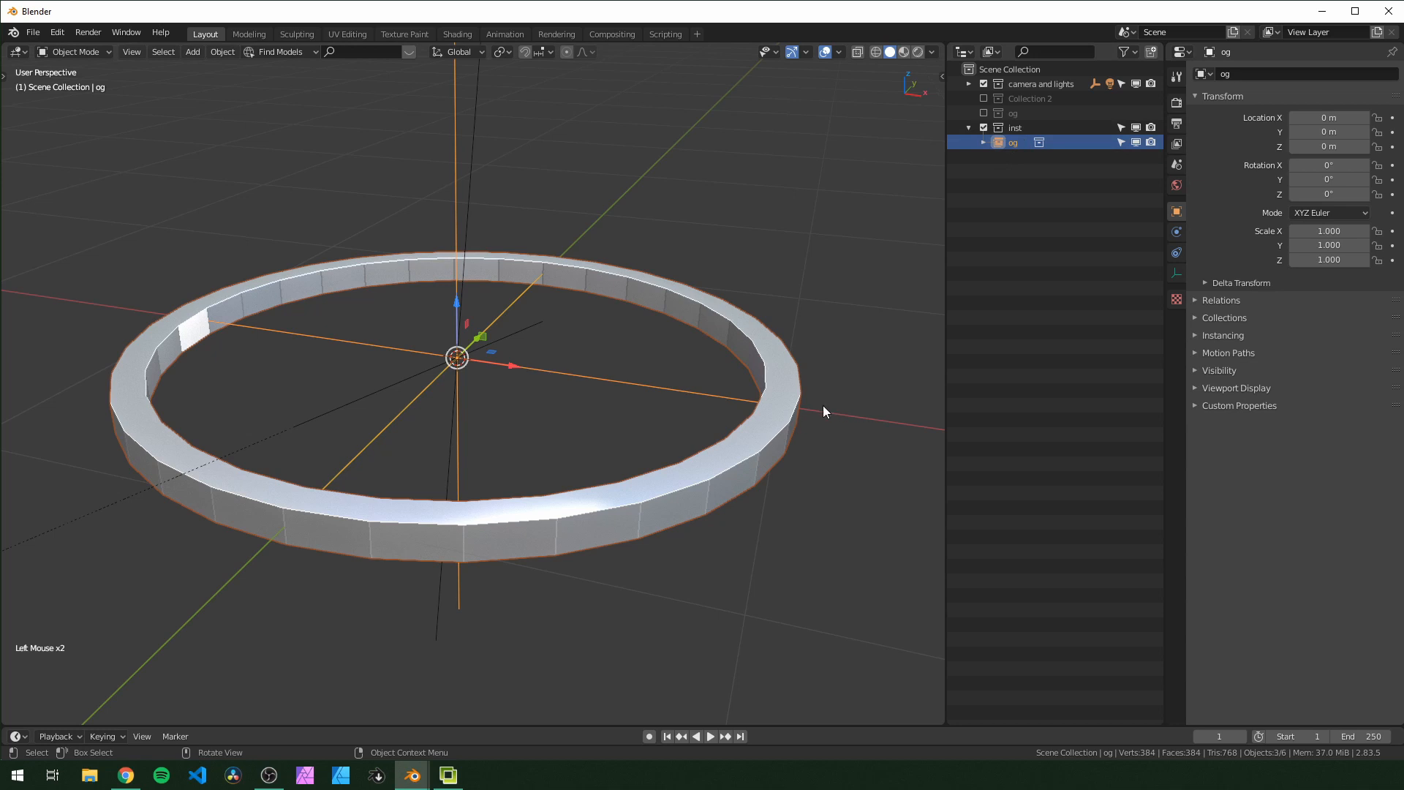
Duplicate the og ring instance at 0.5 scale, repeating for progressively smaller nested rings.
{"action": "key", "text": "shift+d"}
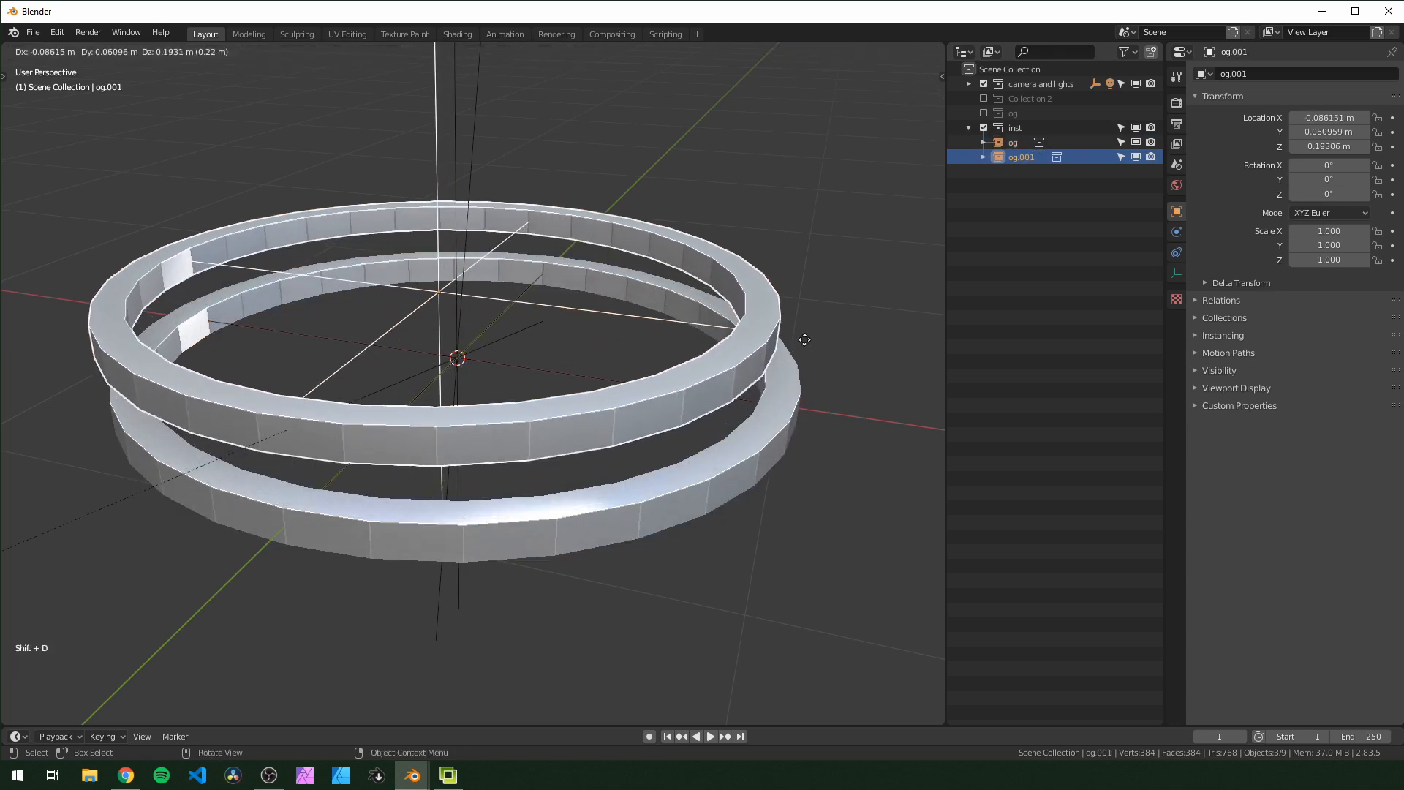
{"action": "mouse_move", "coordinate": [803, 339]}
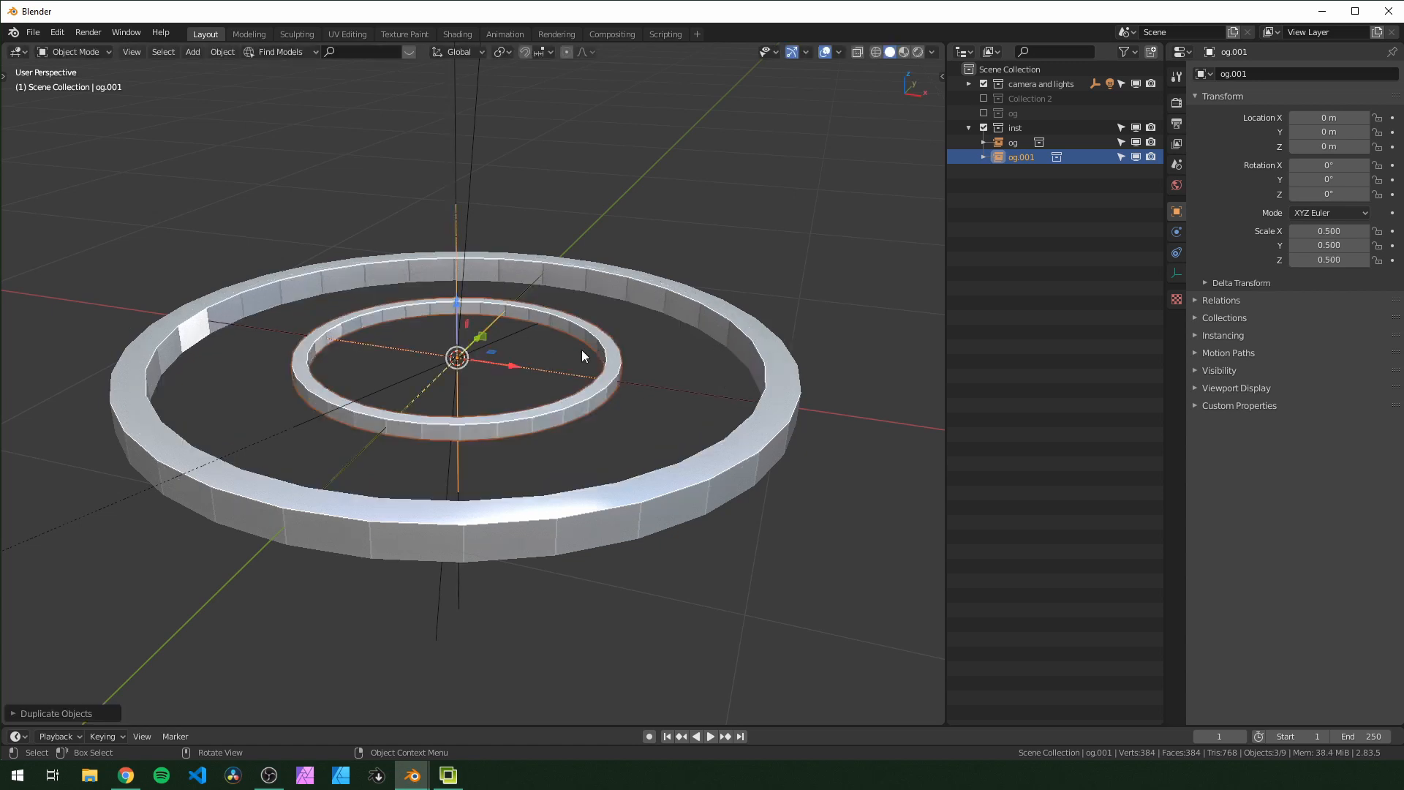
{"action": "key", "text": "shift+r"}
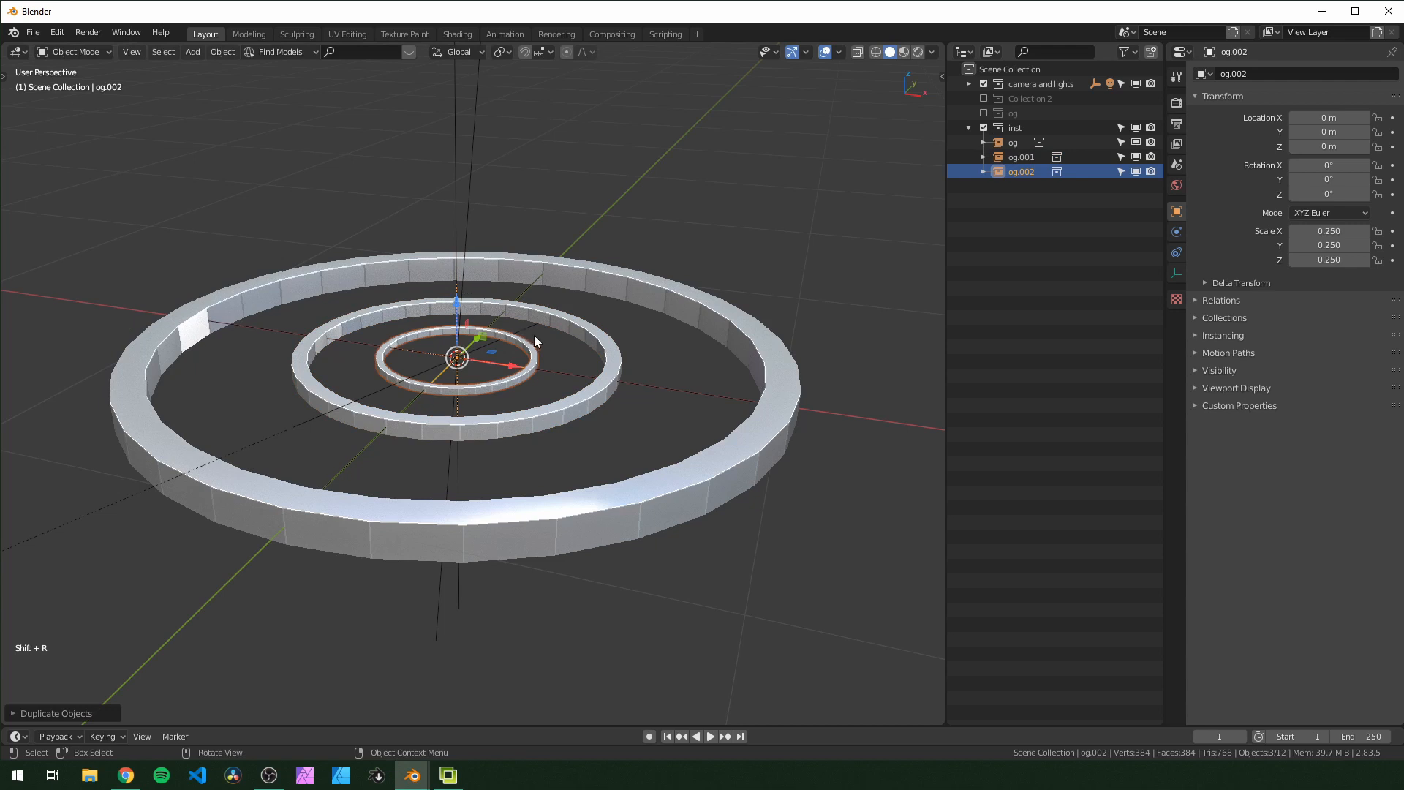
{"action": "key", "text": "shift+r"}
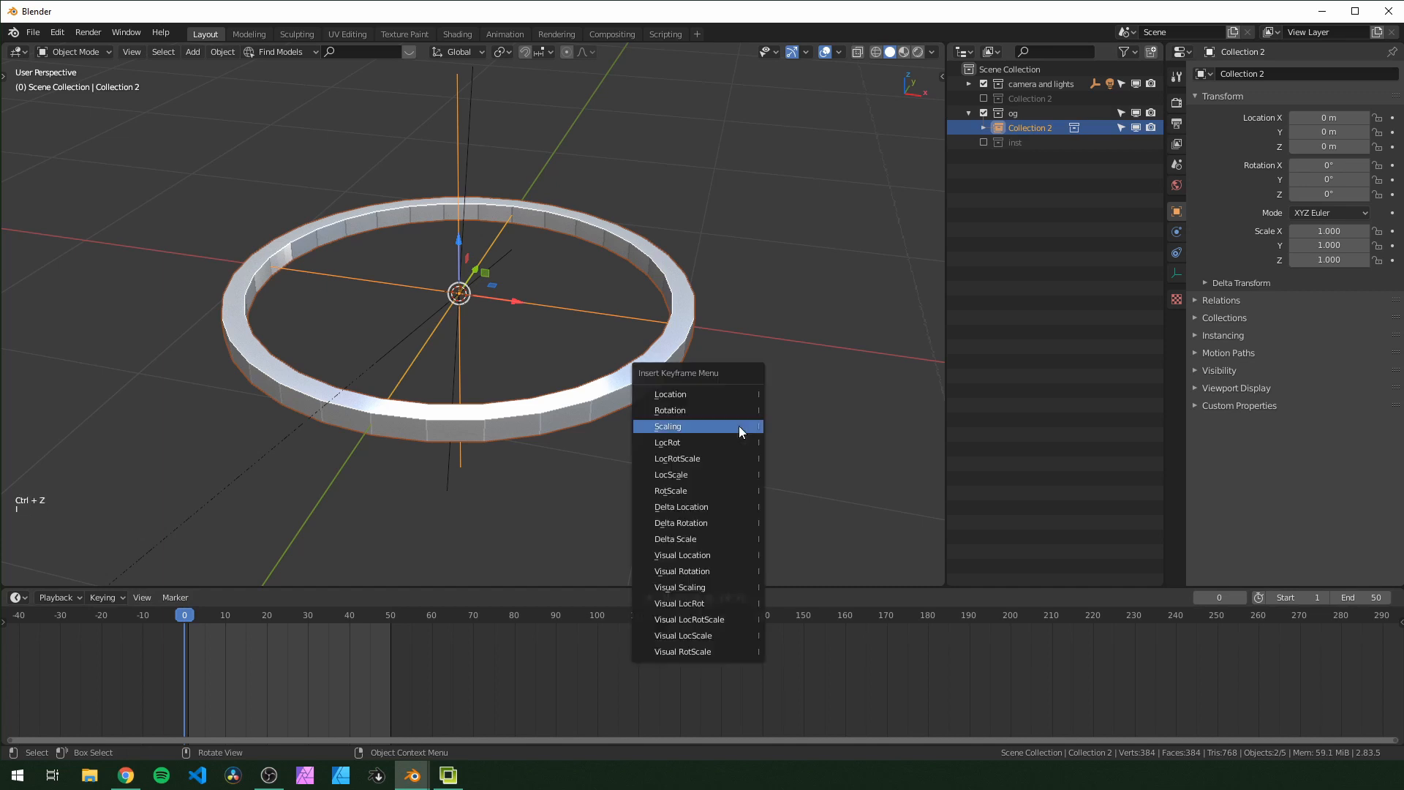
Keyframe the ring's scale at 1 on frame 0 and 2 on frame 50, then play.
{"action": "left_click", "coordinate": [668, 426]}
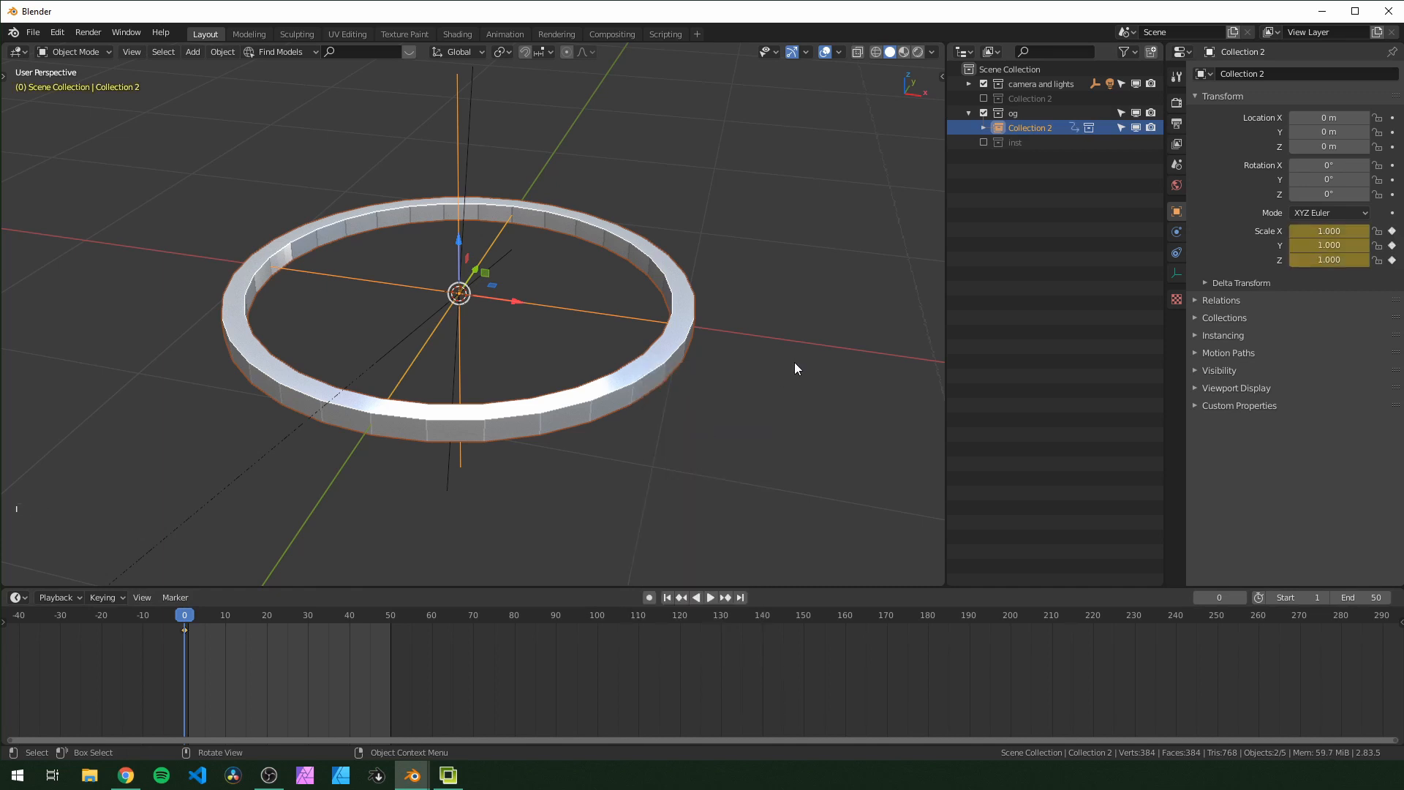
{"action": "key", "text": "n"}
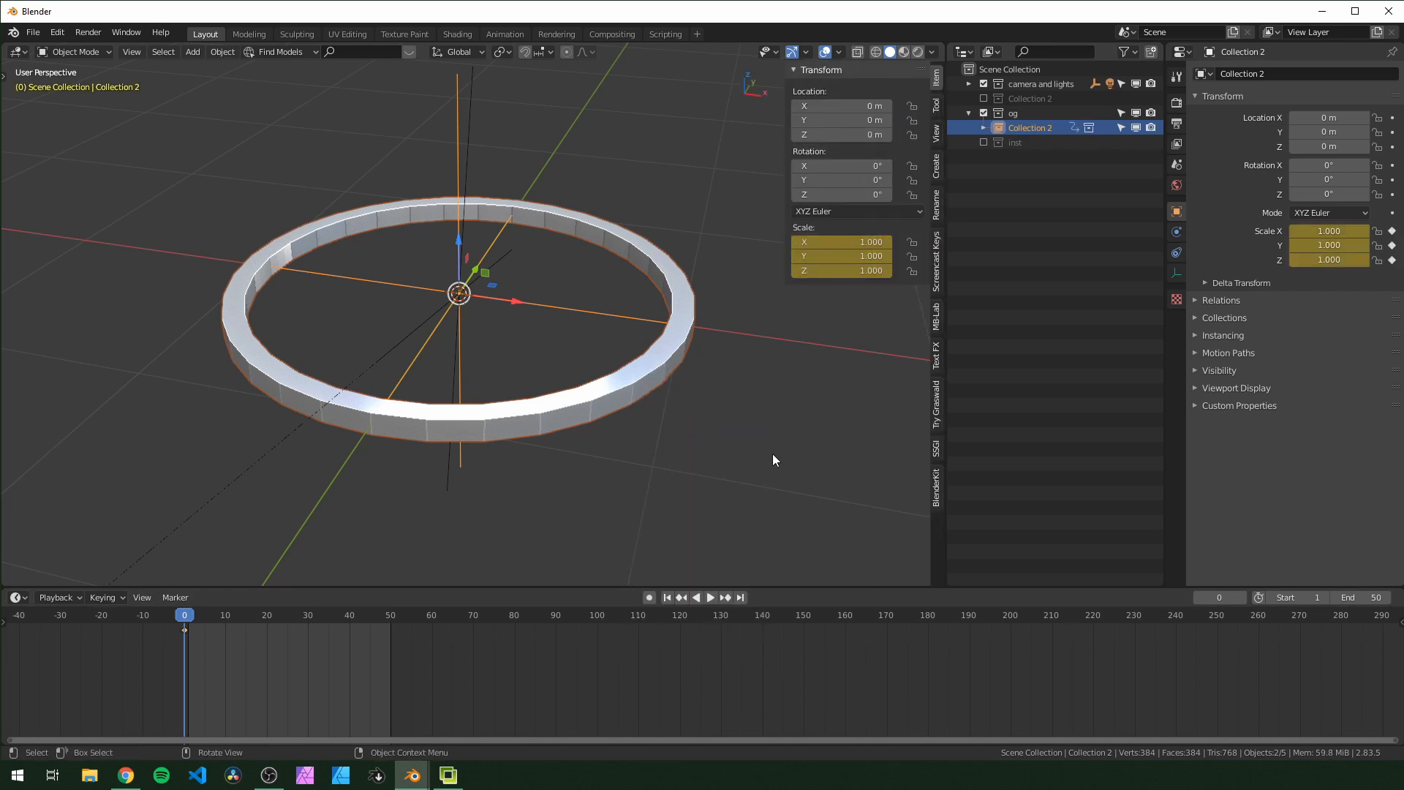
{"action": "key", "text": "shift+right"}
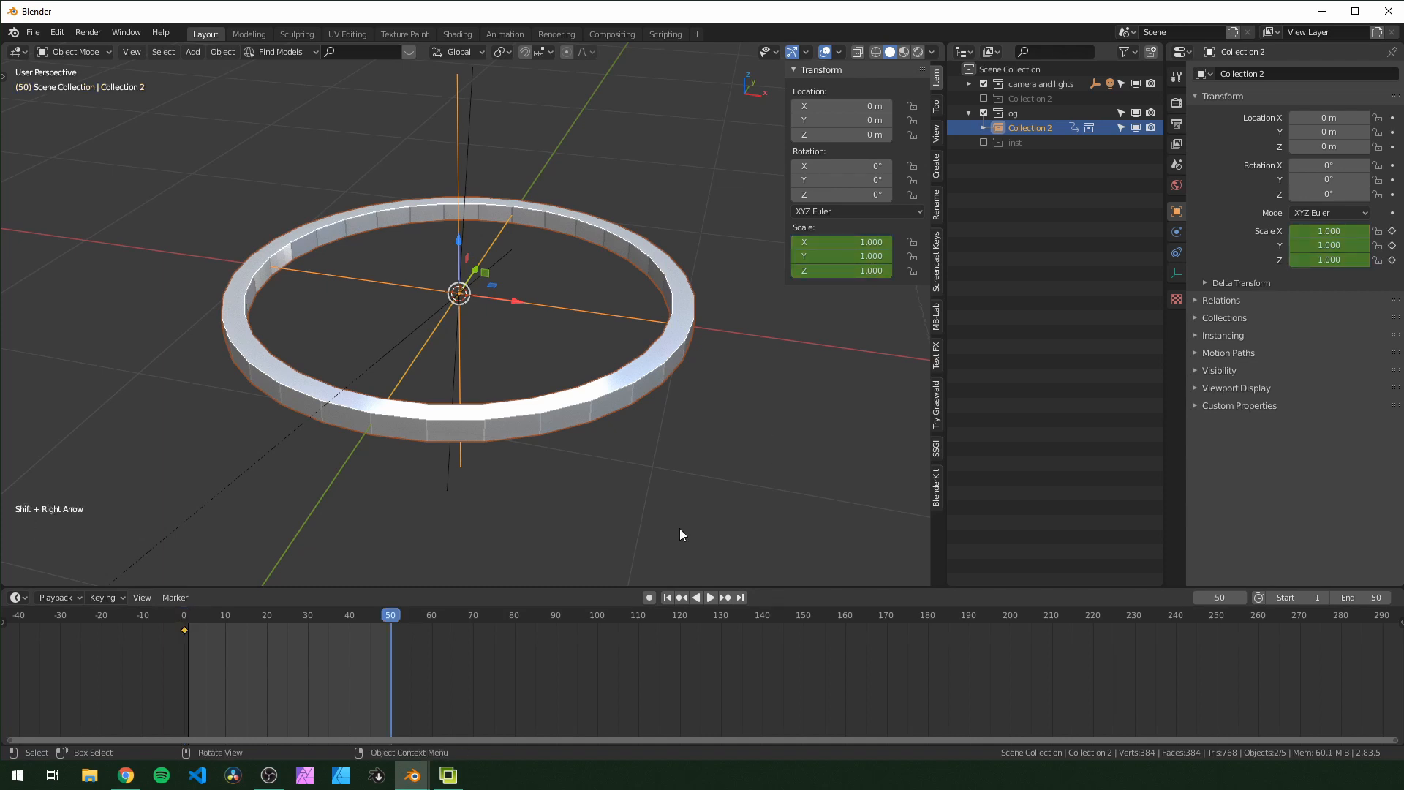
{"action": "mouse_move", "coordinate": [741, 452]}
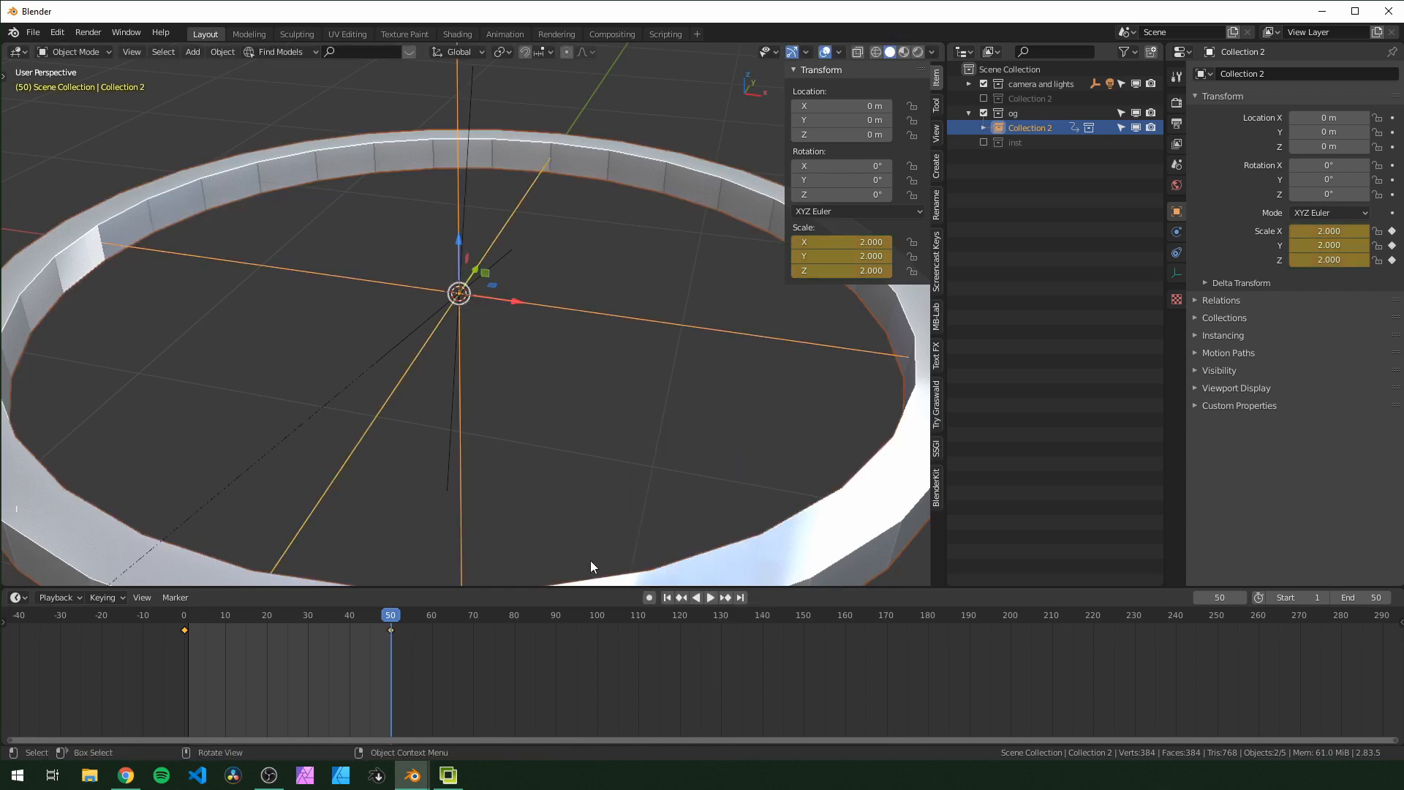
{"action": "key", "text": "space"}
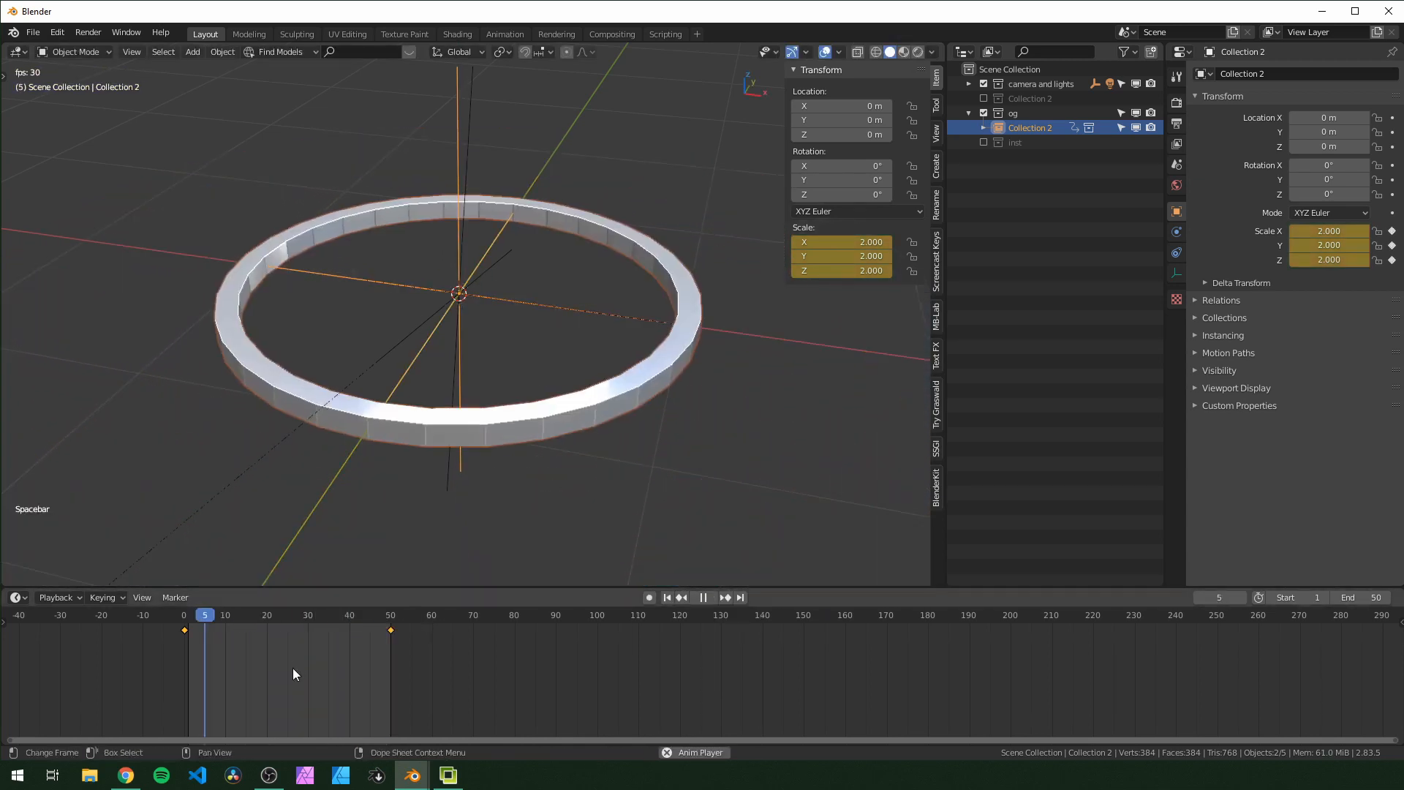
{"action": "key", "text": "t"}
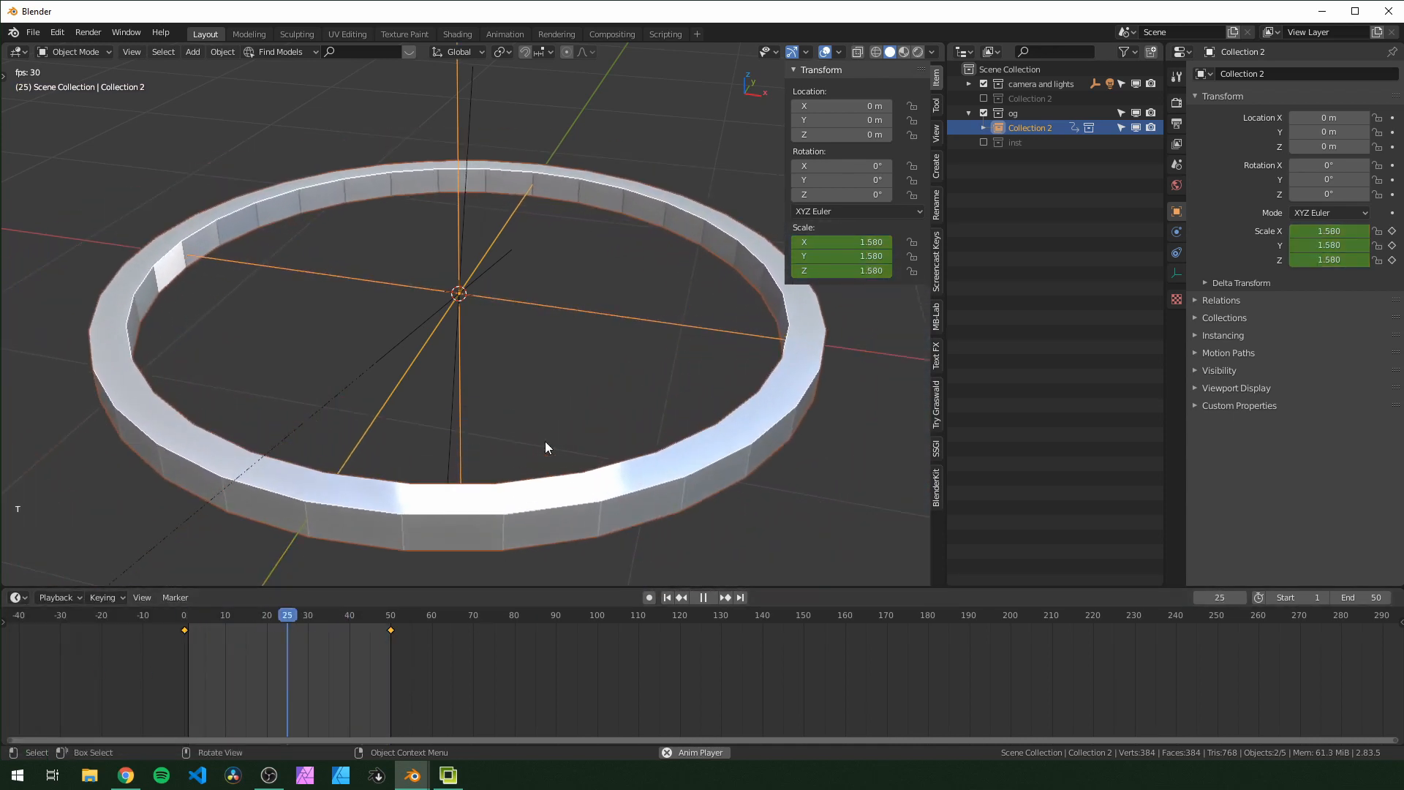
Enable the instanced ring copies and play the nested zoom animation.
{"action": "left_click", "coordinate": [704, 598]}
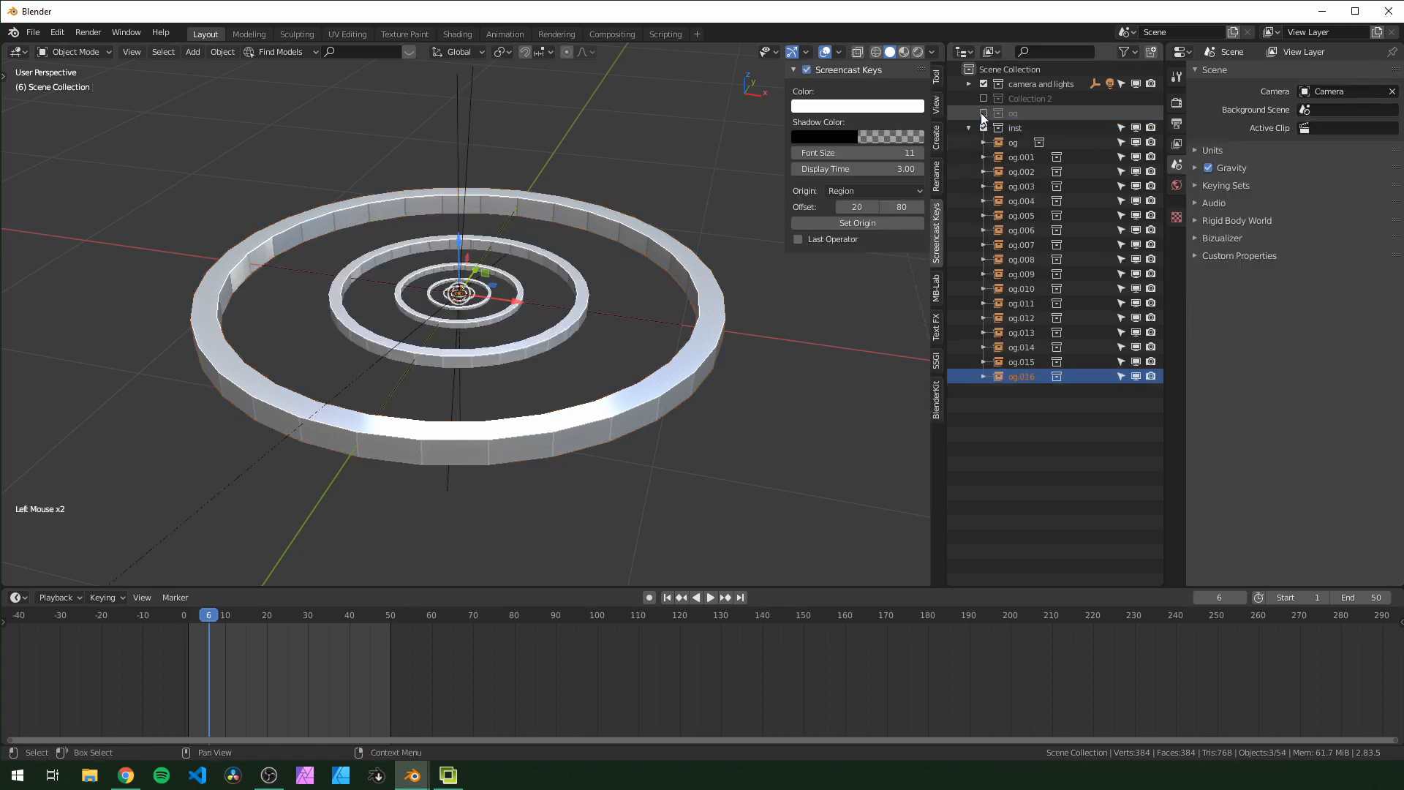
{"action": "key", "text": "space"}
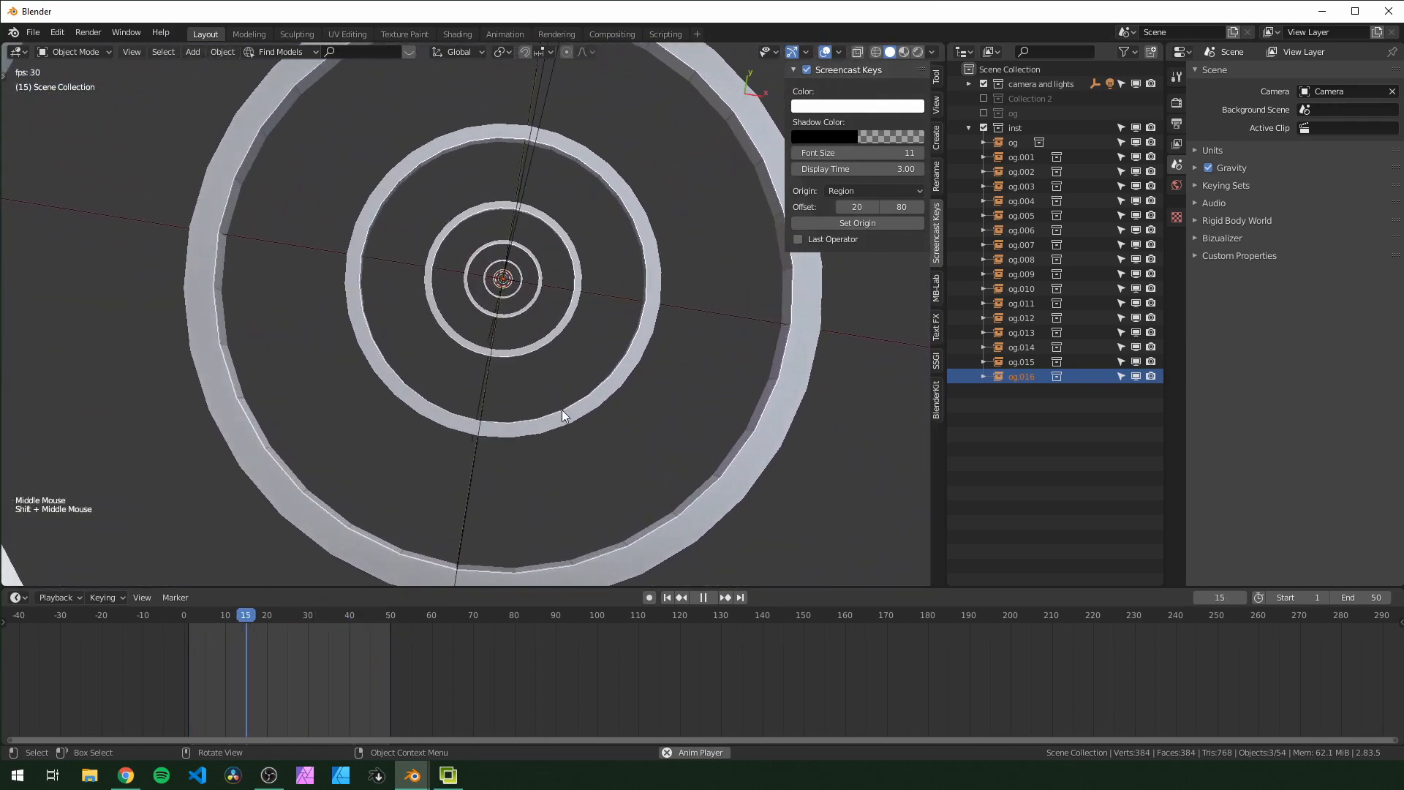
{"action": "scroll", "scroll_direction": "down", "scroll_amount": 3}
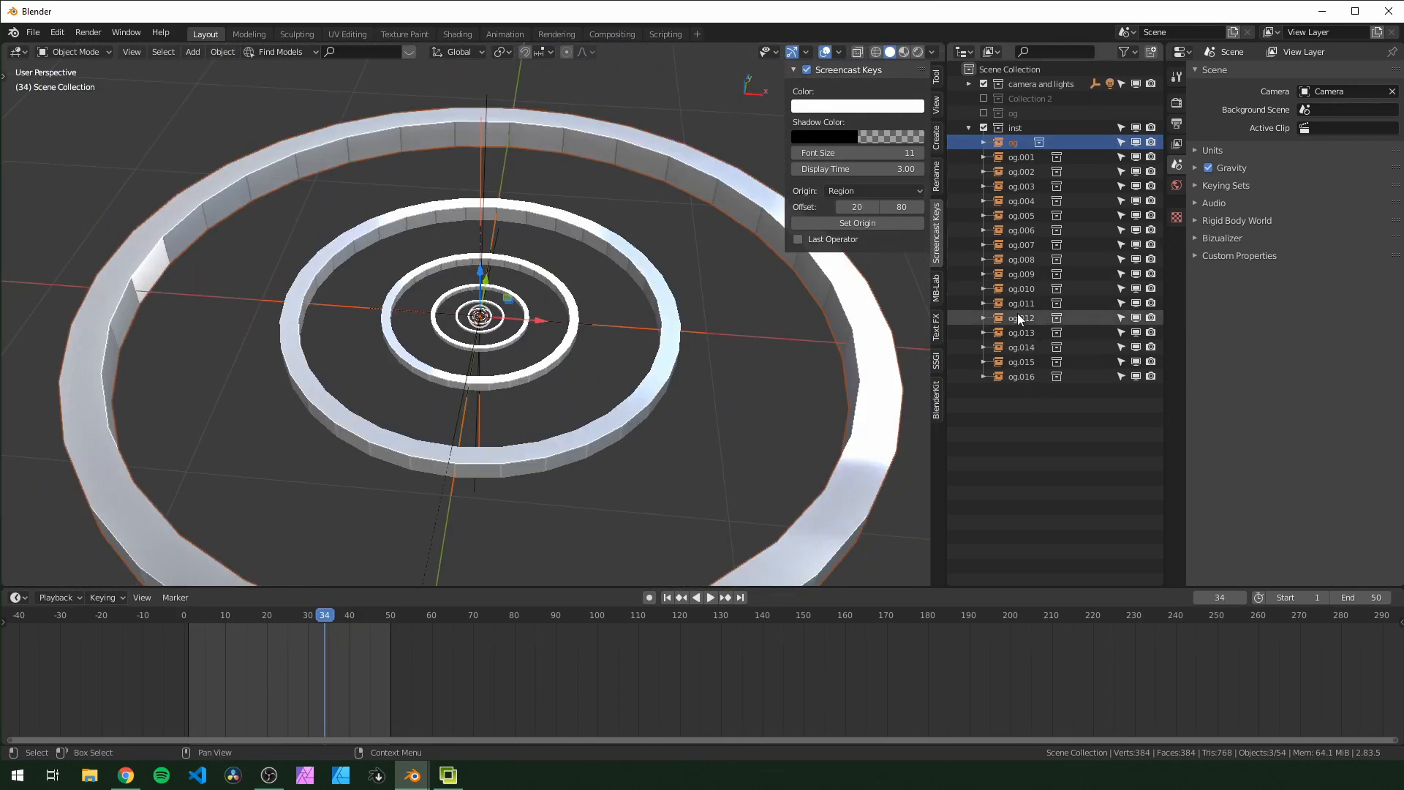
Check the original og ring, restore the instances, and return the playhead to start.
{"action": "left_click", "coordinate": [983, 113]}
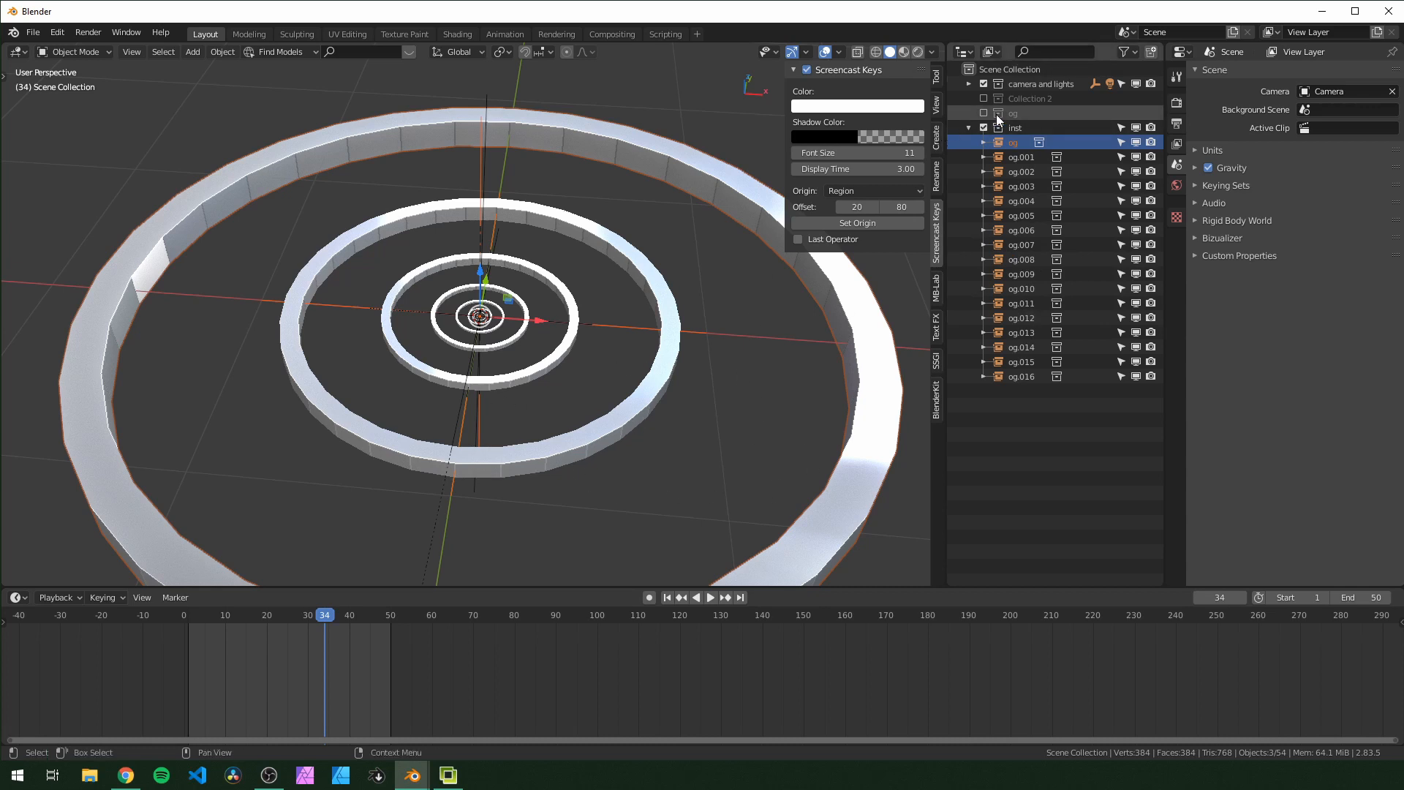
{"action": "double_click", "coordinate": [1029, 127]}
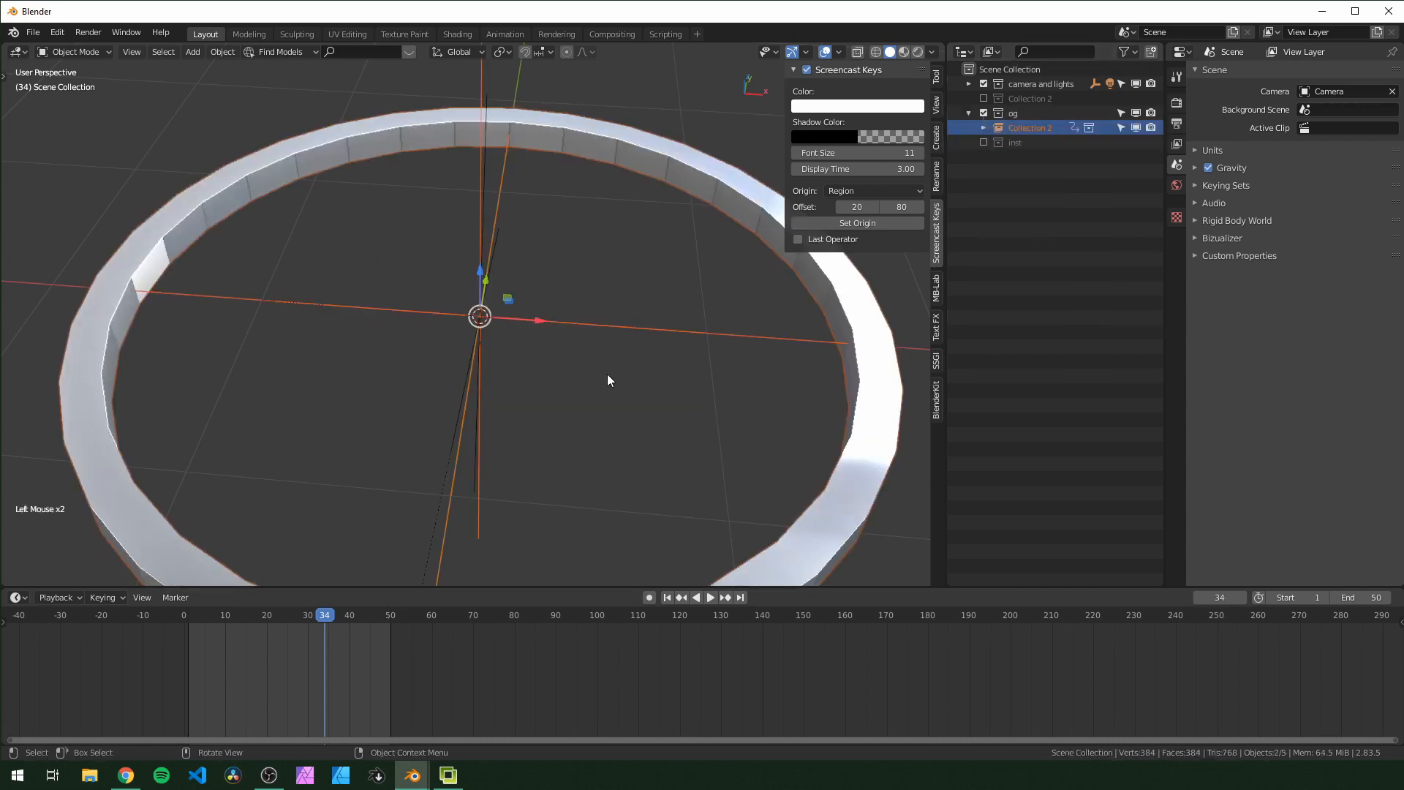
{"action": "left_click", "coordinate": [710, 598]}
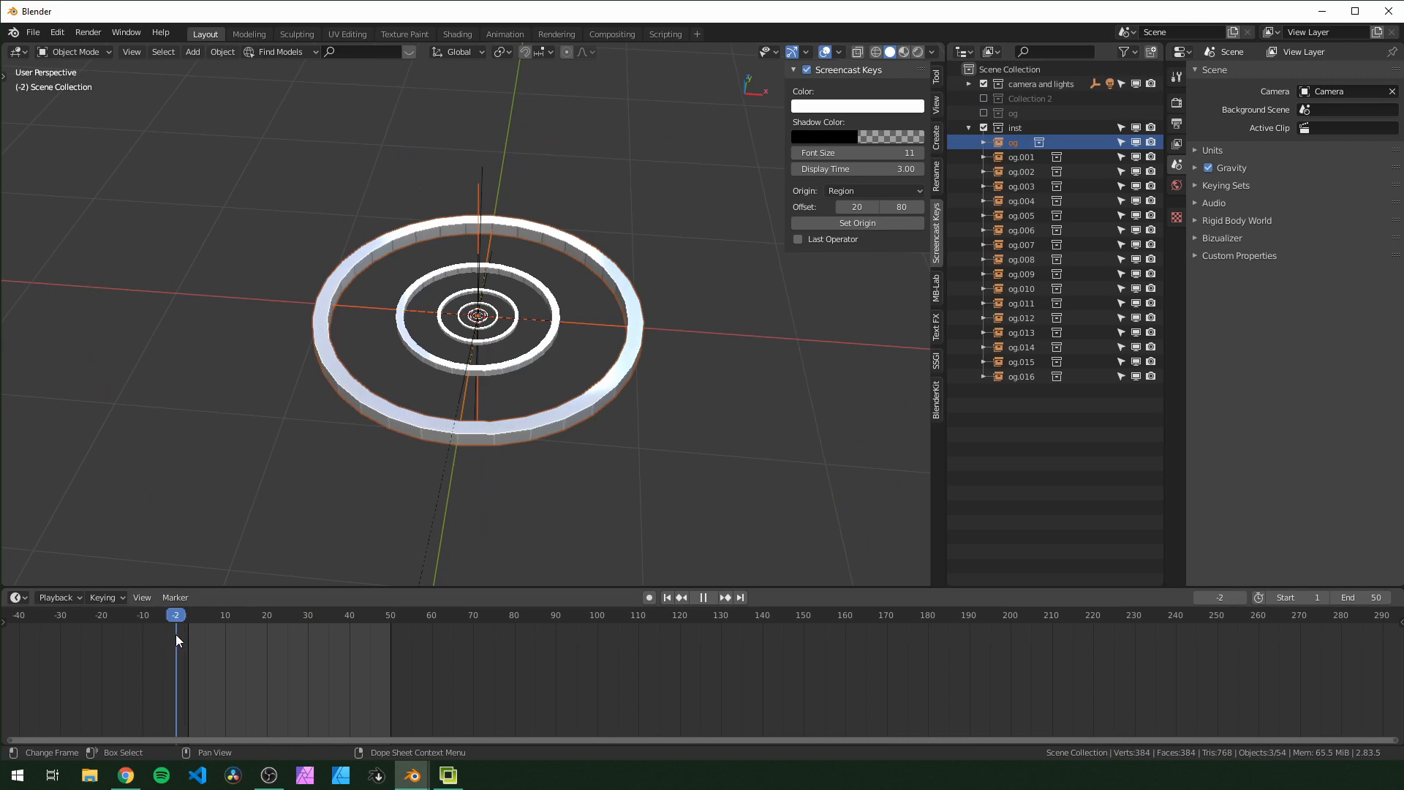
{"action": "left_click", "coordinate": [439, 614]}
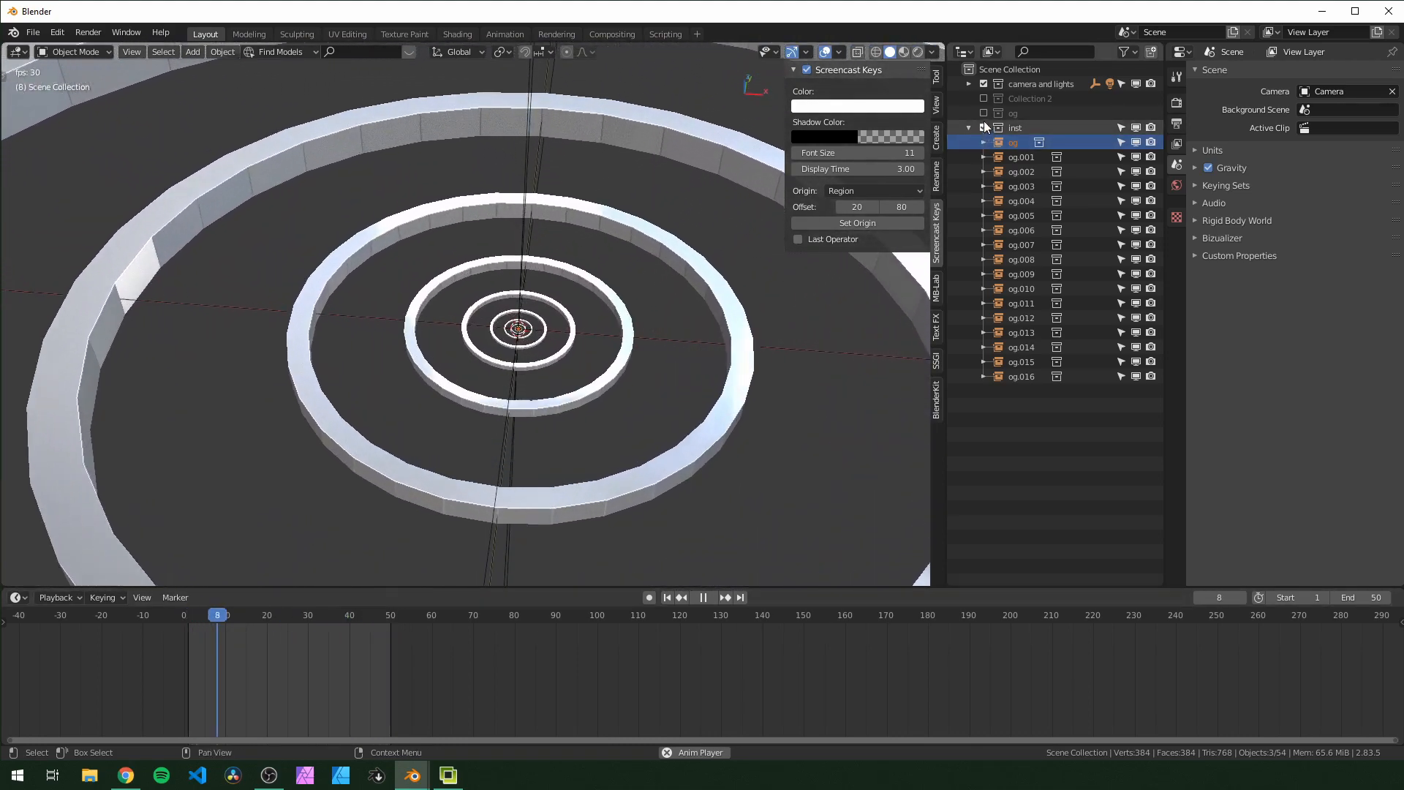
Set the scale keyframes to Bezier in the Graph Editor and steepen the frame-50 handle.
{"action": "left_click", "coordinate": [1029, 128]}
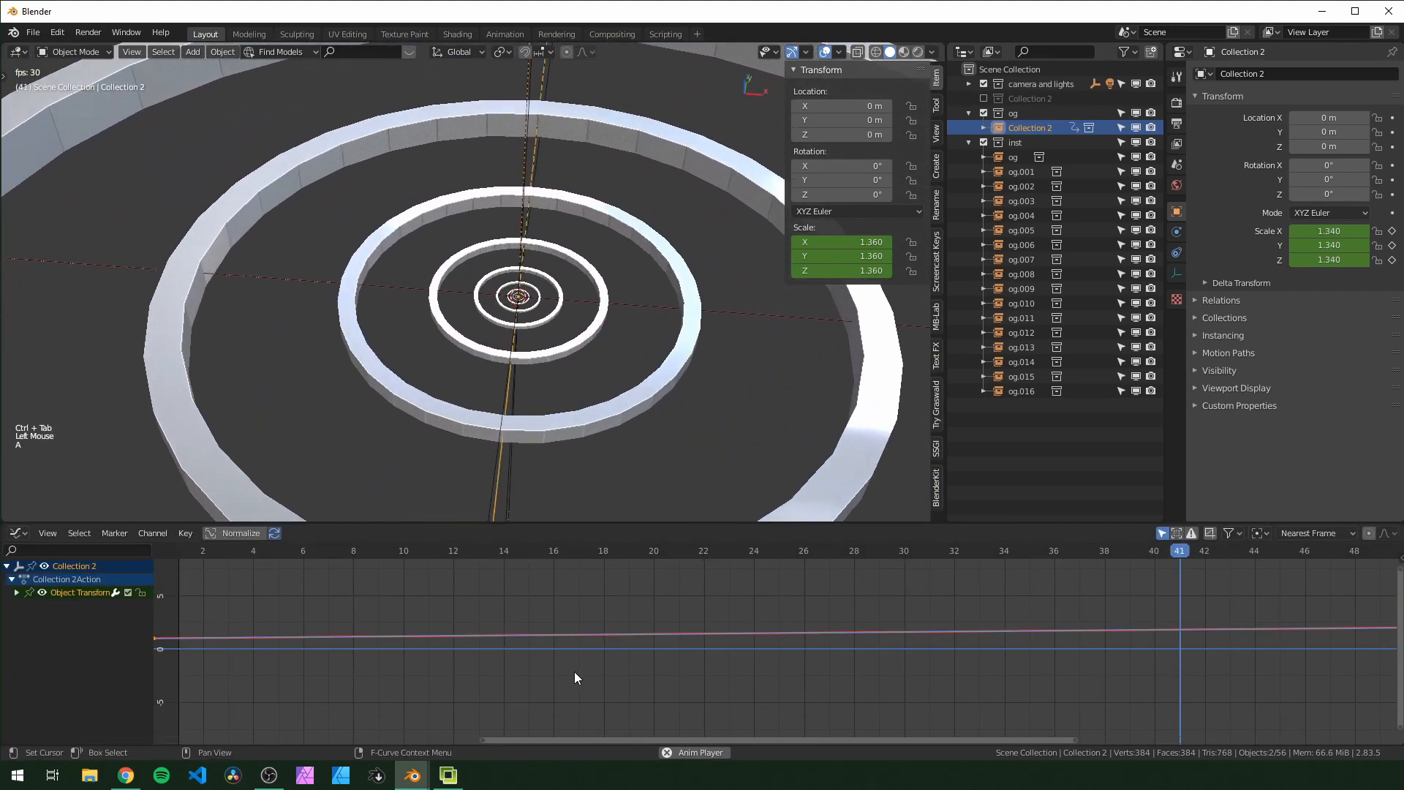
{"action": "scroll", "scroll_direction": "down", "scroll_amount": 3}
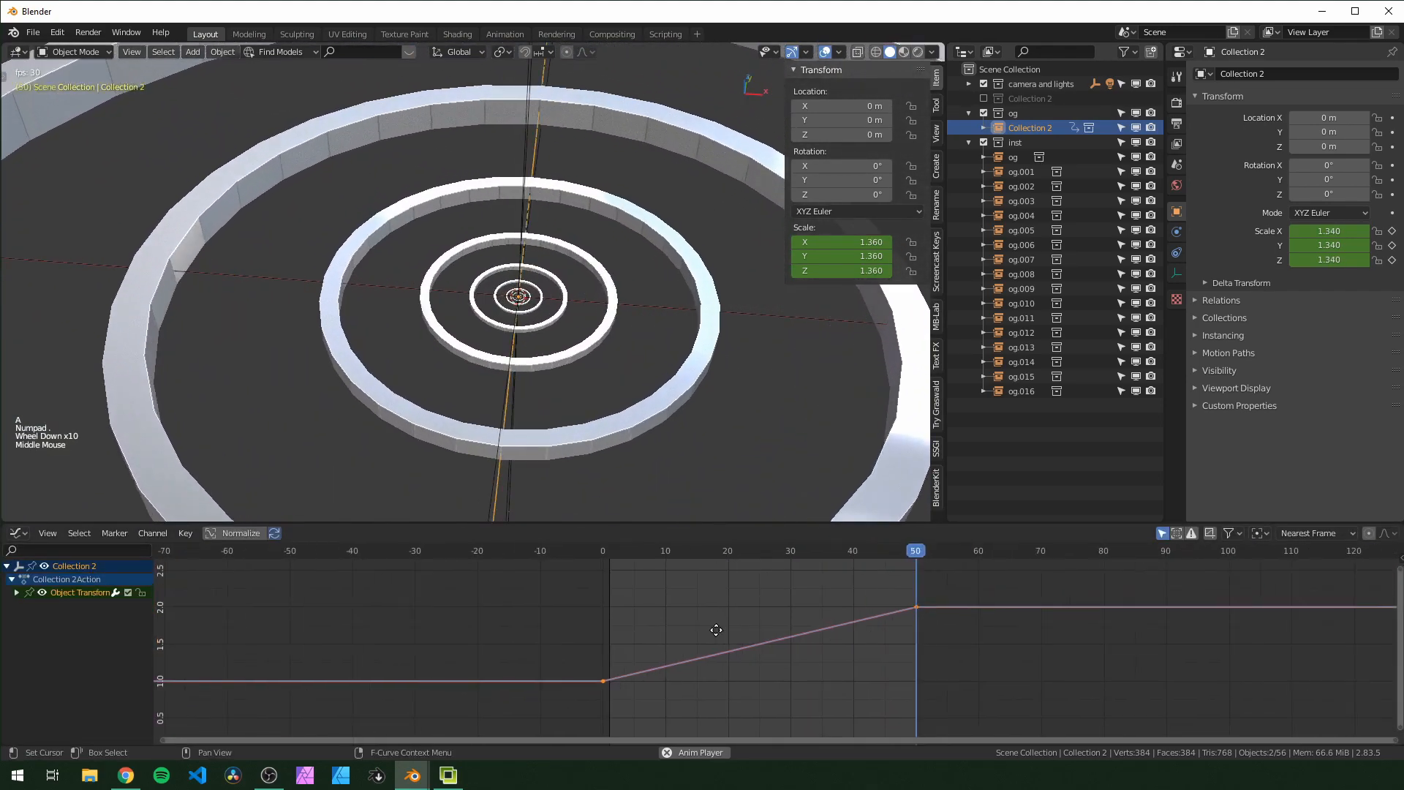
{"action": "key", "text": "t"}
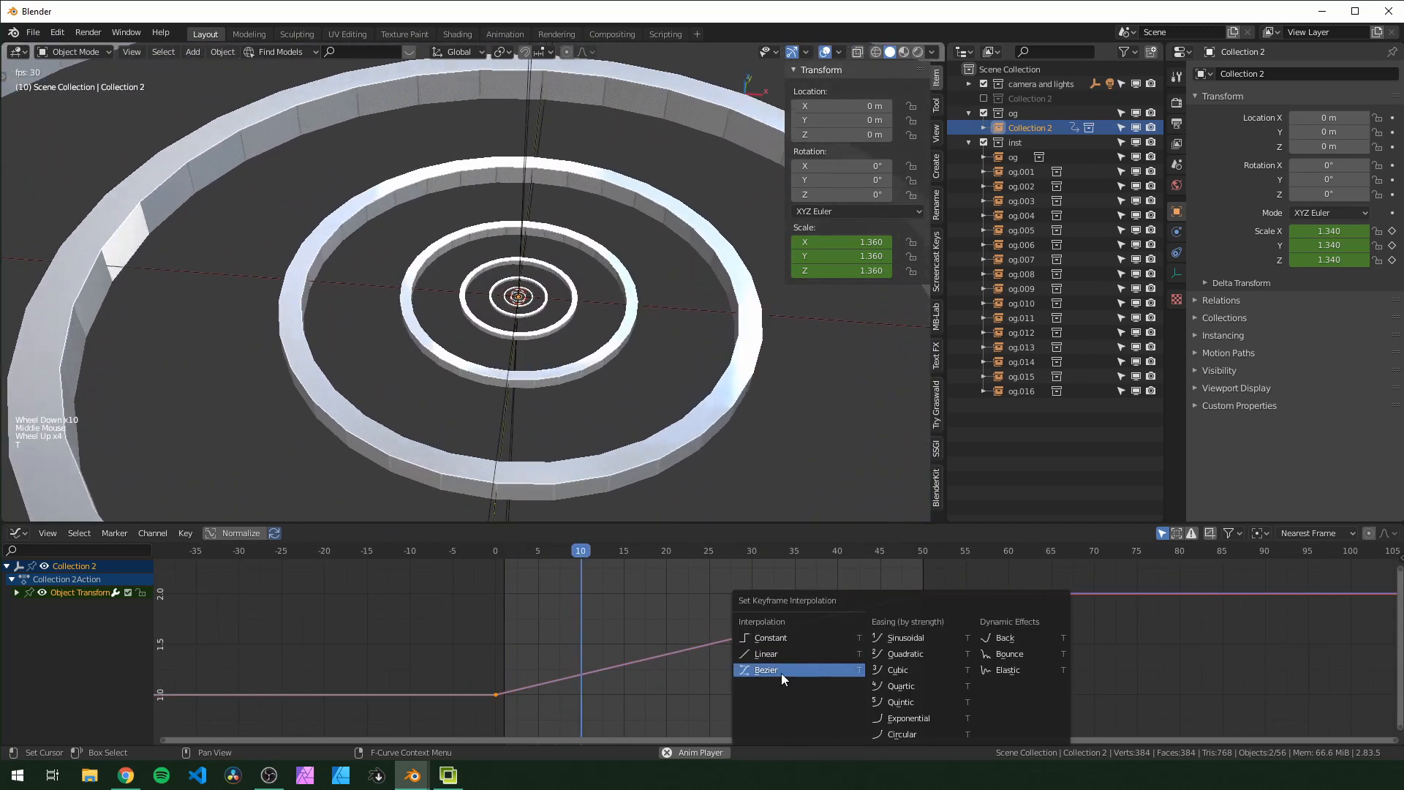
{"action": "left_click", "coordinate": [766, 670]}
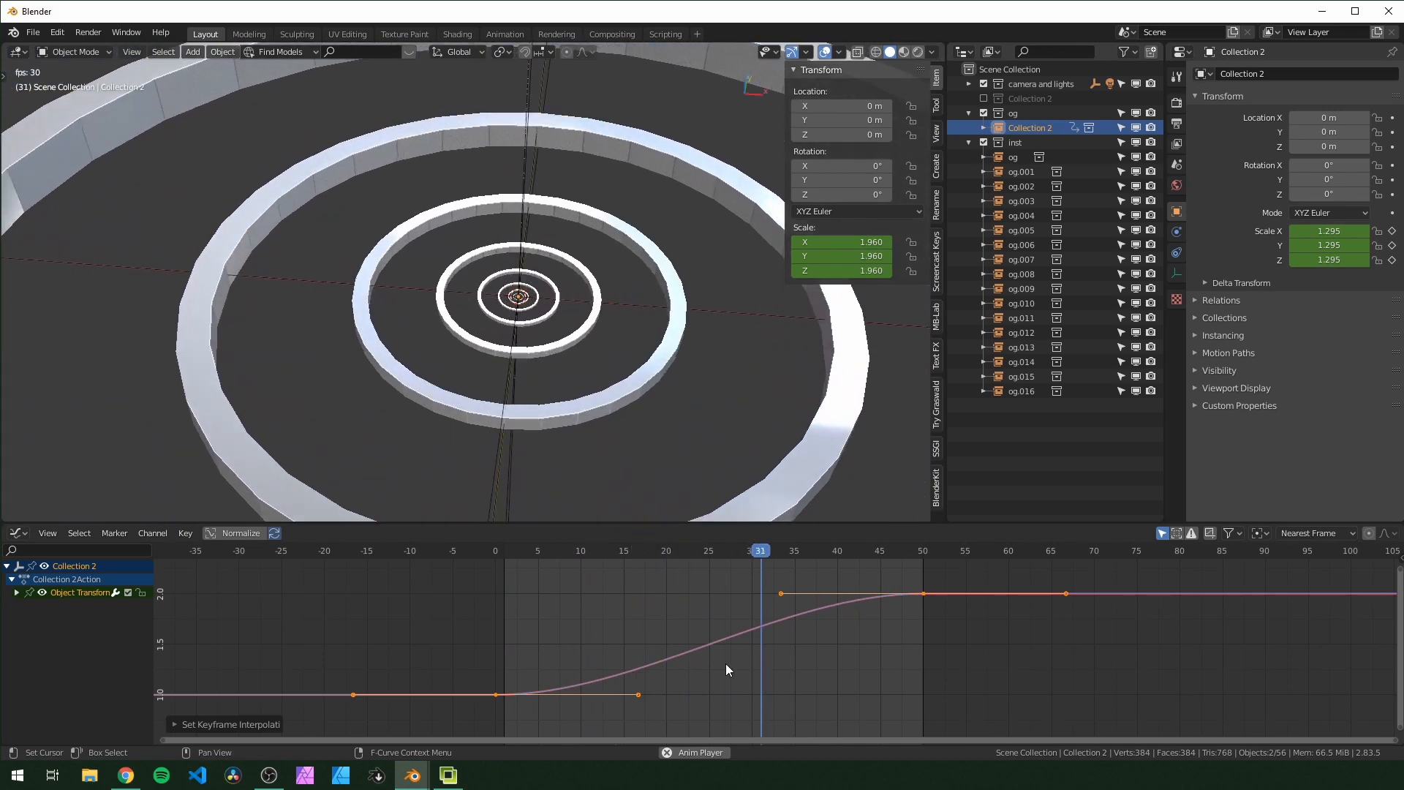
{"action": "left_click", "coordinate": [845, 550]}
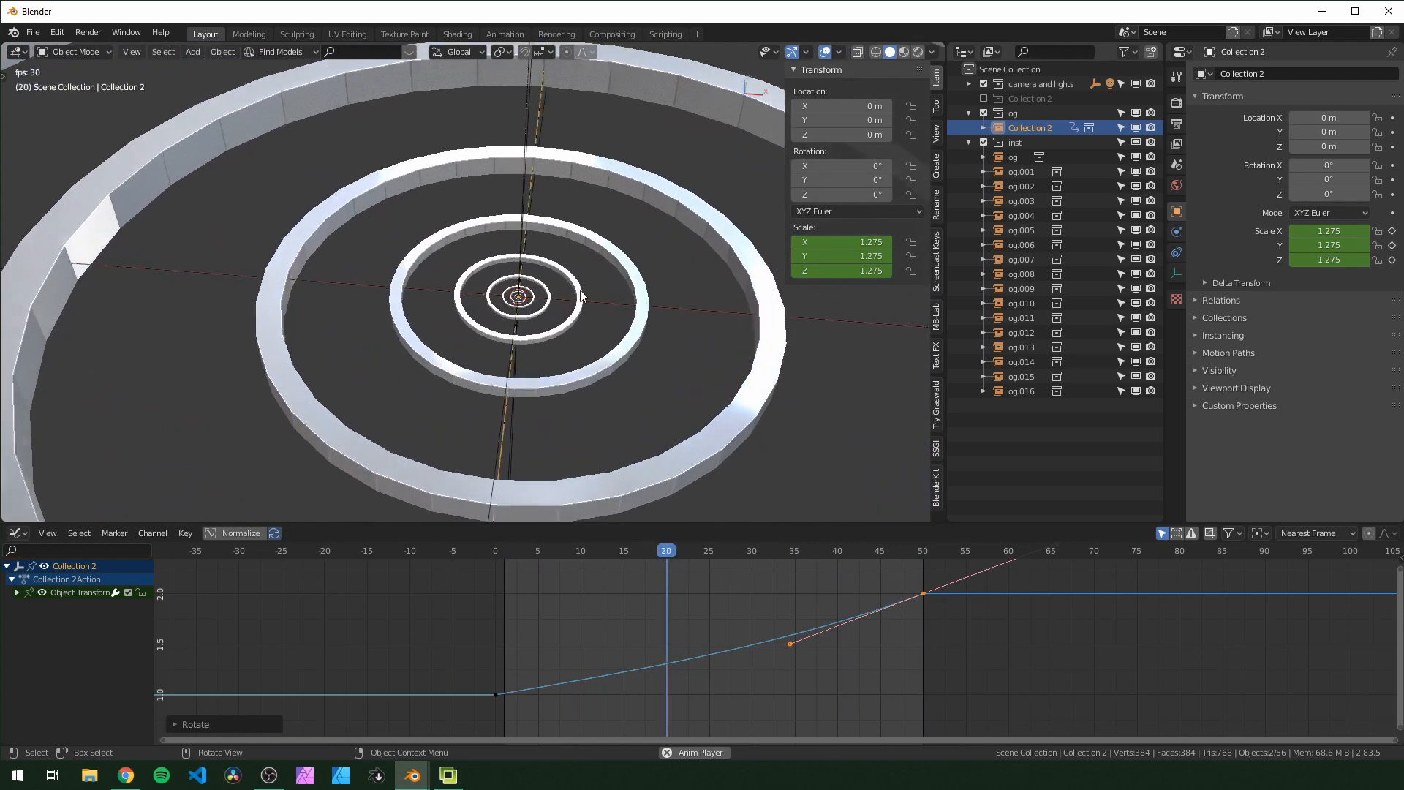
{"action": "left_click", "coordinate": [721, 531]}
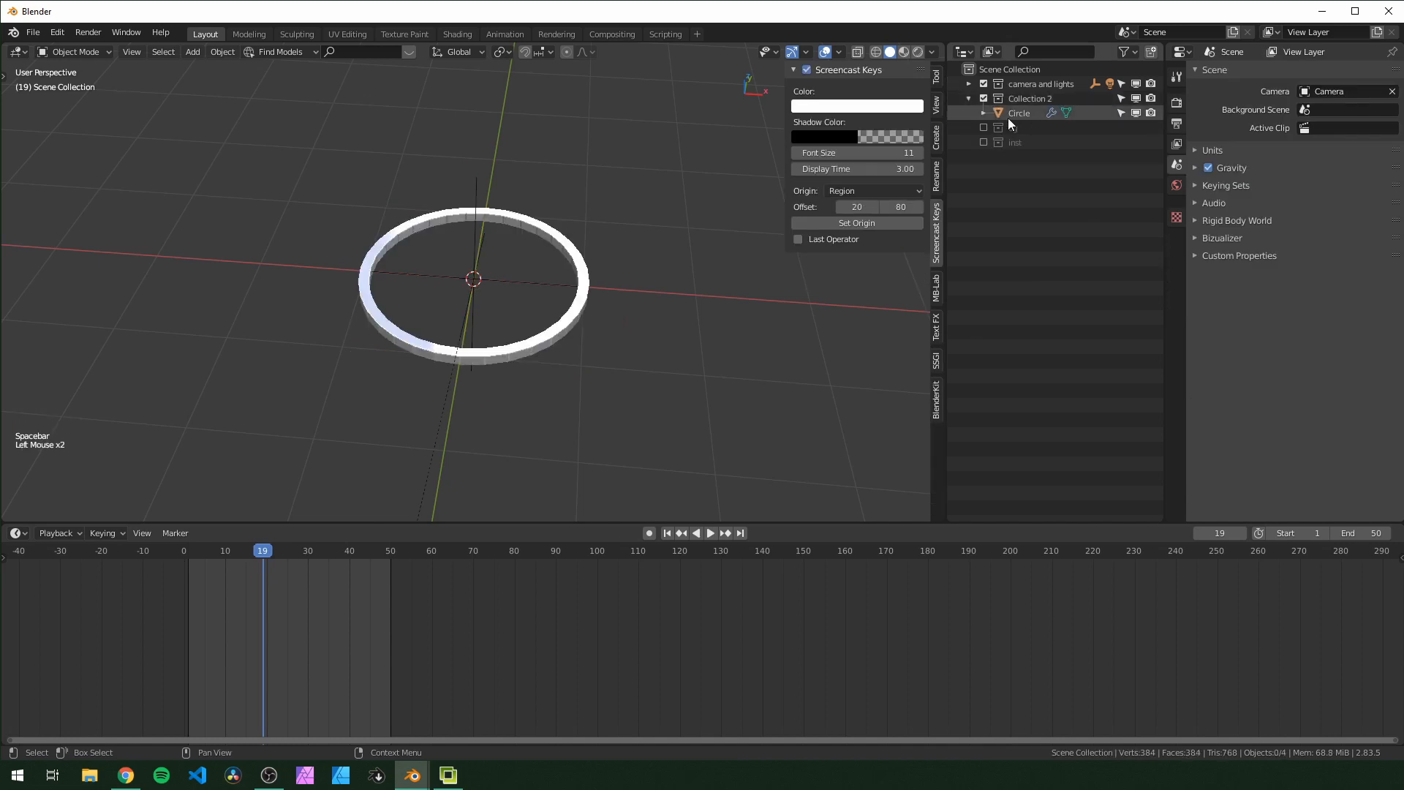
Give the Circle a new Displace texture at strength 0.110 and smooth-shade the ring.
{"action": "scroll", "scroll_direction": "up", "scroll_amount": 3}
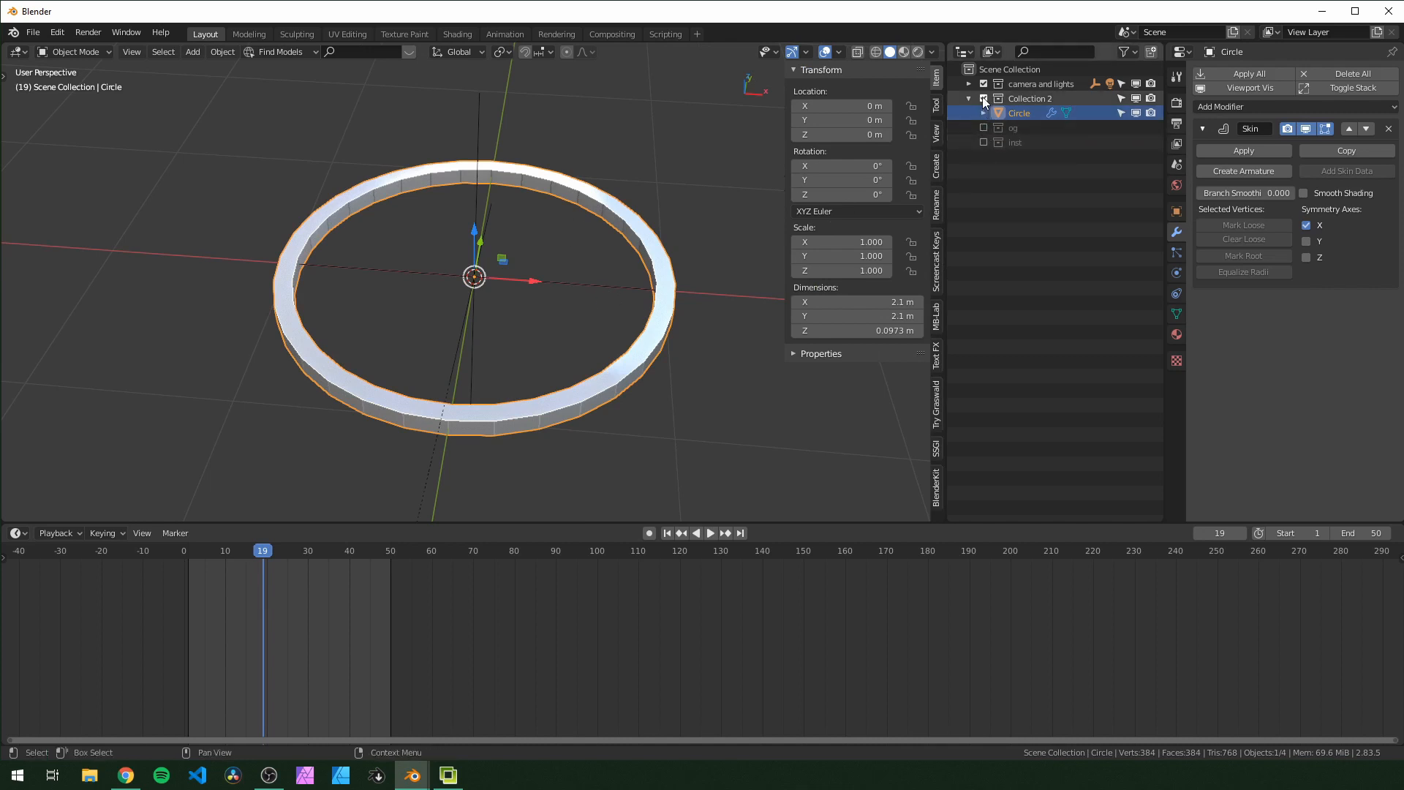
{"action": "double_click", "coordinate": [1028, 128]}
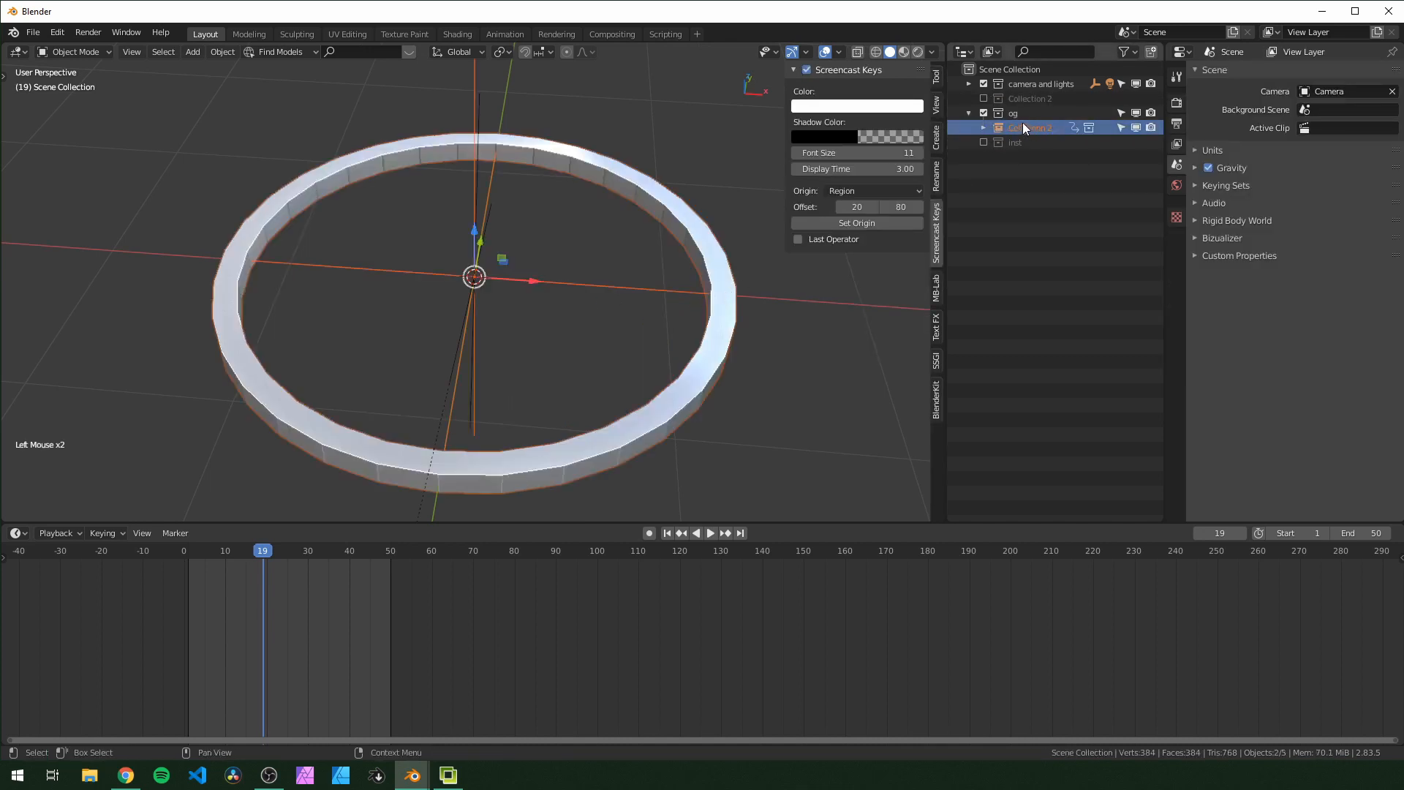
{"action": "left_click", "coordinate": [982, 113]}
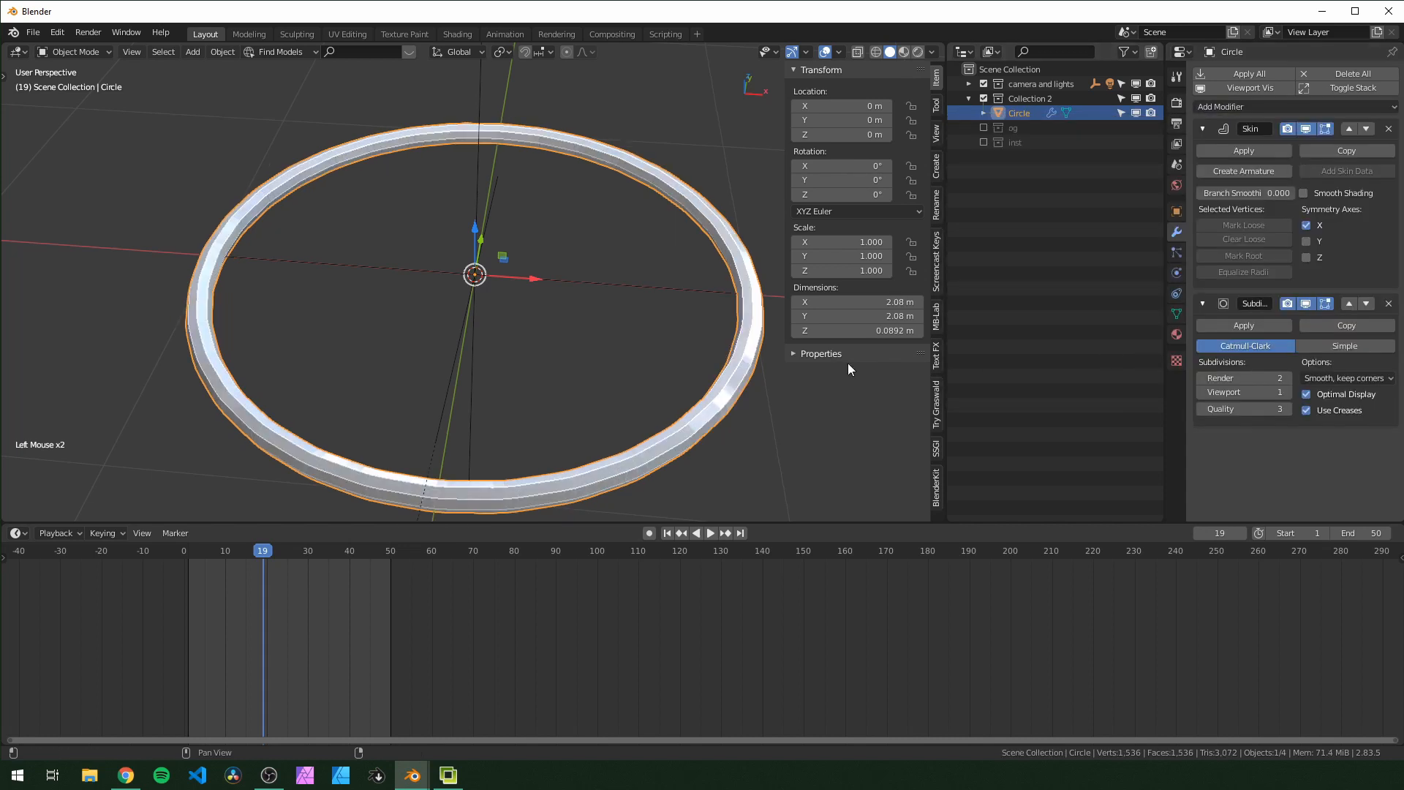
{"action": "left_click", "coordinate": [1221, 105]}
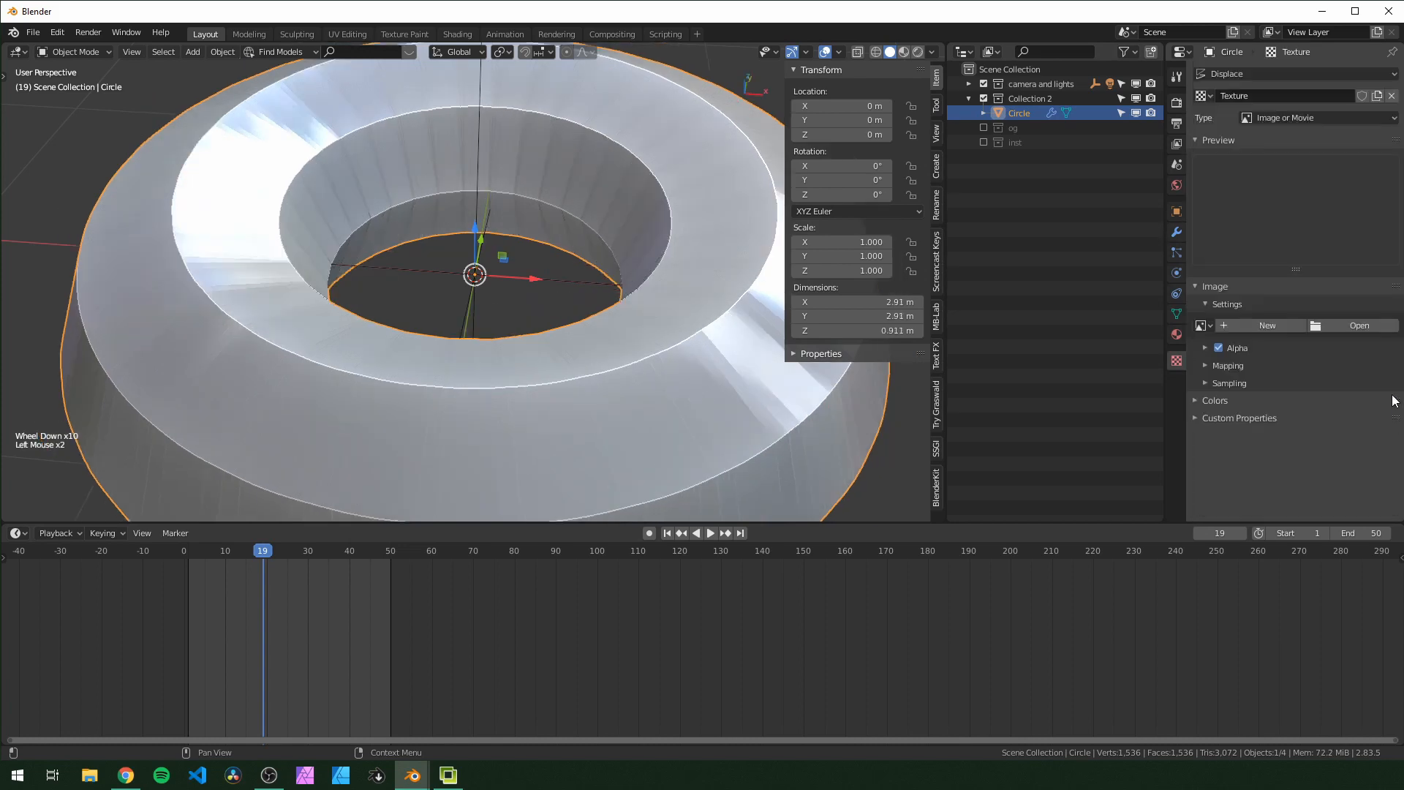
{"action": "left_click", "coordinate": [1321, 117]}
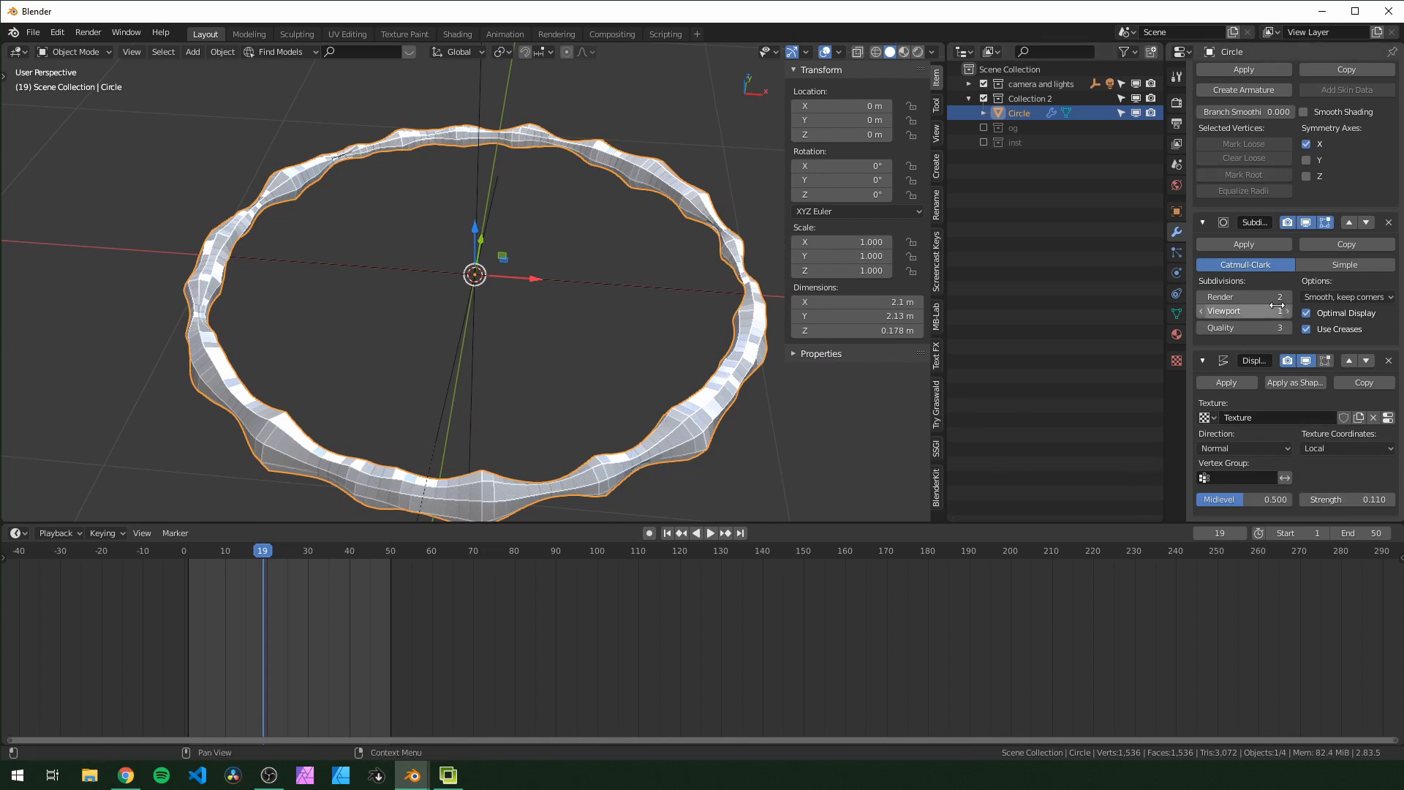
{"action": "key", "text": "ctrl+z"}
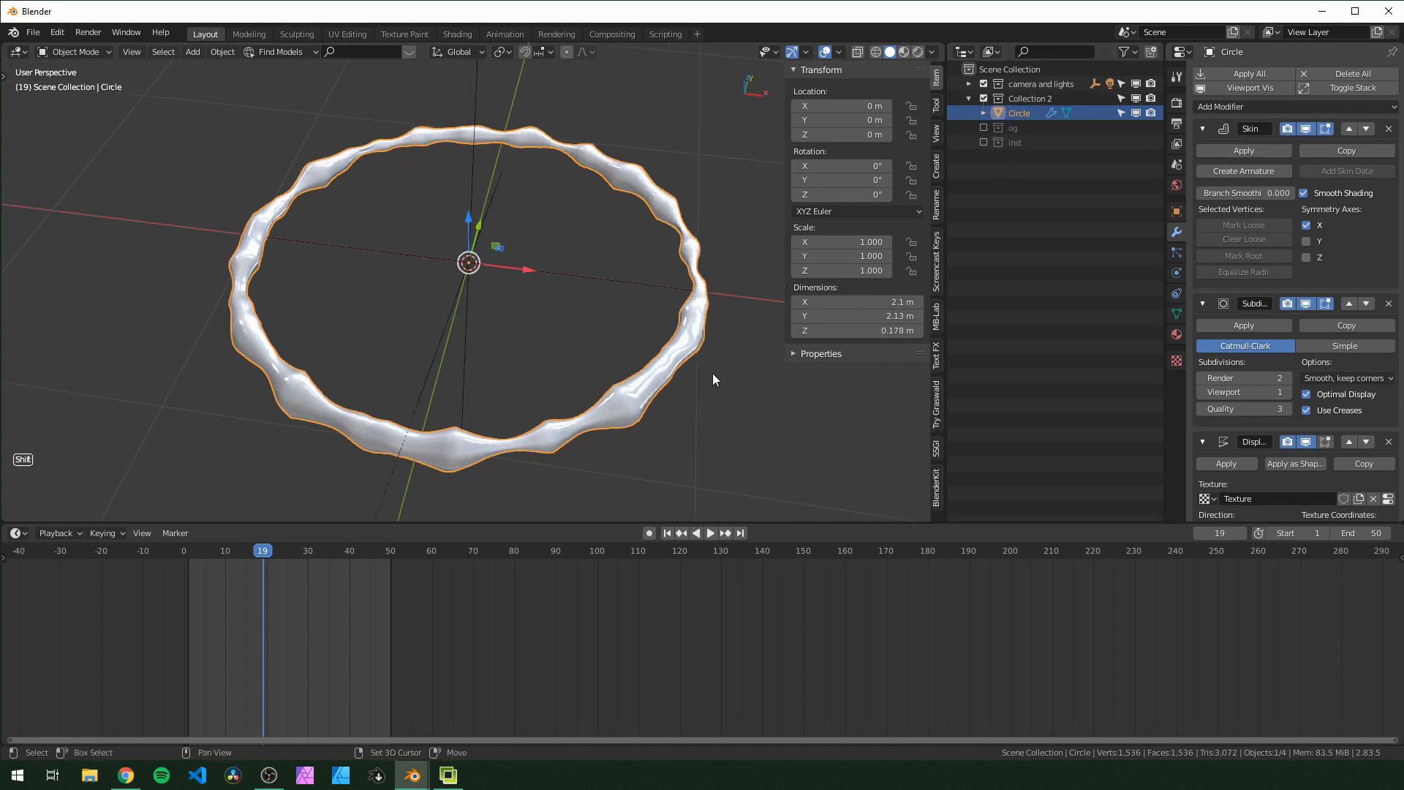
Duplicate the wavy ring at 0.75 scale, then play and stop the nested rings animation.
{"action": "key", "text": "shift+d"}
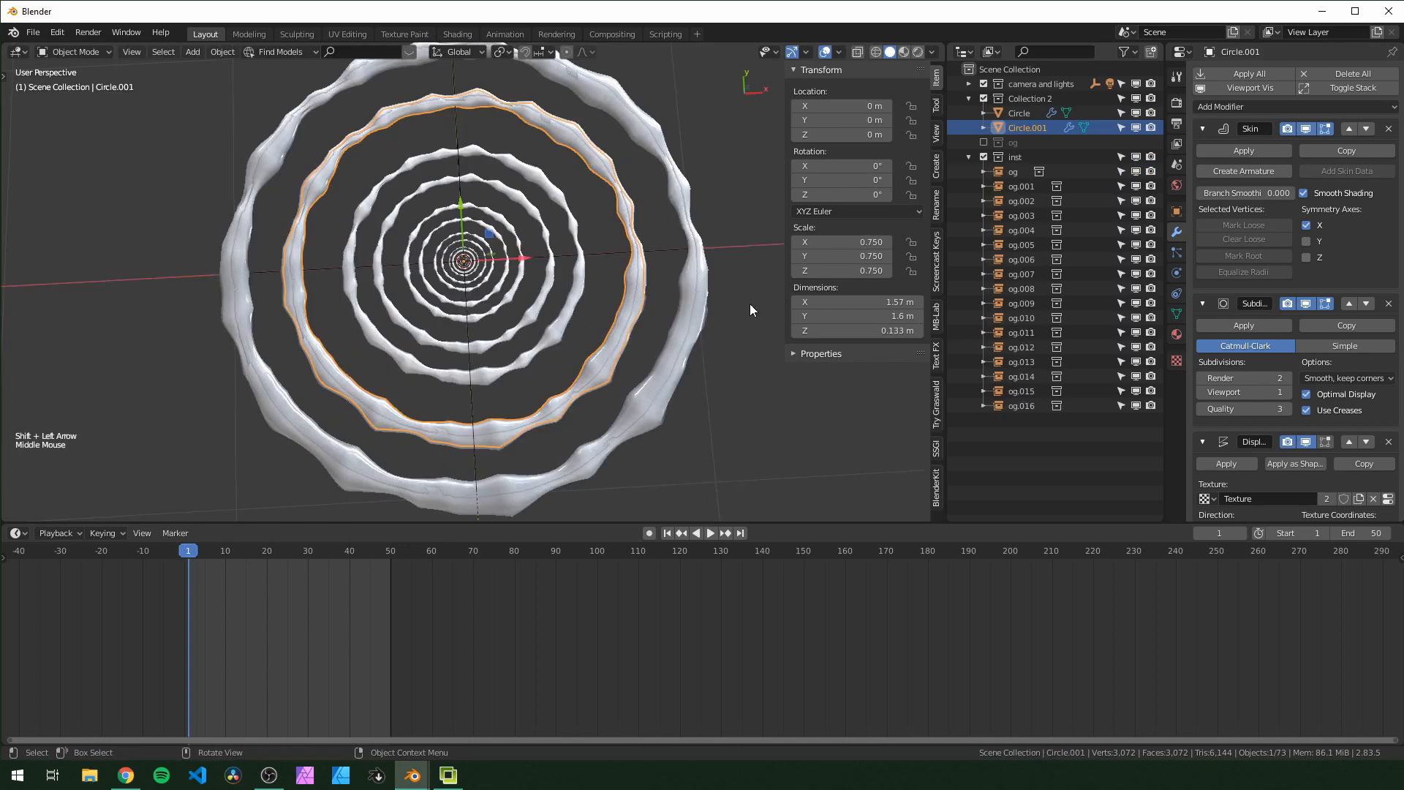
{"action": "key", "text": "g"}
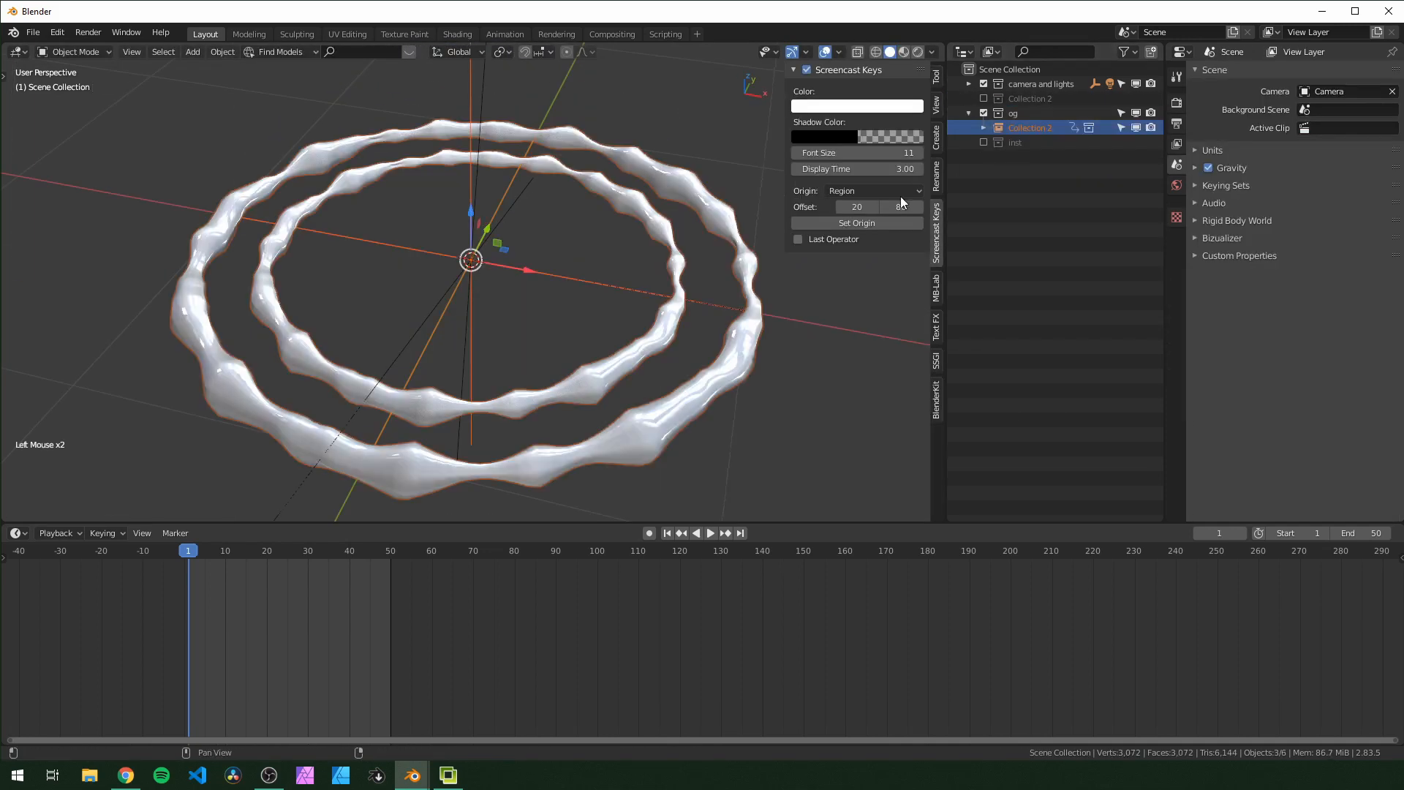
{"action": "key", "text": "space"}
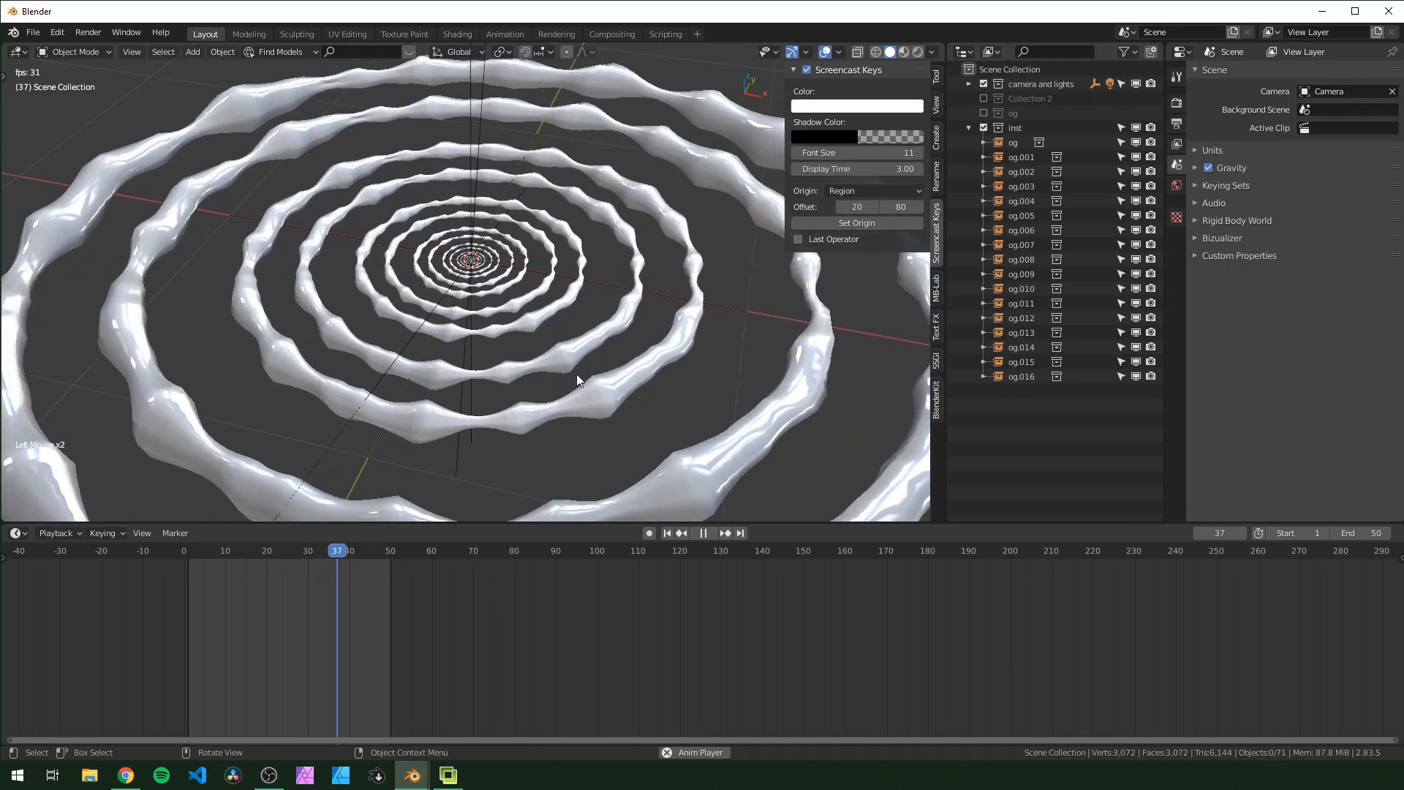
{"action": "key", "text": "space"}
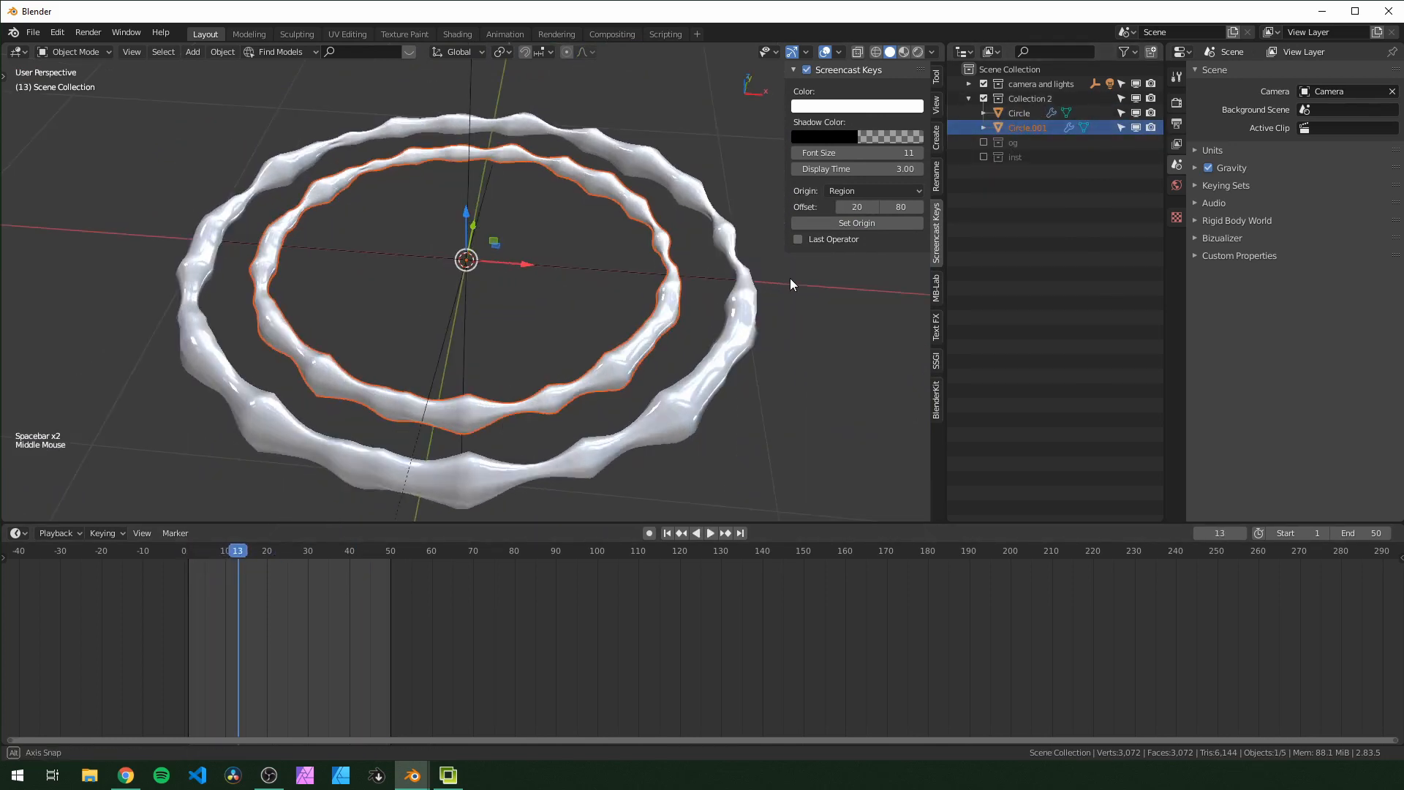
Select Circle.001 and keyframe its Y rotation at the first frame.
{"action": "left_click", "coordinate": [1018, 112]}
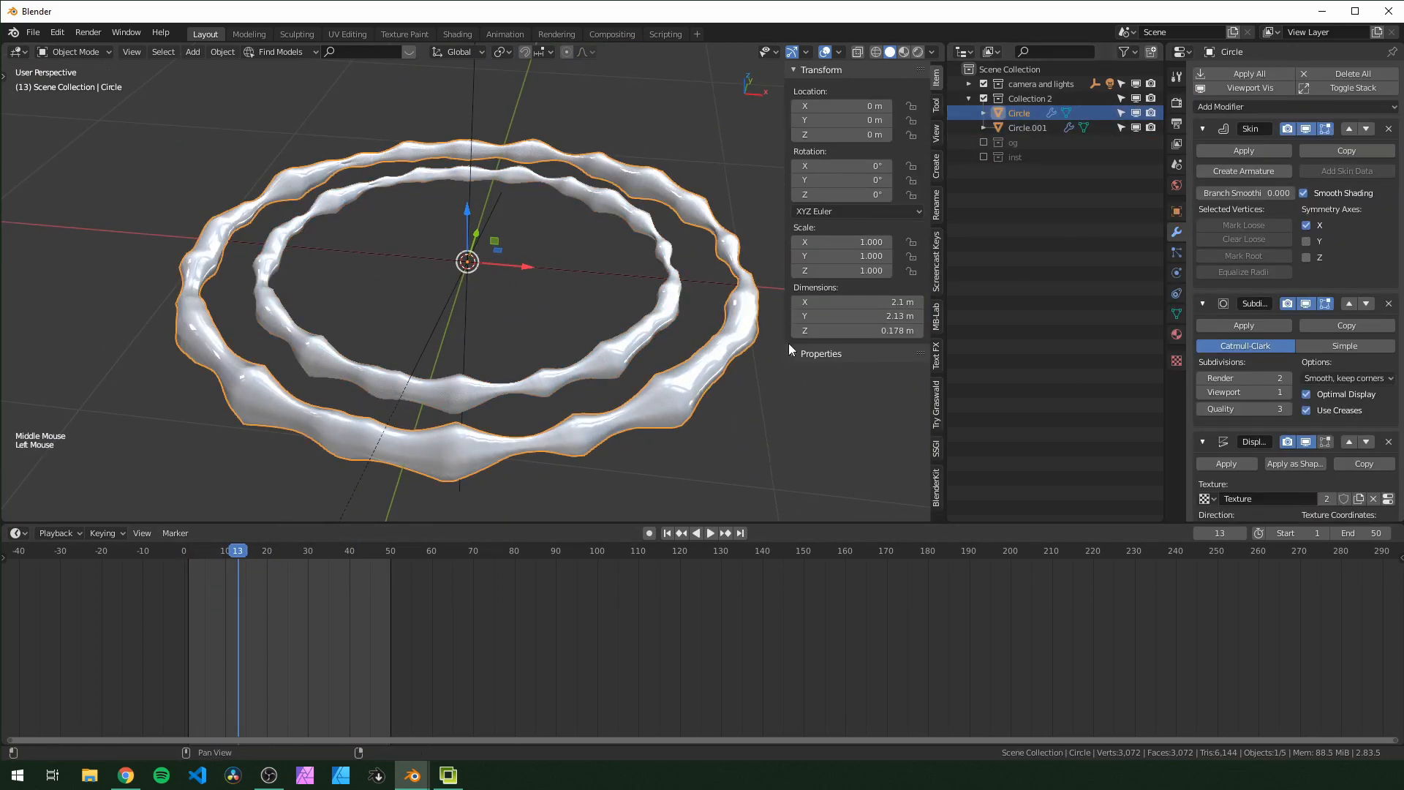
{"action": "key", "text": "shift+Left"}
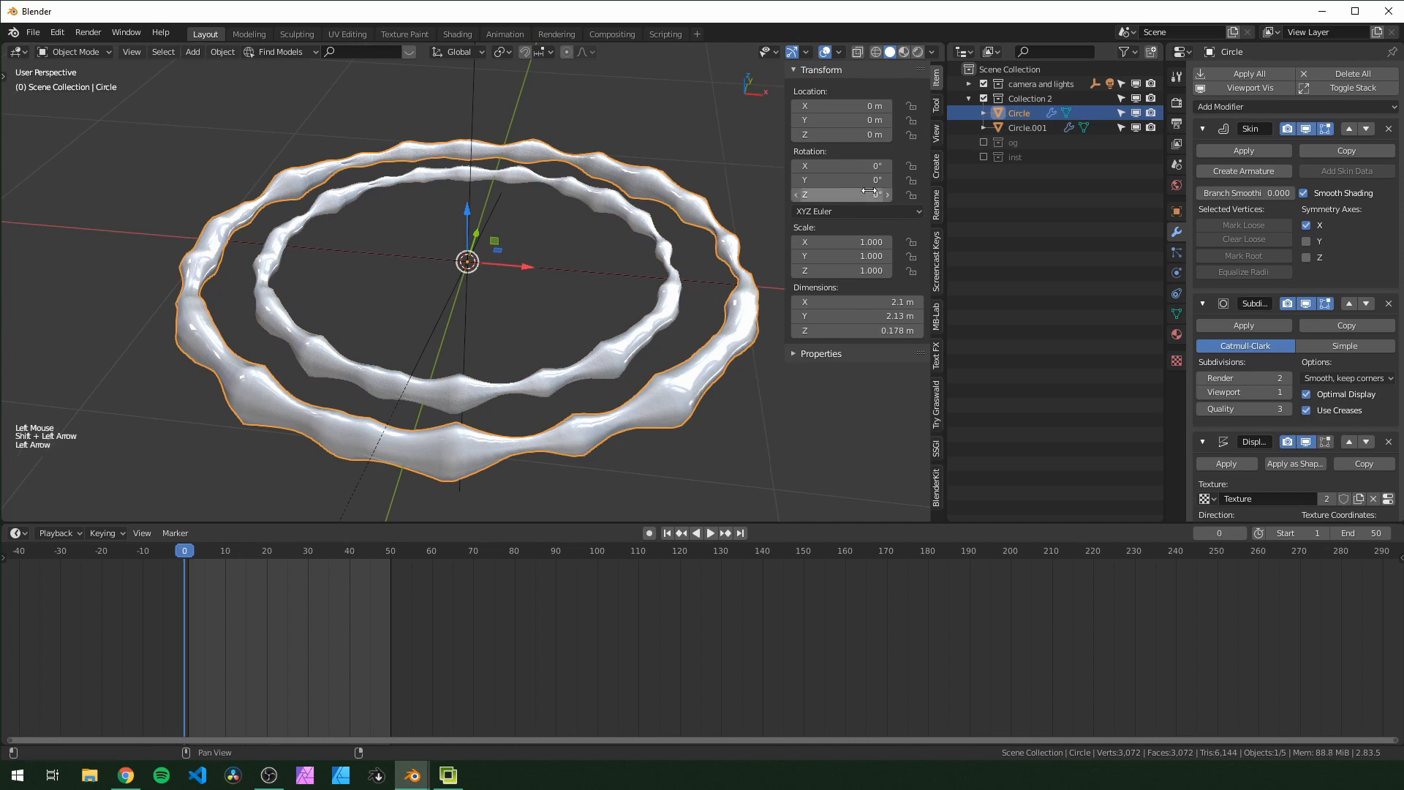
{"action": "right_click", "coordinate": [860, 194]}
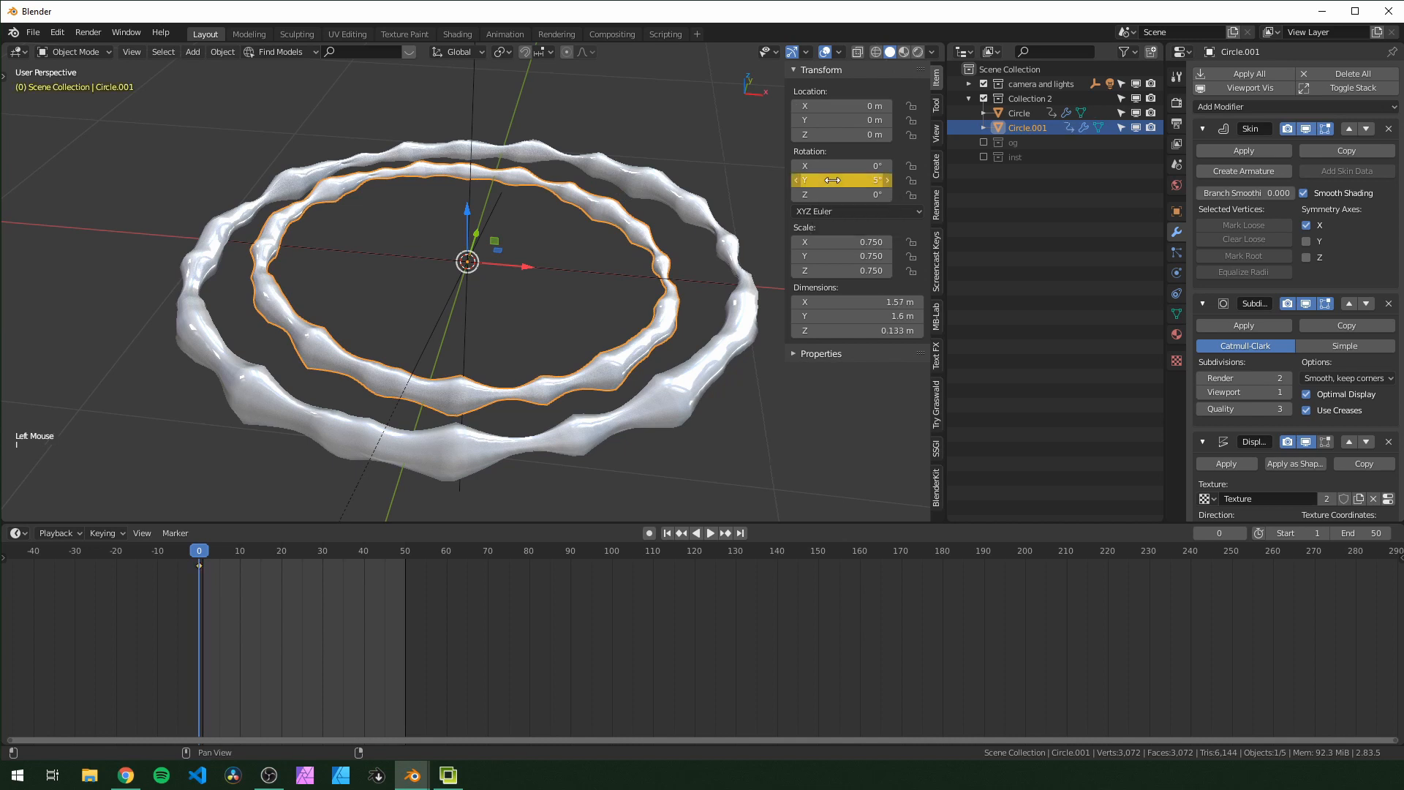
Keyframe the inner ring's ±5° Y tilt at frames 50 and 25, then preview playback.
{"action": "left_click", "coordinate": [404, 550]}
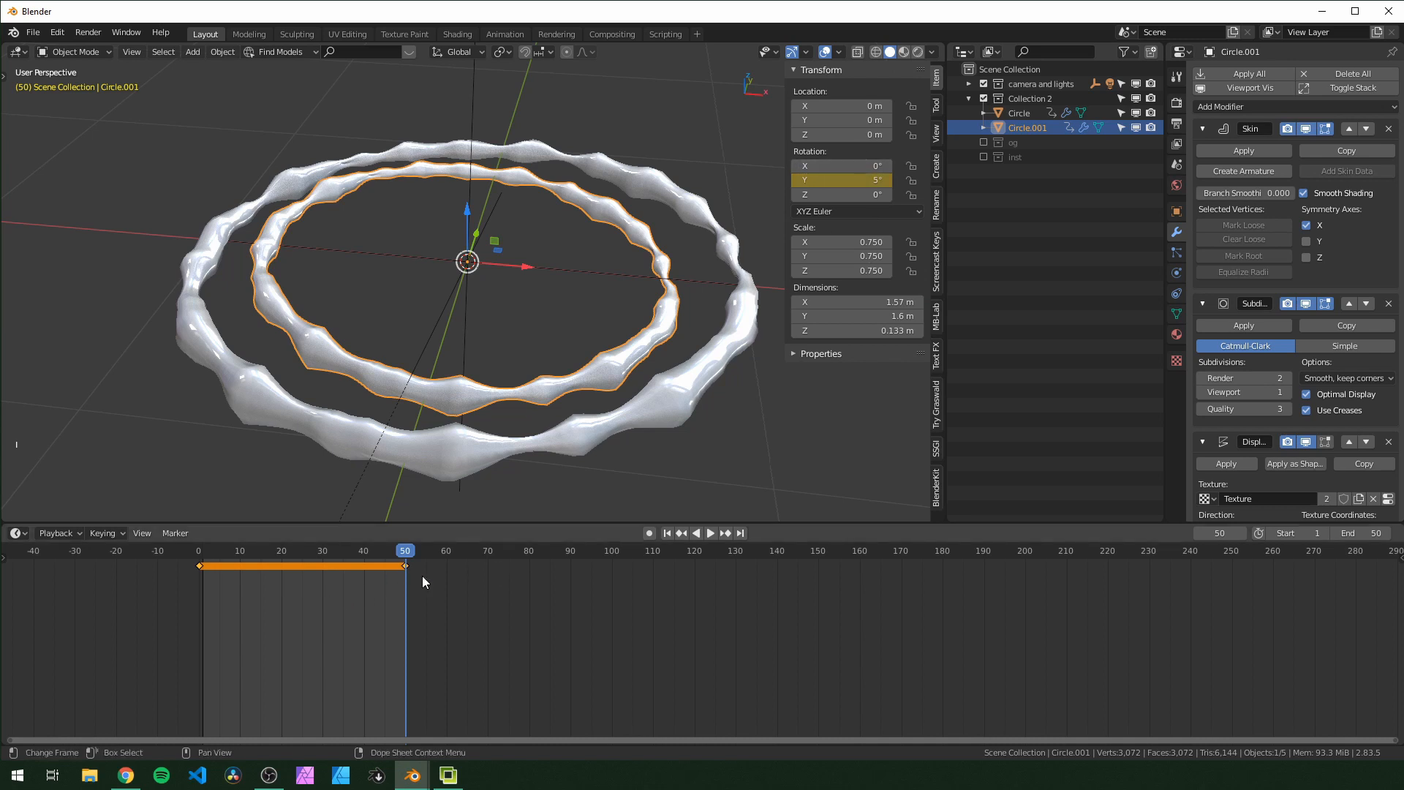
{"action": "left_click", "coordinate": [302, 550]}
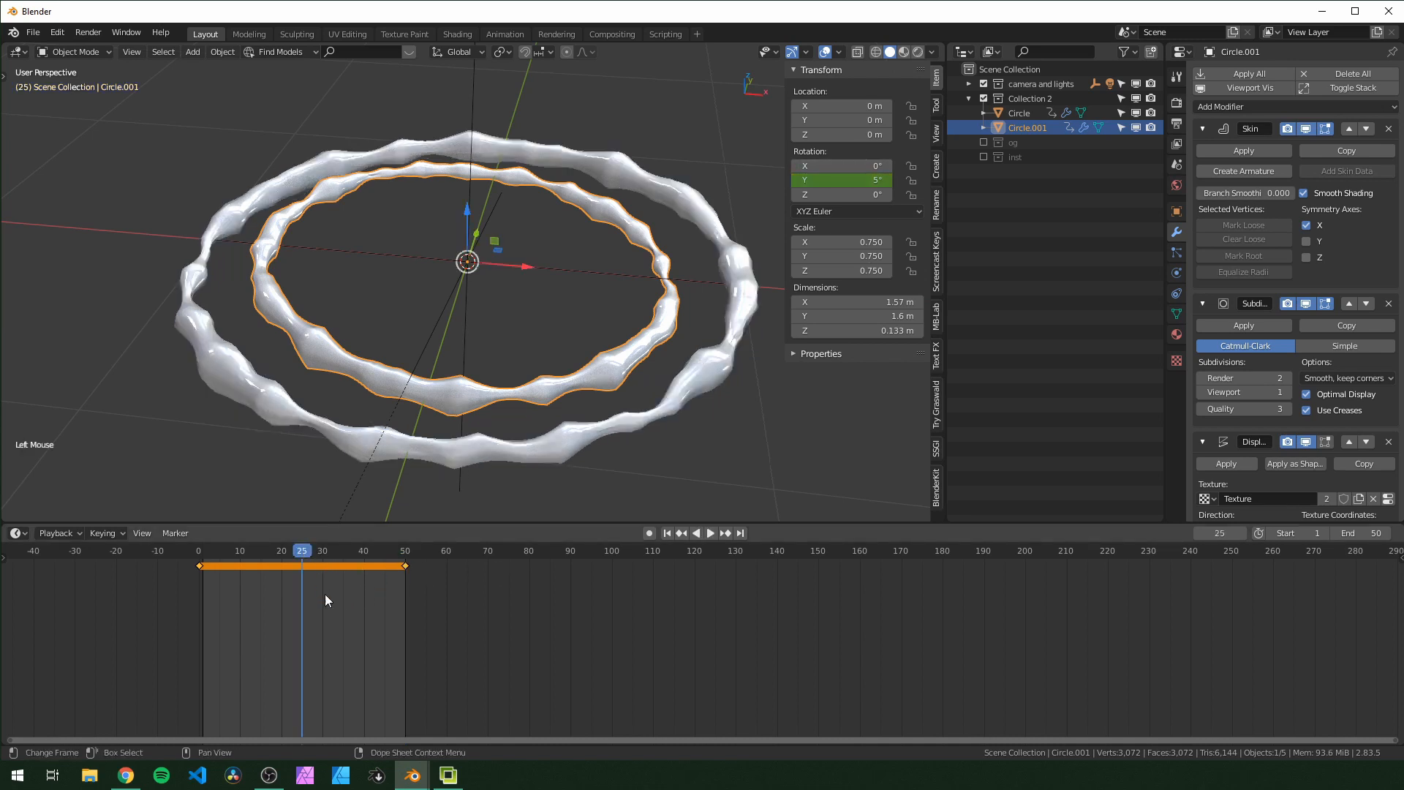
{"action": "double_click", "coordinate": [840, 181]}
{"action": "type", "text": "-5"}
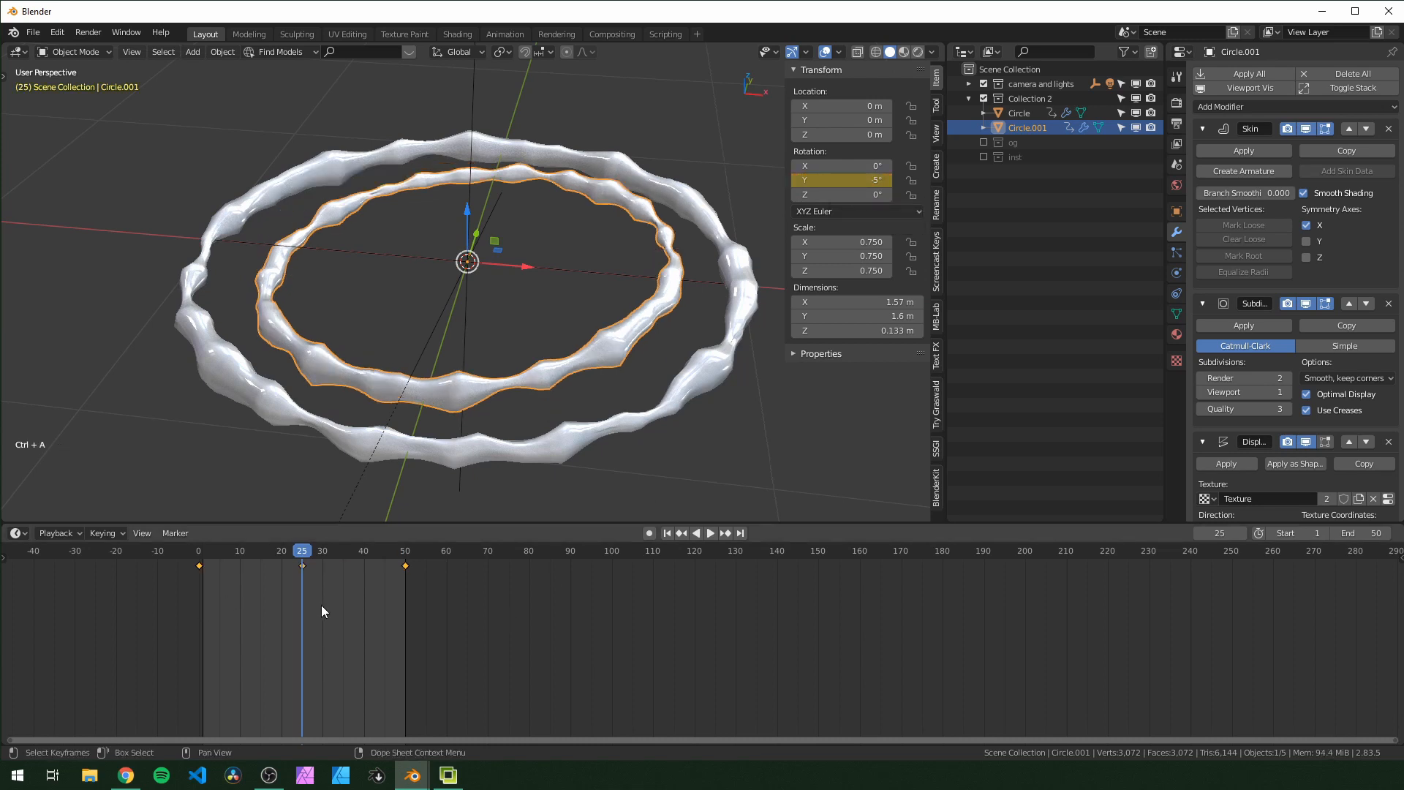
{"action": "mouse_move", "coordinate": [406, 635]}
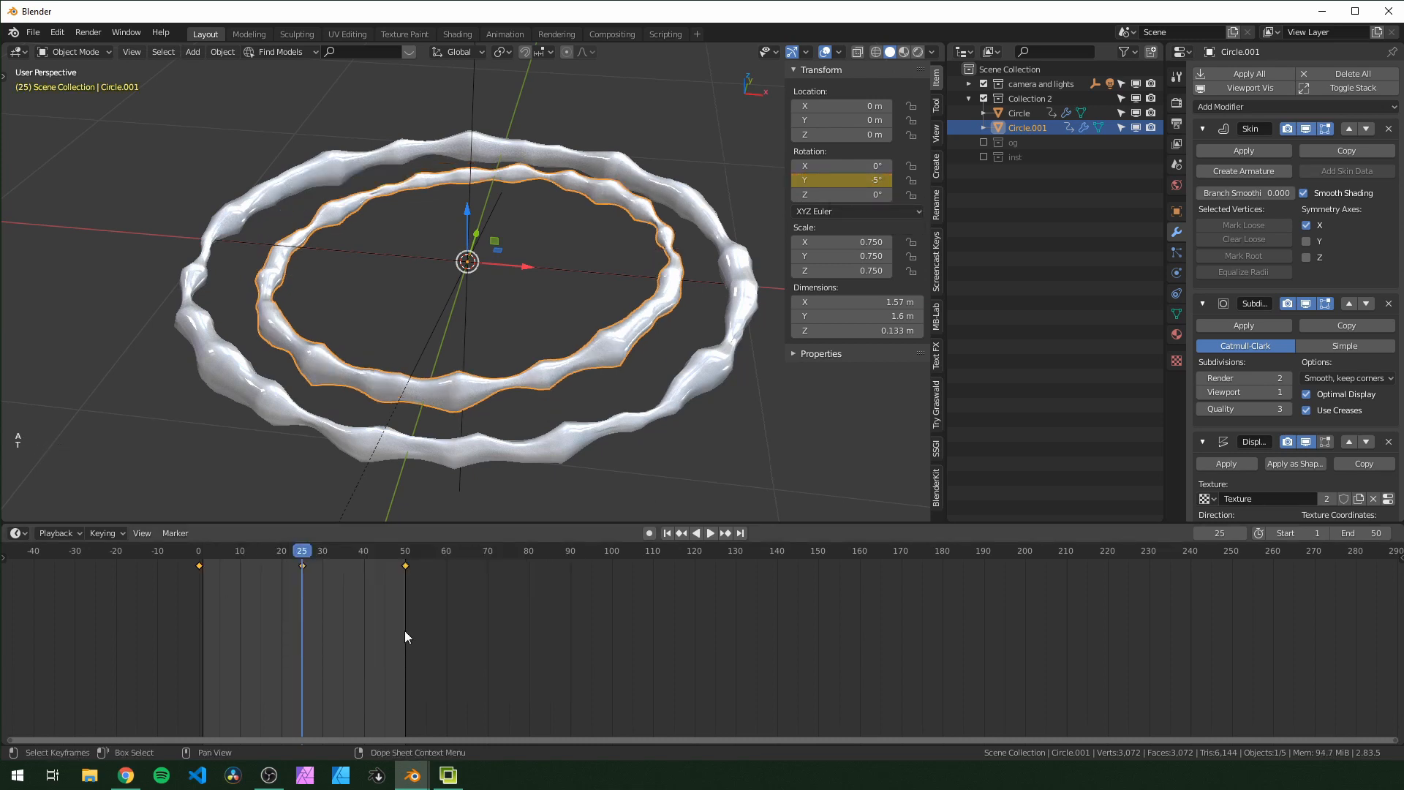
{"action": "key", "text": "space"}
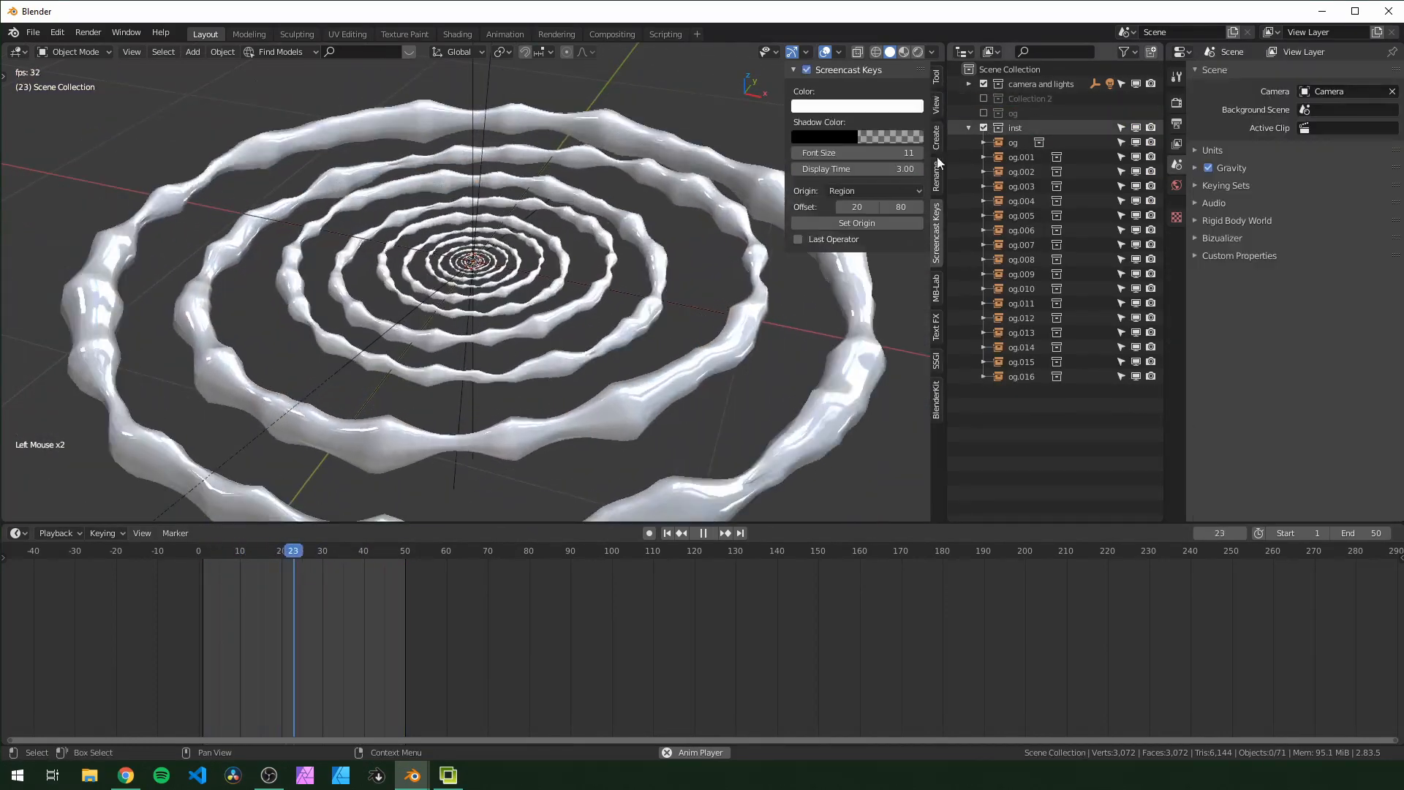
{"action": "scroll", "scroll_direction": "up", "scroll_amount": 3}
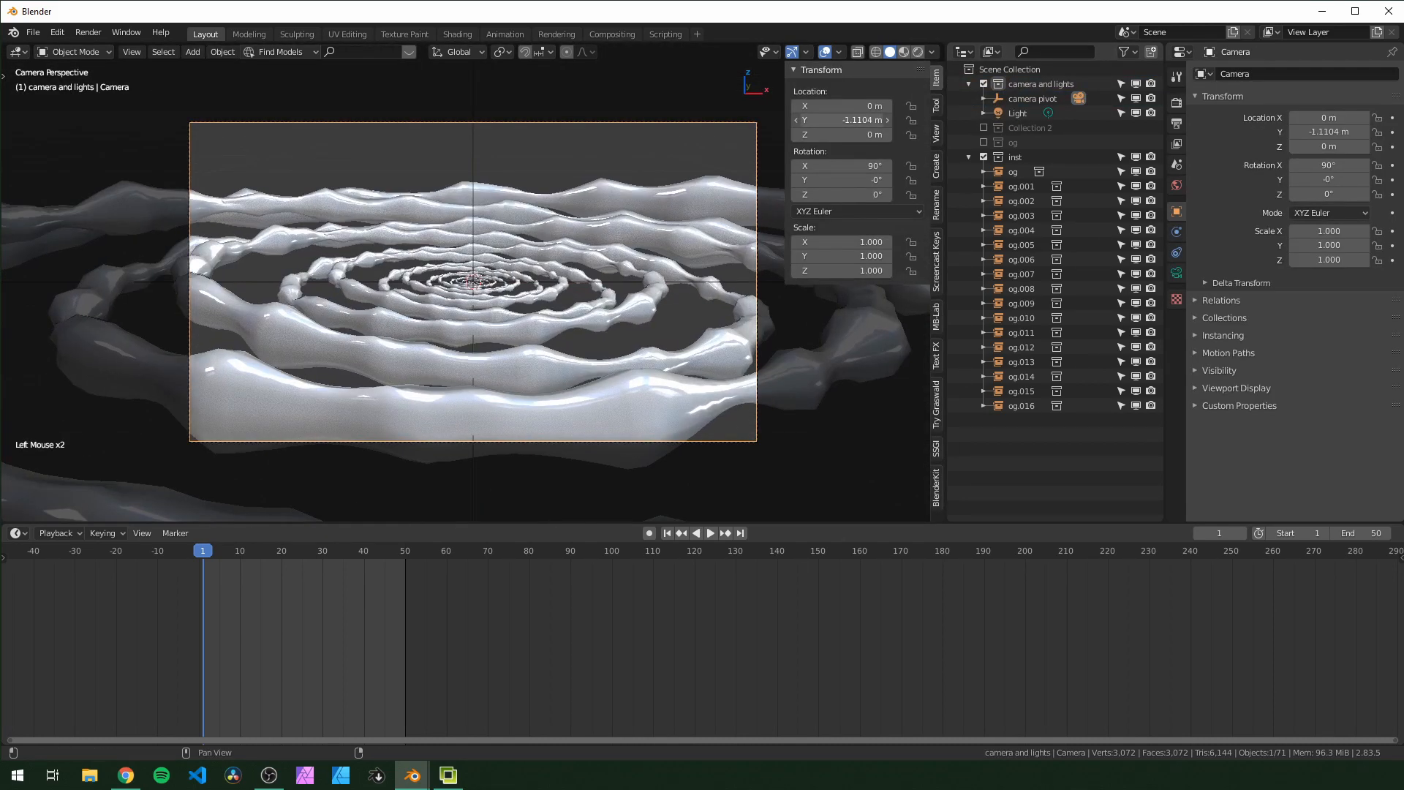
Play back the scene to watch the wavy rings recede toward the centre.
{"action": "key", "text": "space"}
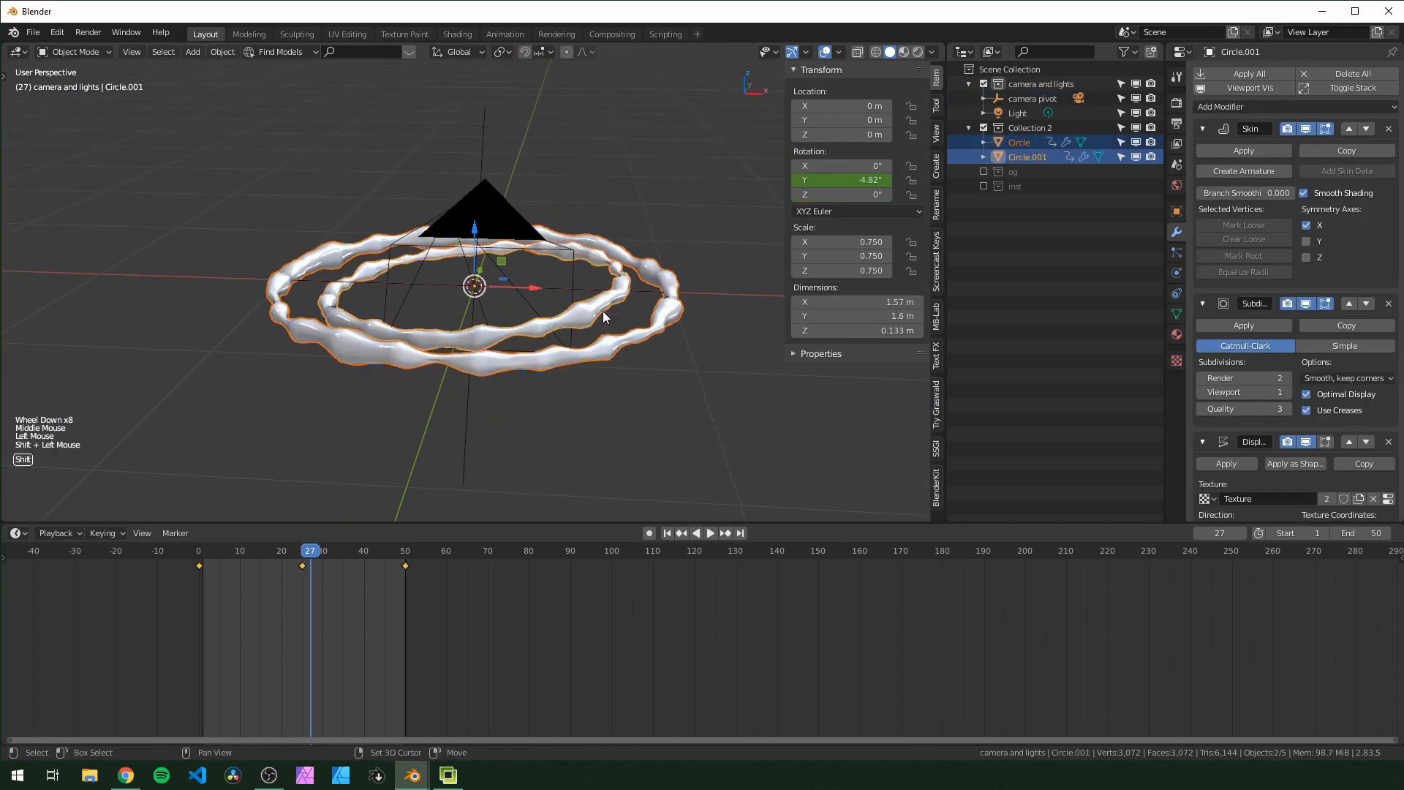
Move Circle.001's vertices down along Z, checking in front orthographic X-ray view.
{"action": "key", "text": "Tab"}
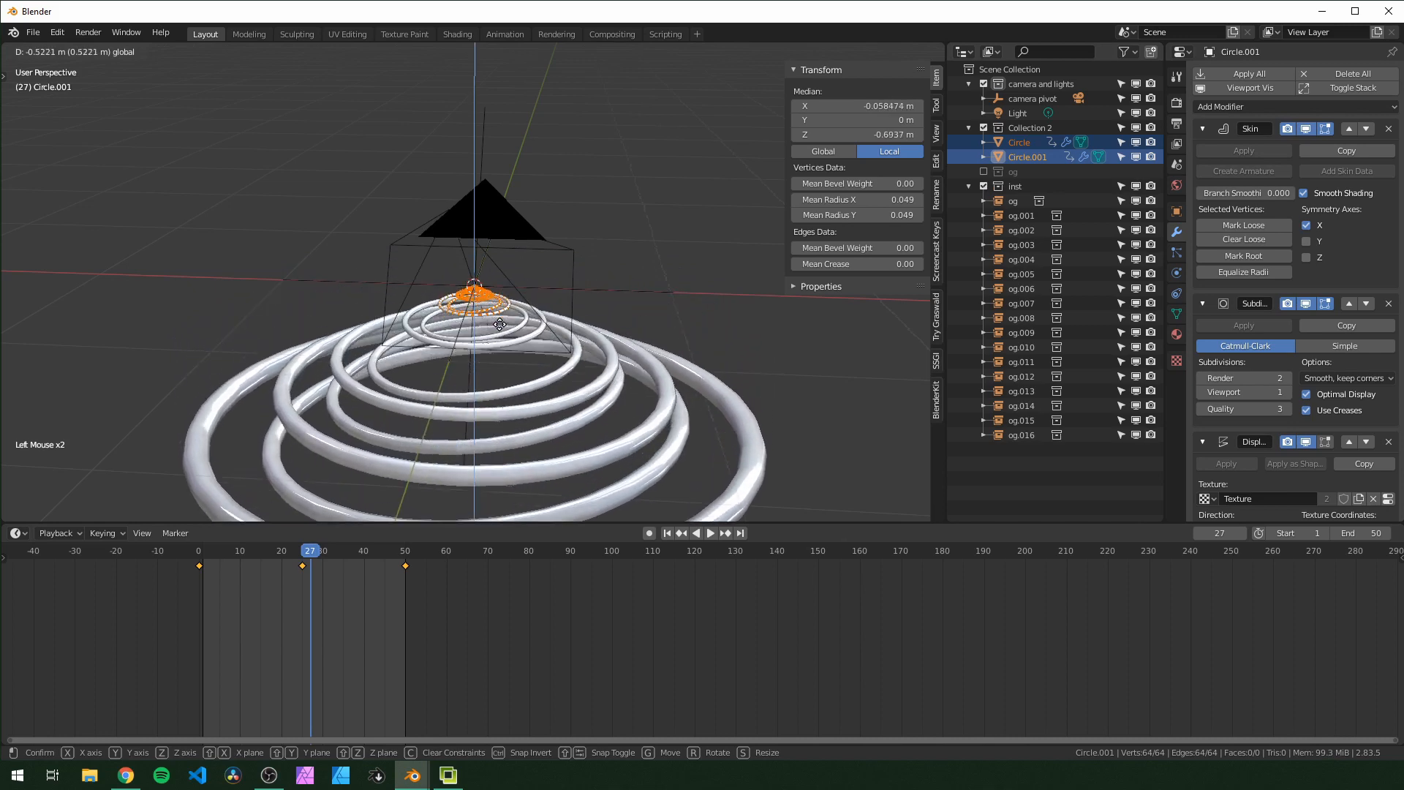
{"action": "mouse_move", "coordinate": [463, 84]}
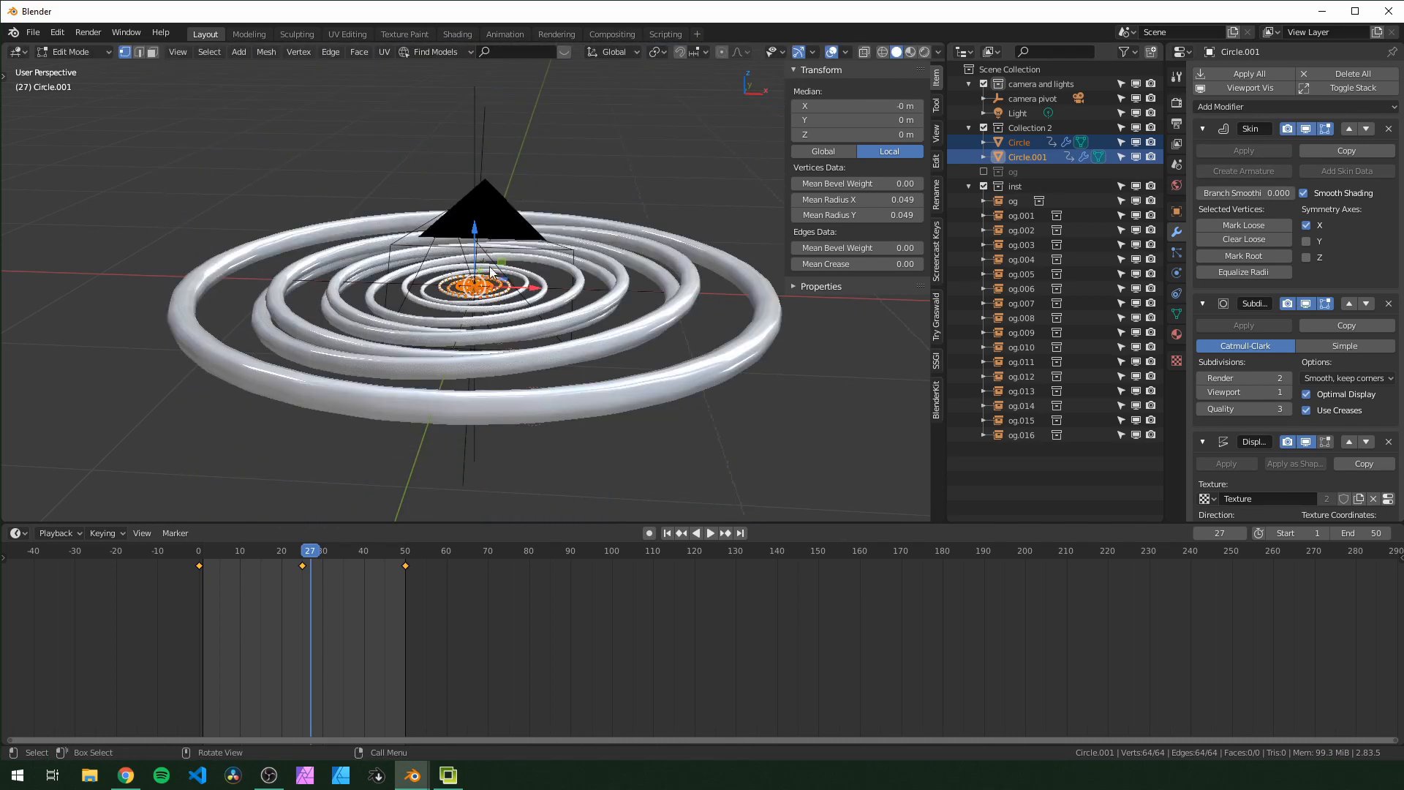
{"action": "scroll", "scroll_direction": "up", "scroll_amount": 3}
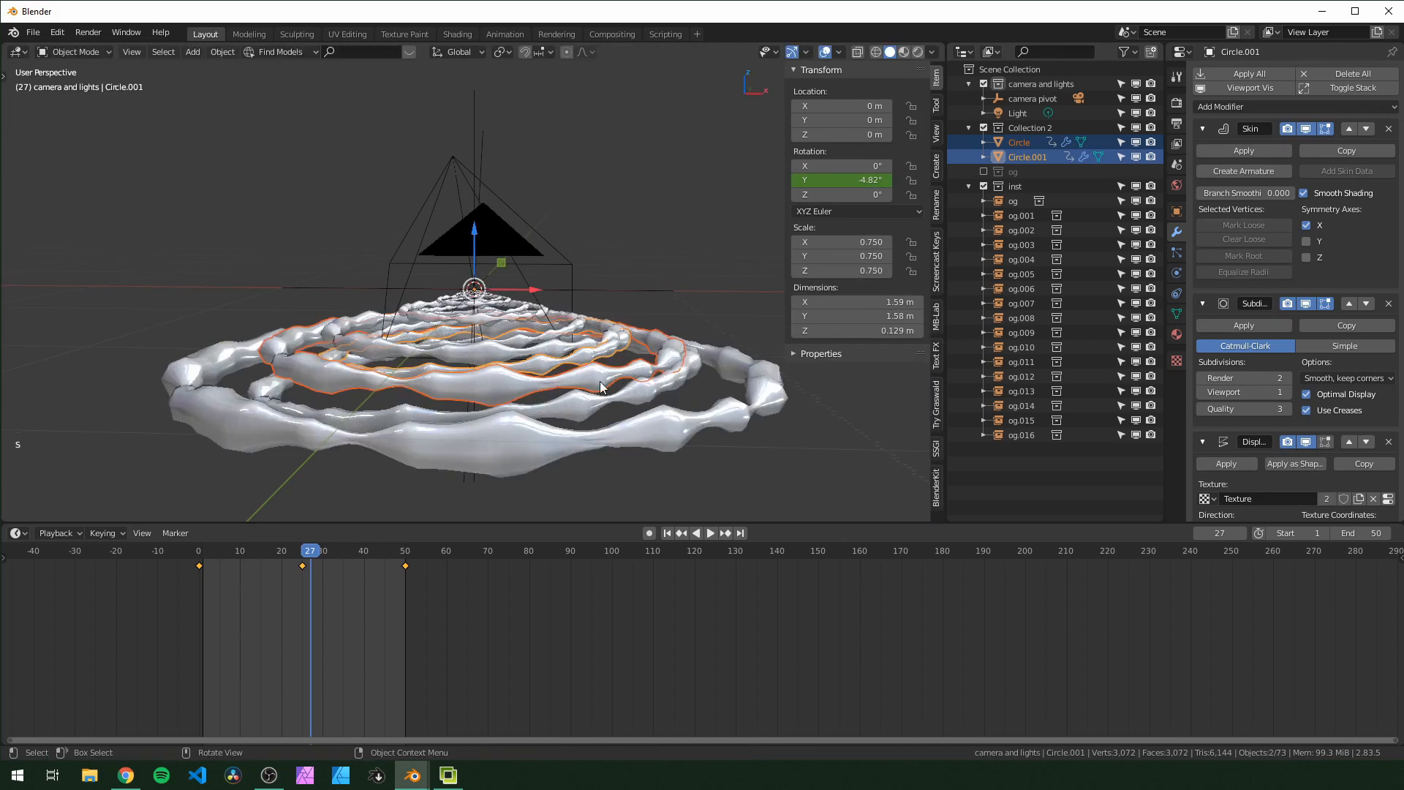
{"action": "key", "text": "Numpad1"}
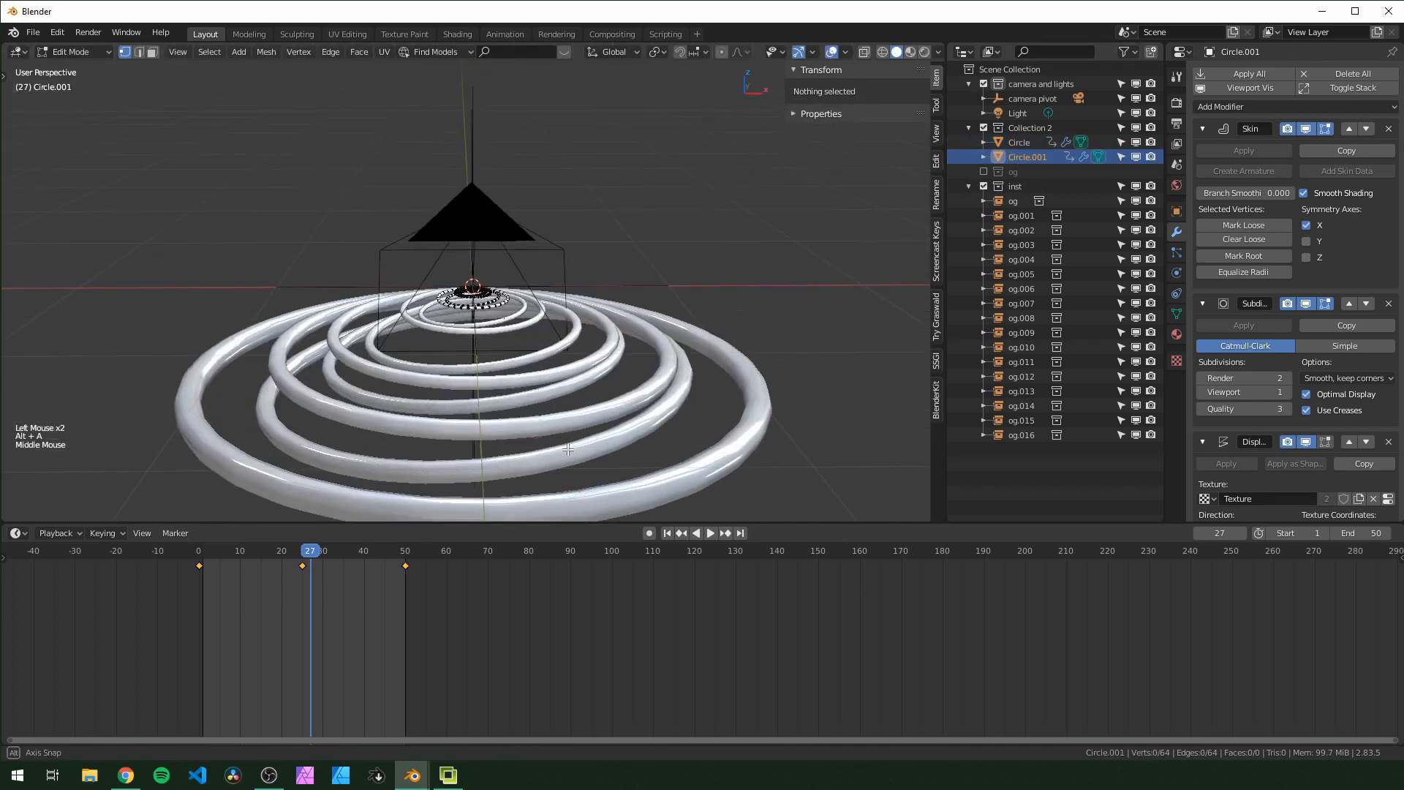
{"action": "key", "text": "alt+z"}
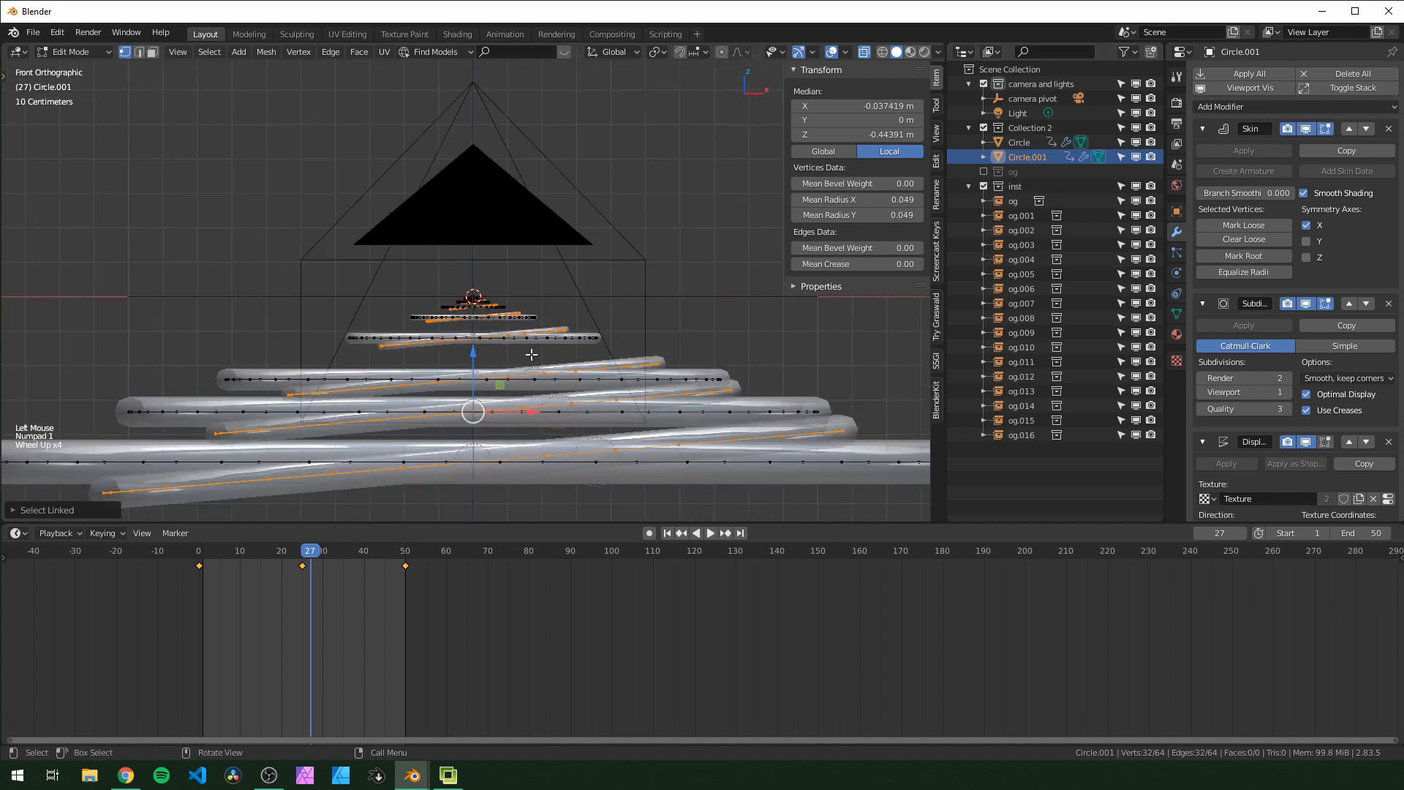
{"action": "key", "text": "g"}
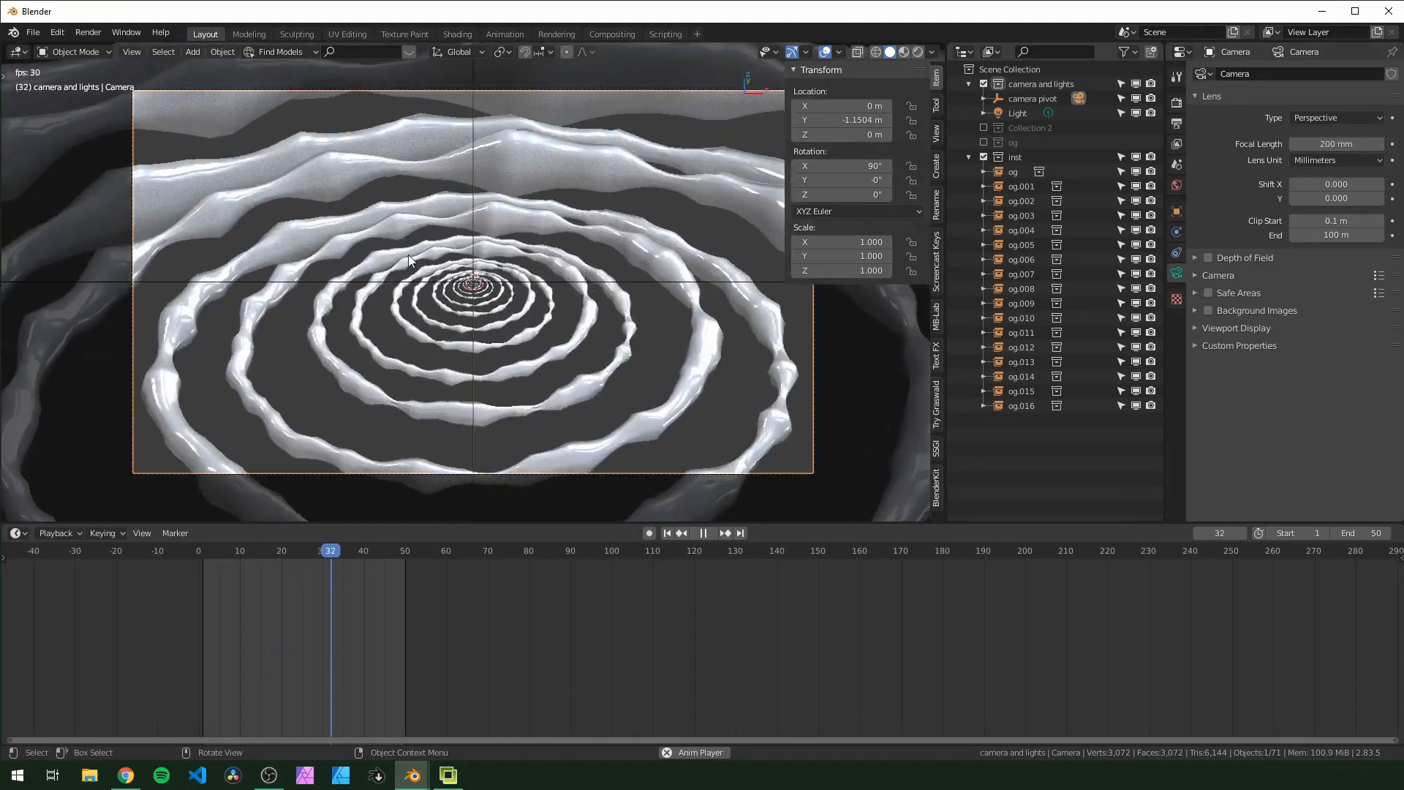
Enable the inst collection to preview the ring tunnel through the camera.
{"action": "left_click", "coordinate": [702, 533]}
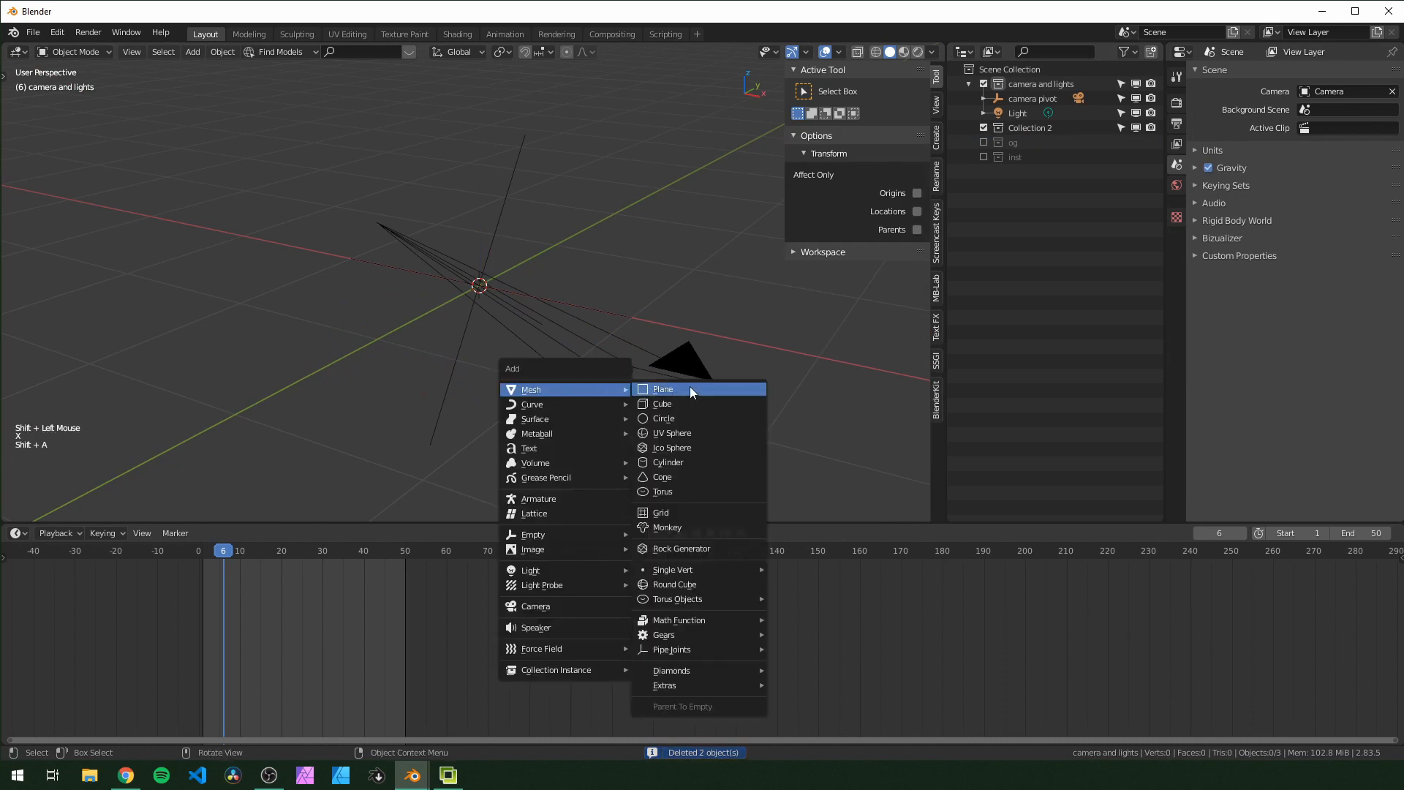
Add a plane, inset its face, and delete the centre face.
{"action": "left_click", "coordinate": [662, 388]}
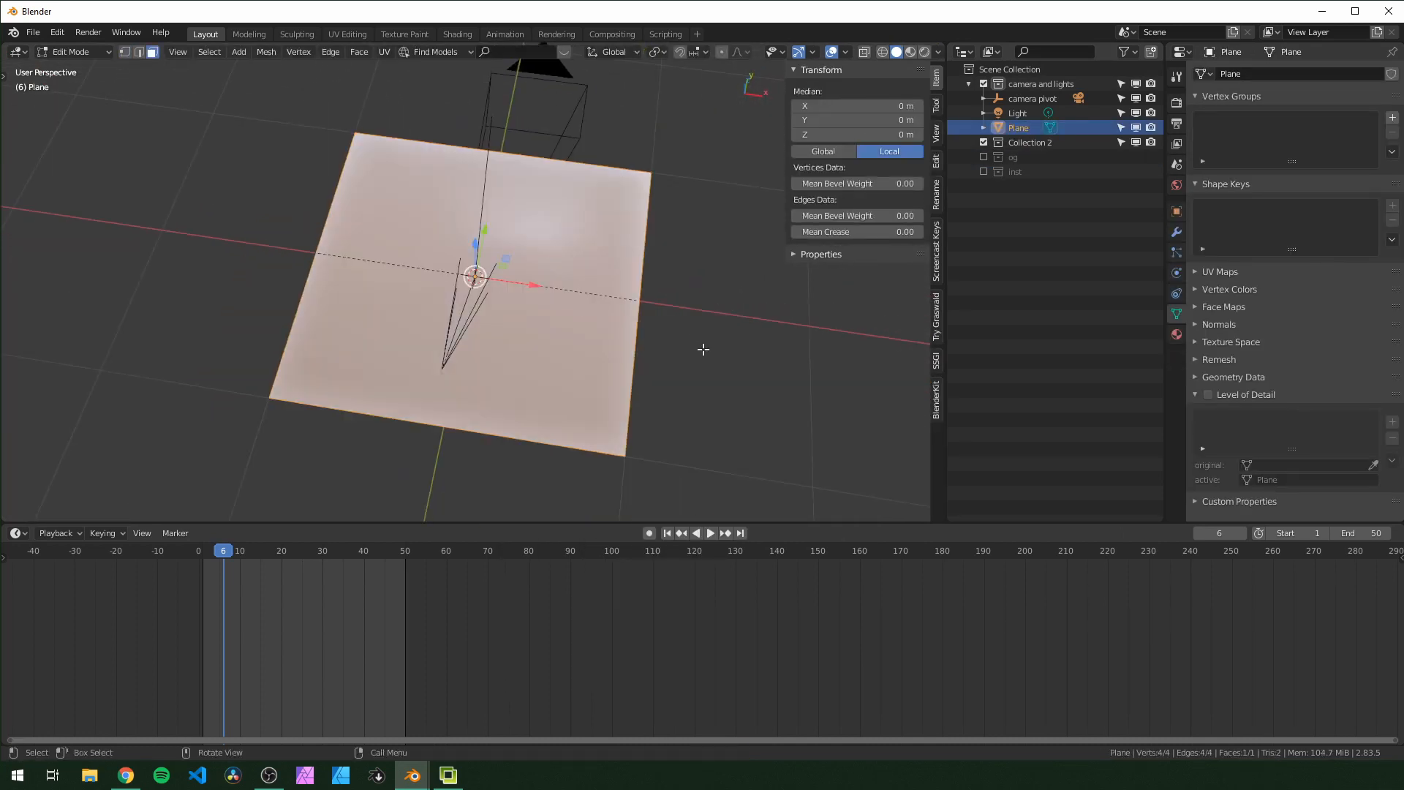
{"action": "key", "text": "i"}
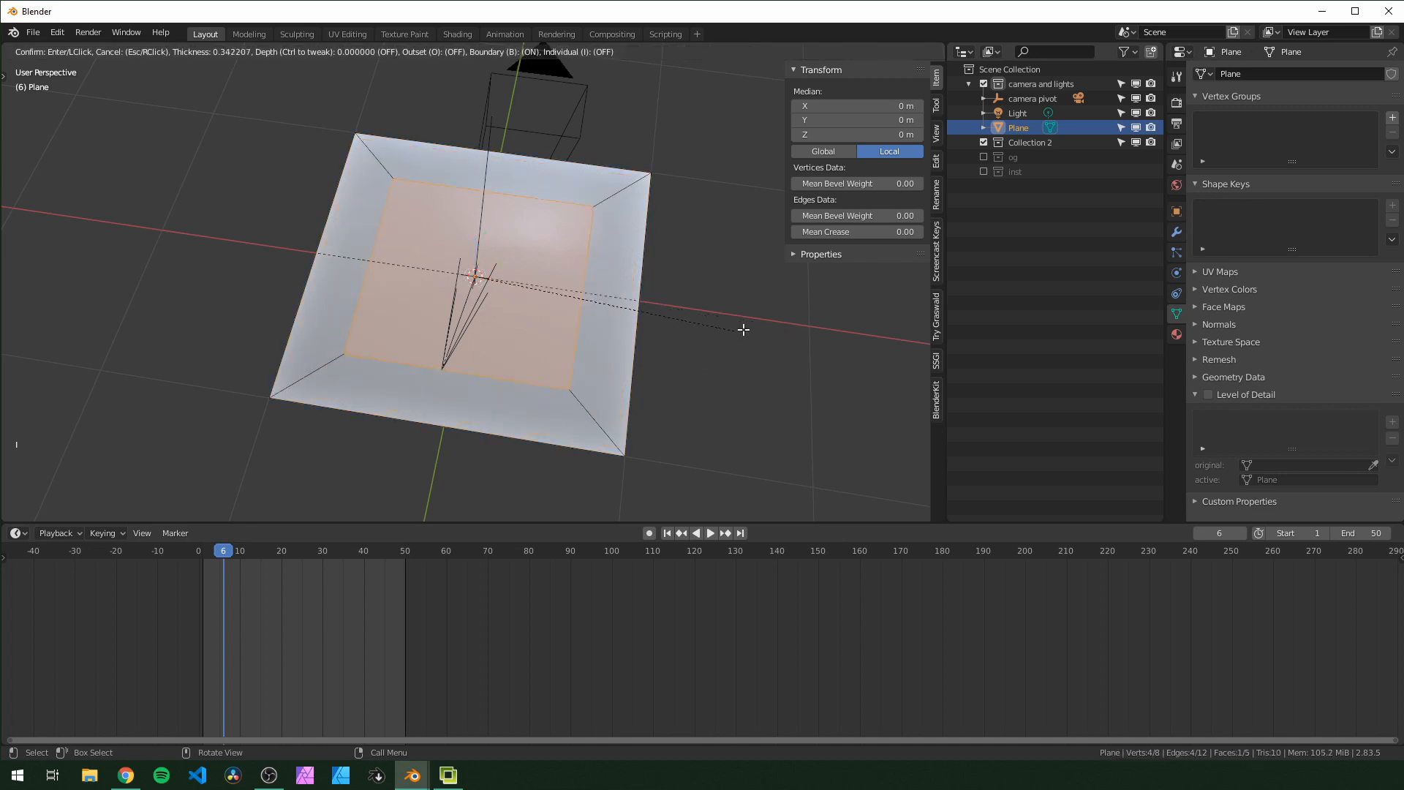
{"action": "mouse_move", "coordinate": [733, 334]}
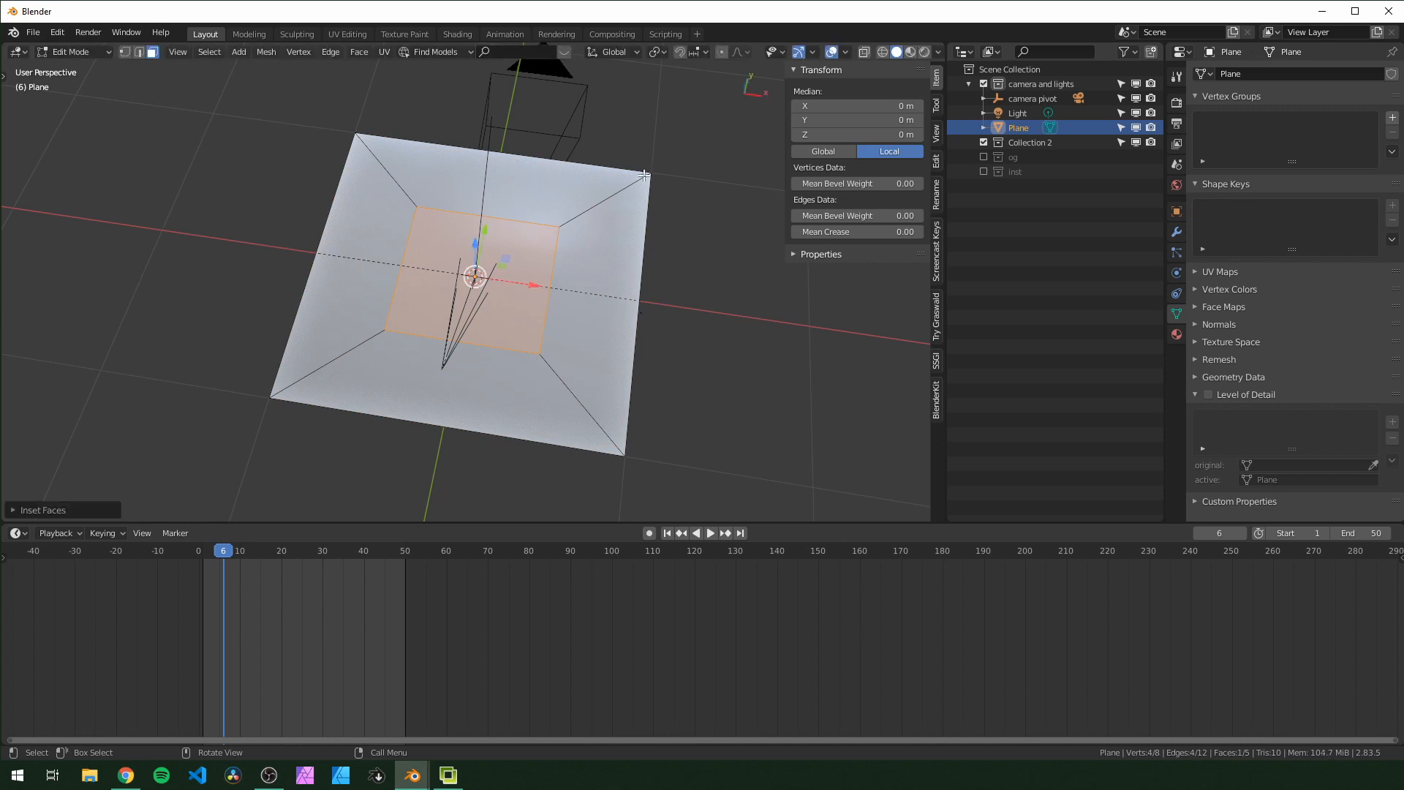
{"action": "key", "text": "x"}
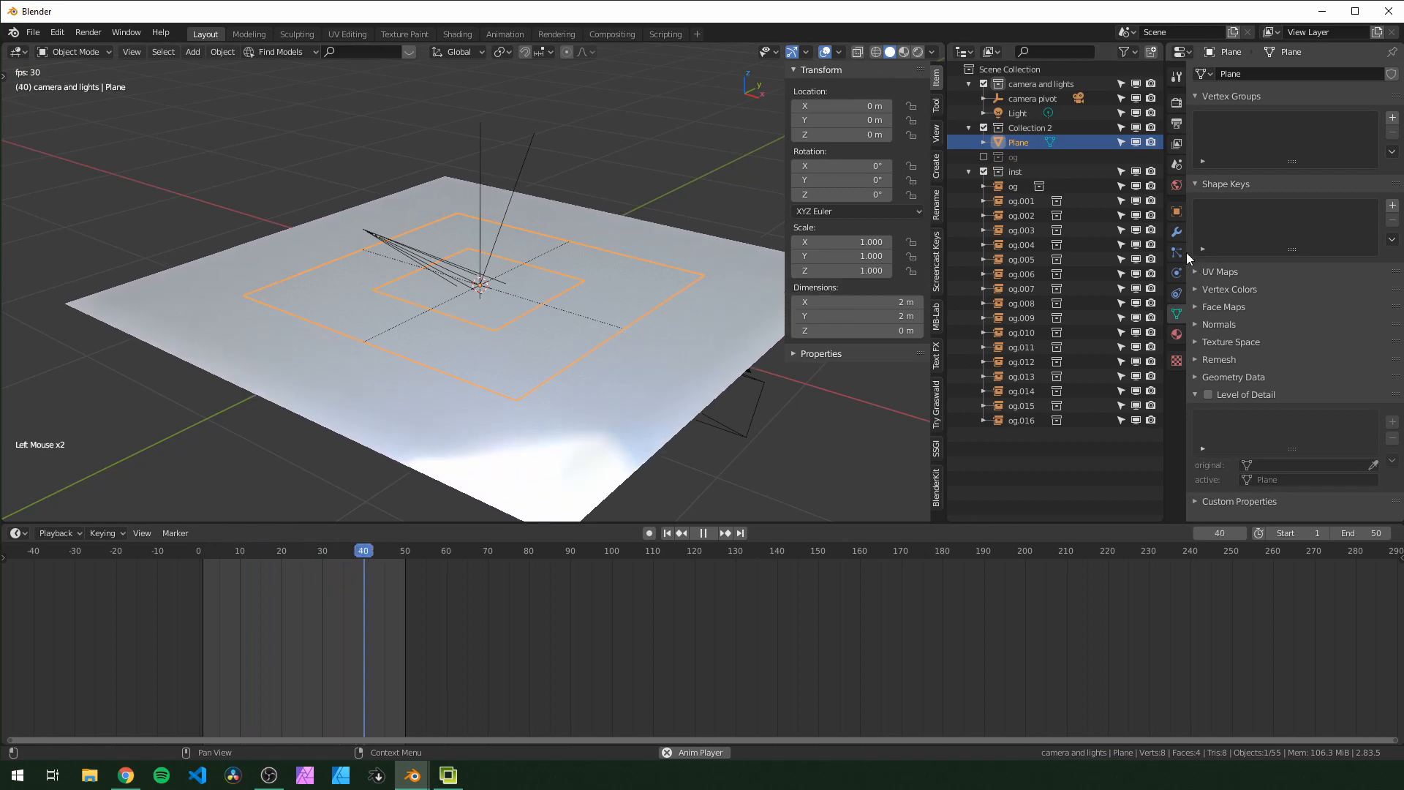
Add a Solidify modifier to the plane with 0.37 m thickness.
{"action": "left_click", "coordinate": [1227, 74]}
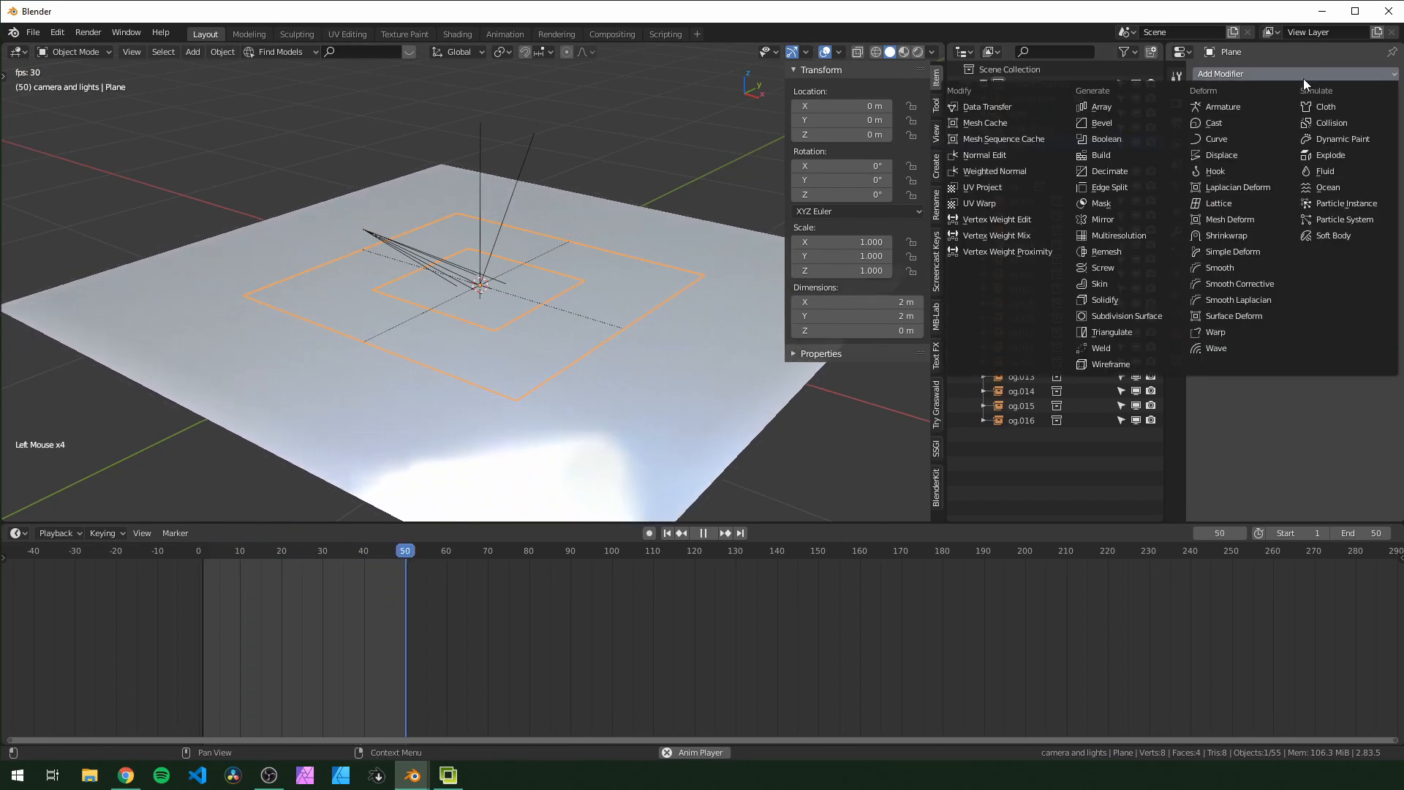
{"action": "left_click", "coordinate": [1103, 299]}
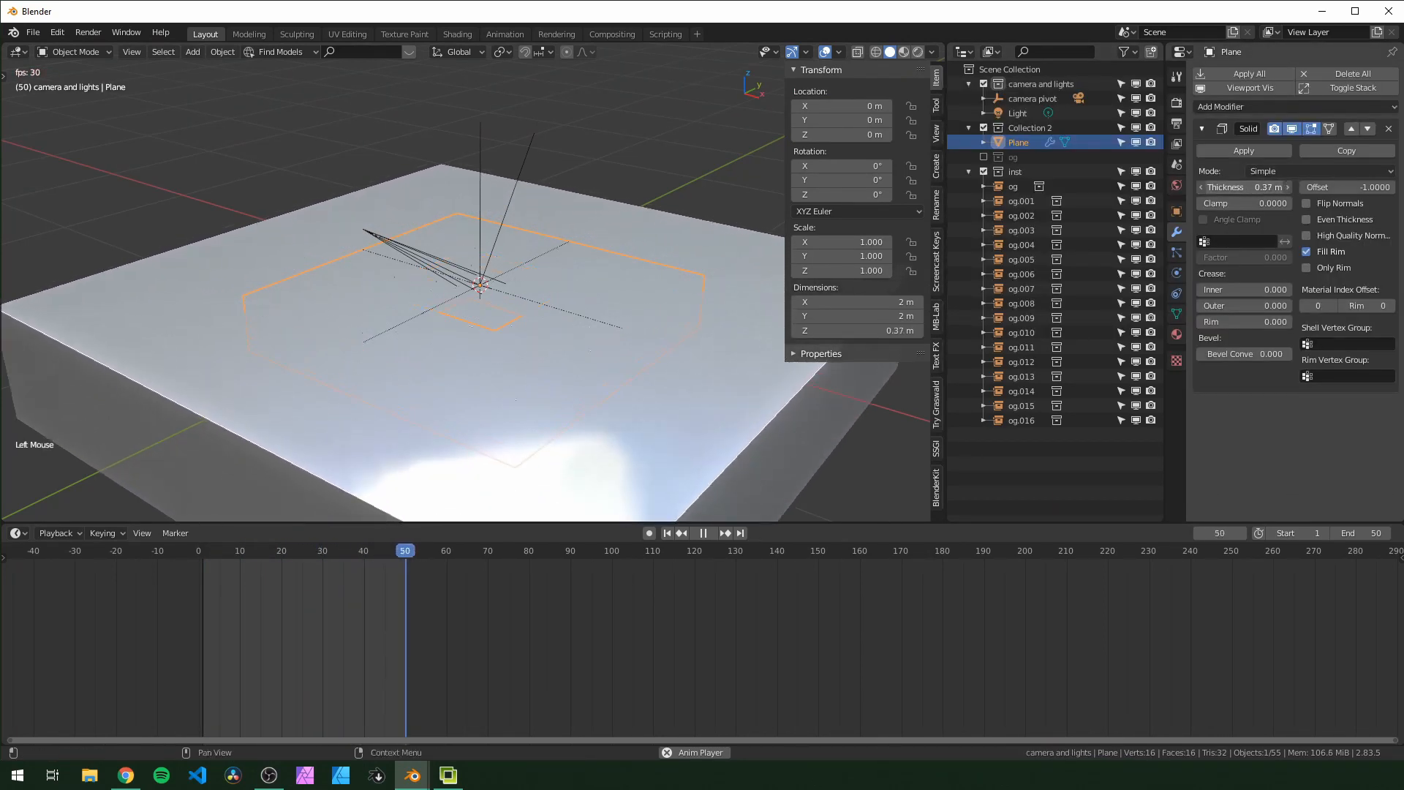
{"action": "left_click", "coordinate": [1245, 105]}
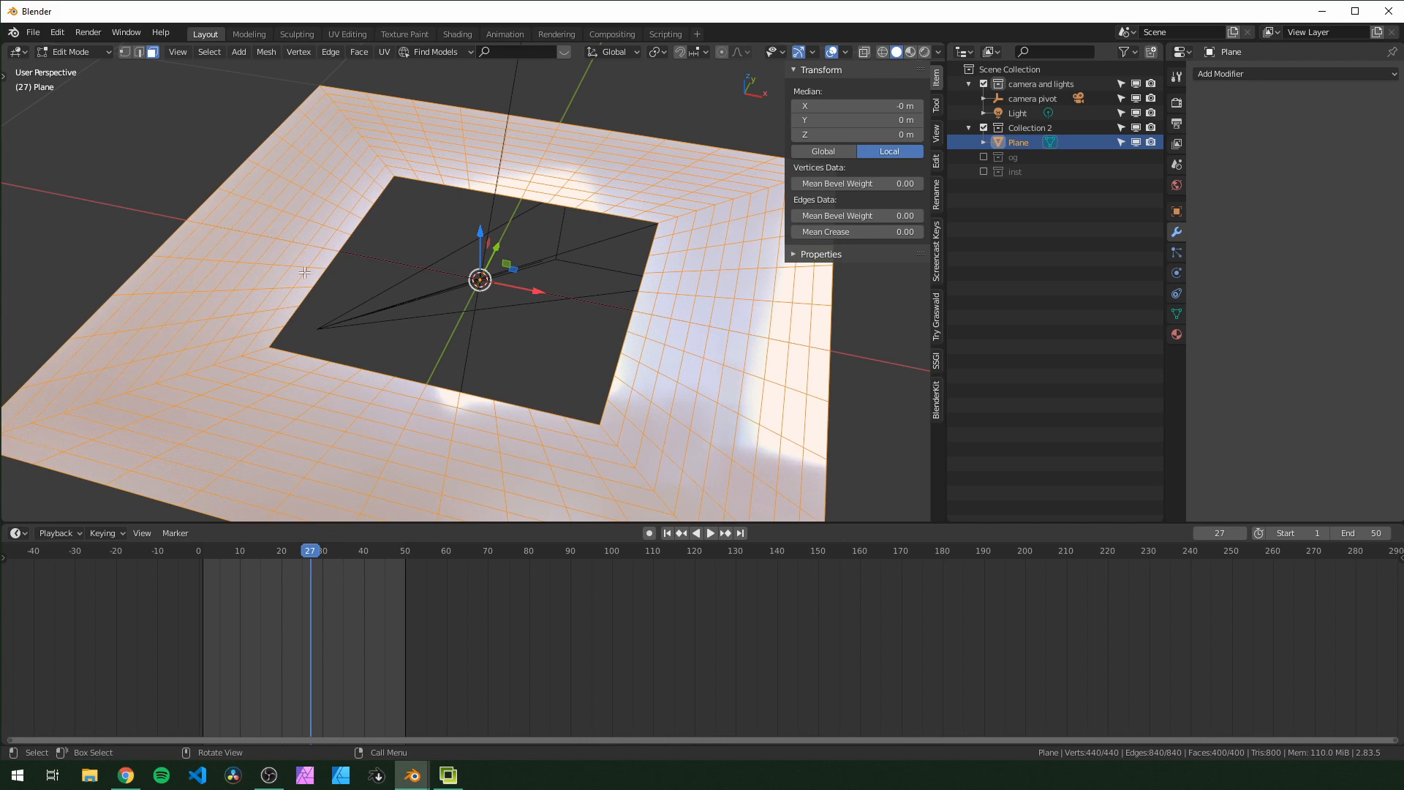
{"action": "mouse_move", "coordinate": [349, 182]}
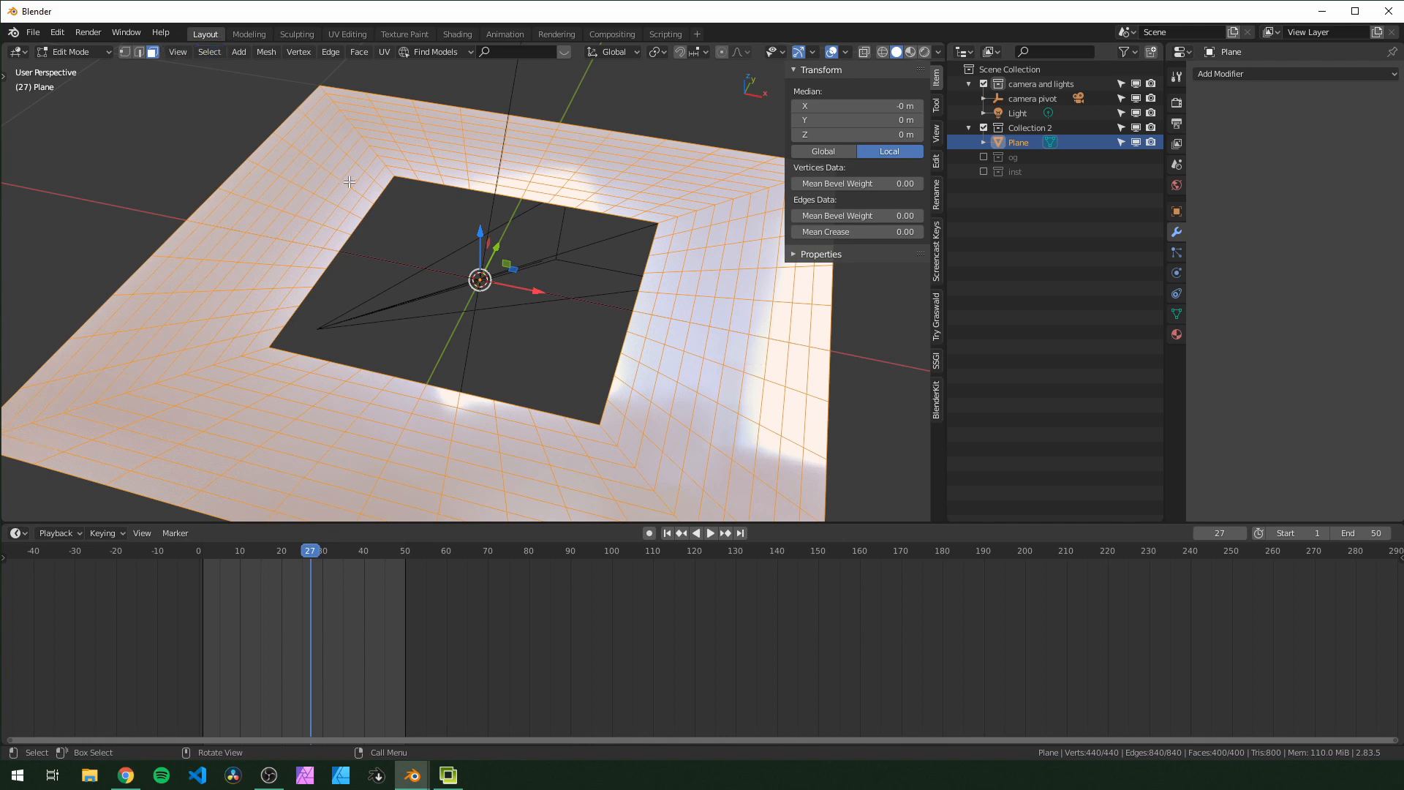
Select a random 50% of the frame's faces and leave Edit Mode.
{"action": "left_click", "coordinate": [208, 51]}
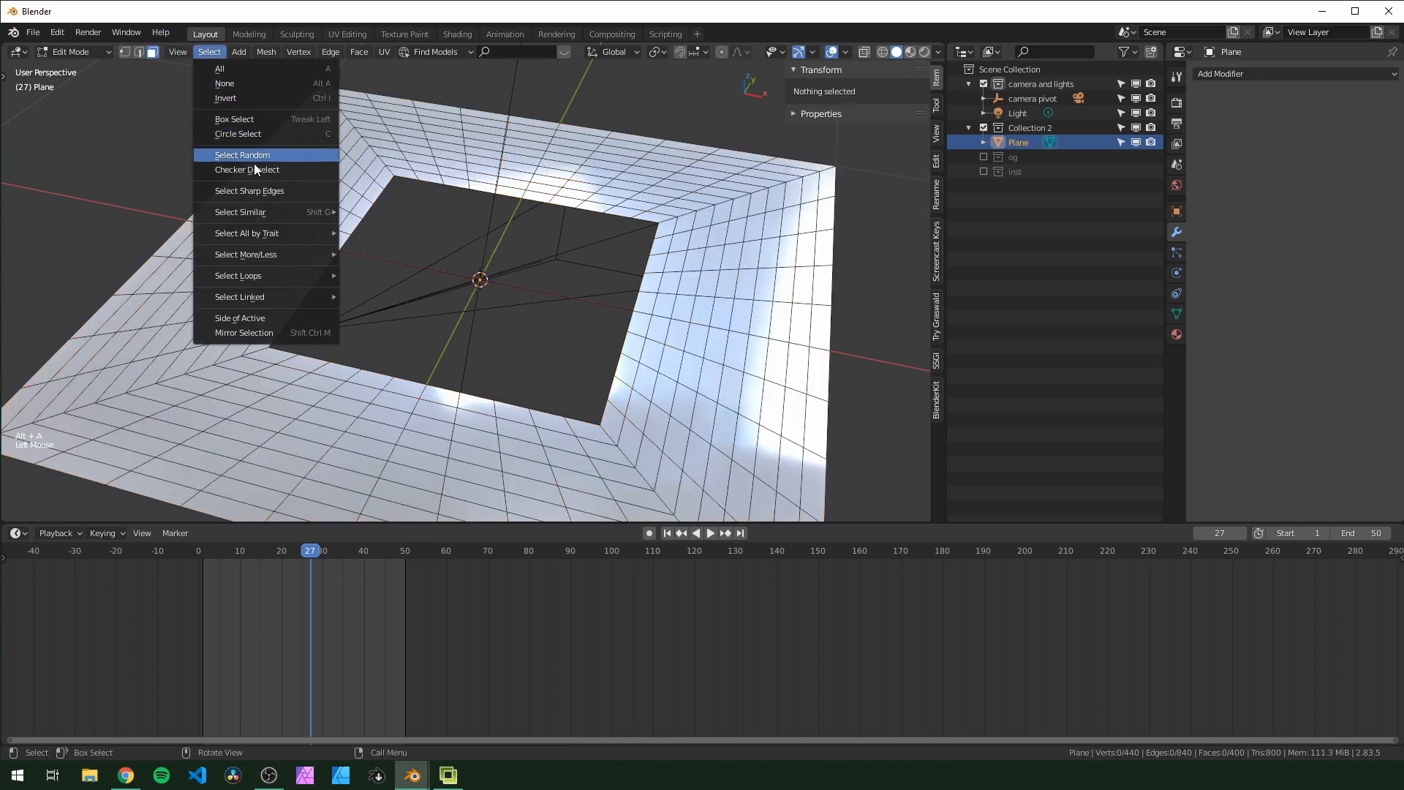
{"action": "left_click", "coordinate": [240, 154]}
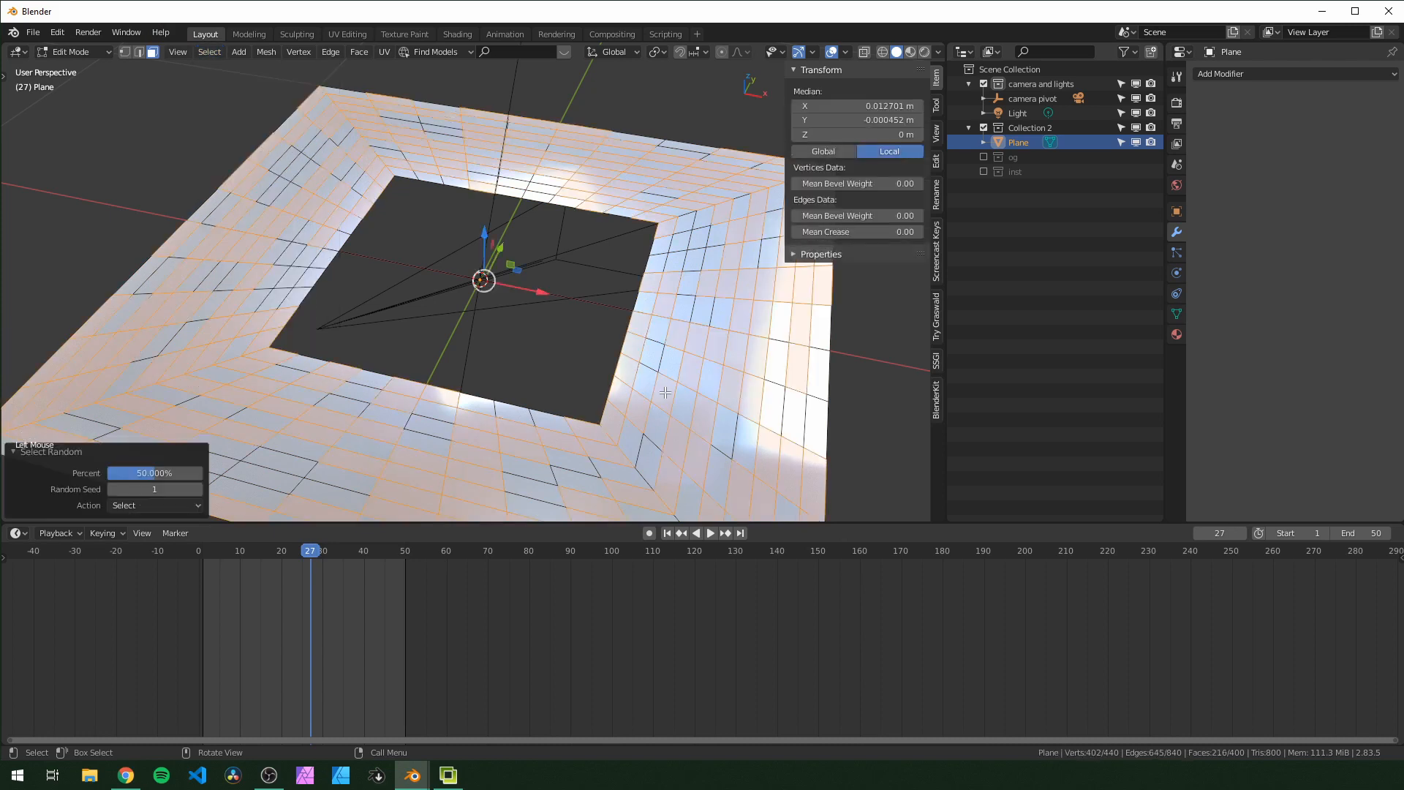
{"action": "key", "text": "Tab"}
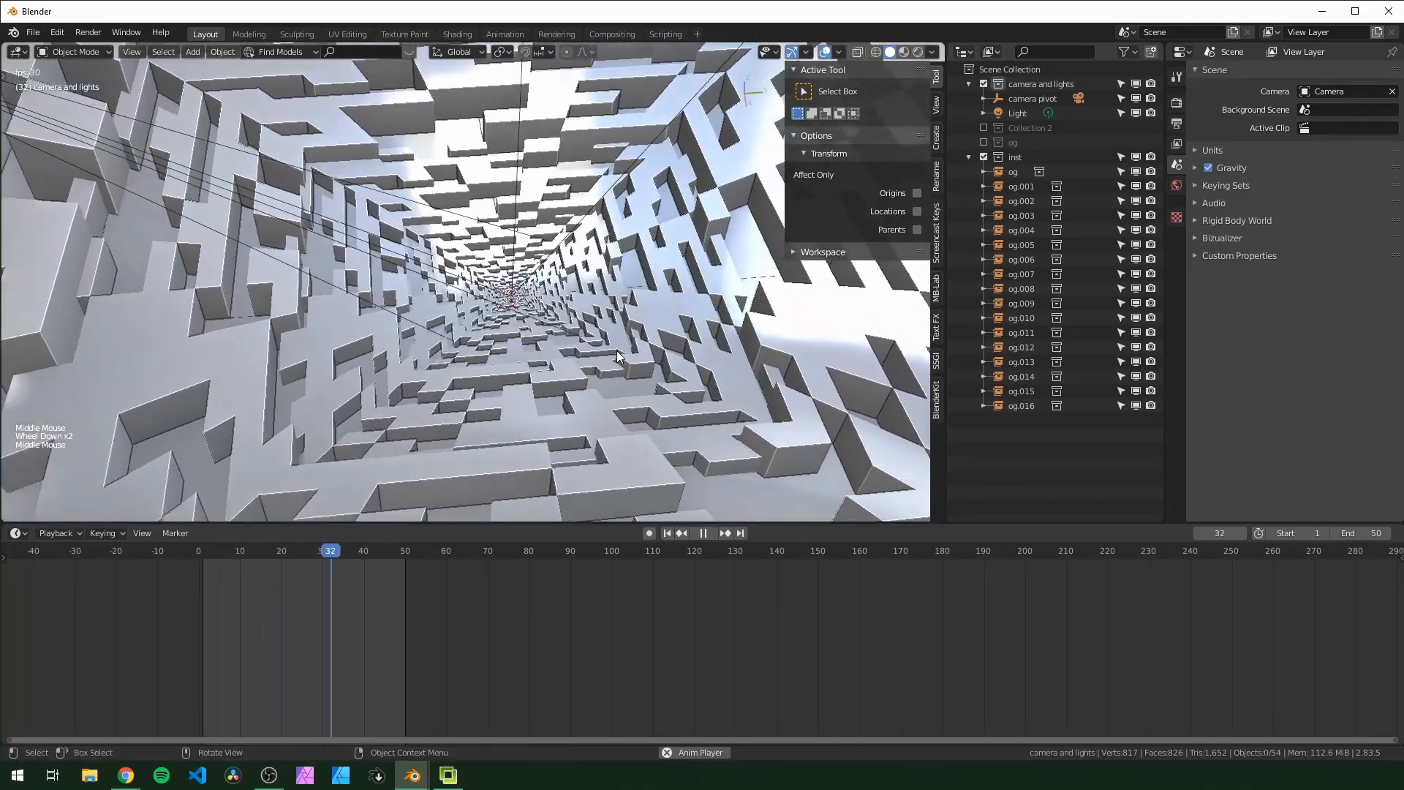
Zoom the view while the blocky tunnel animation plays.
{"action": "scroll", "scroll_direction": "up", "scroll_amount": 3}
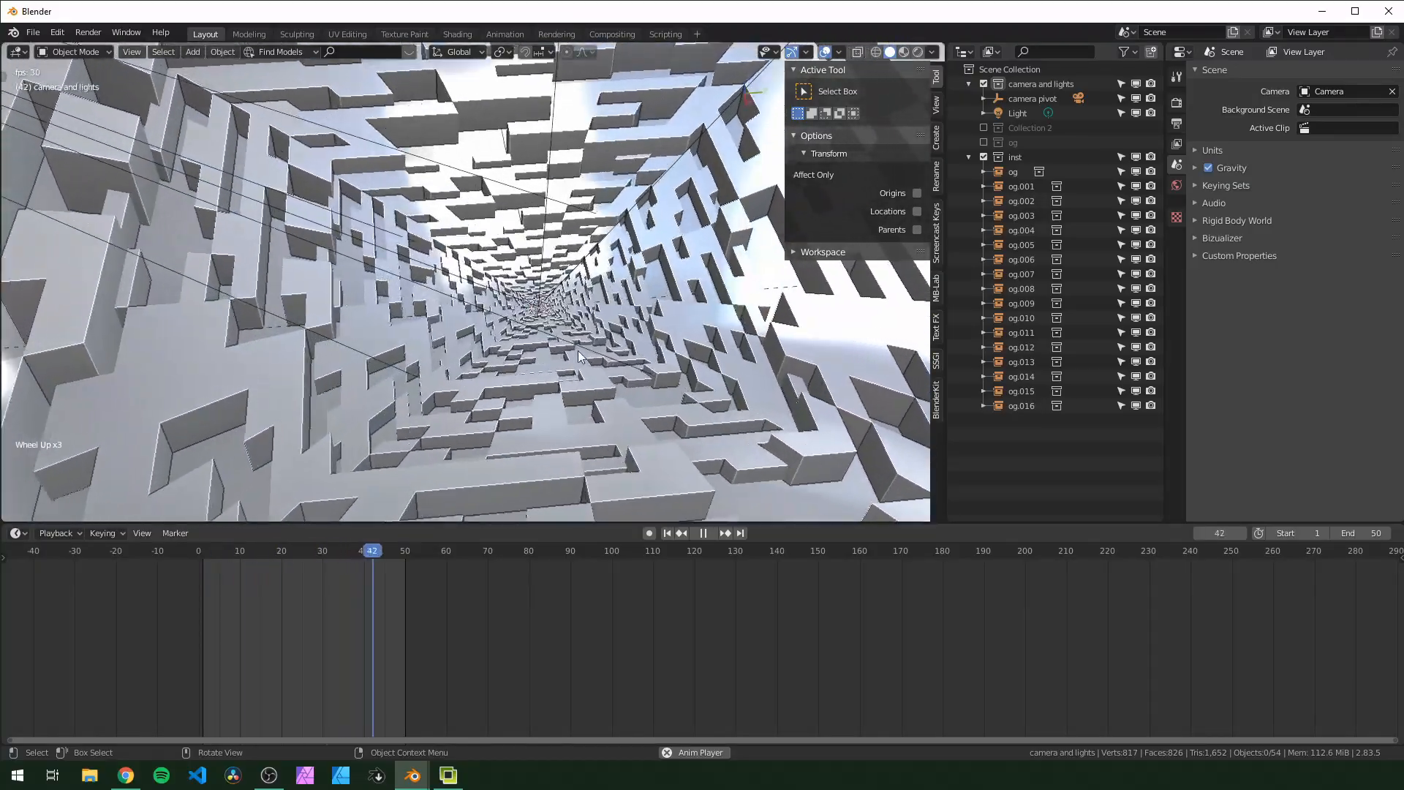